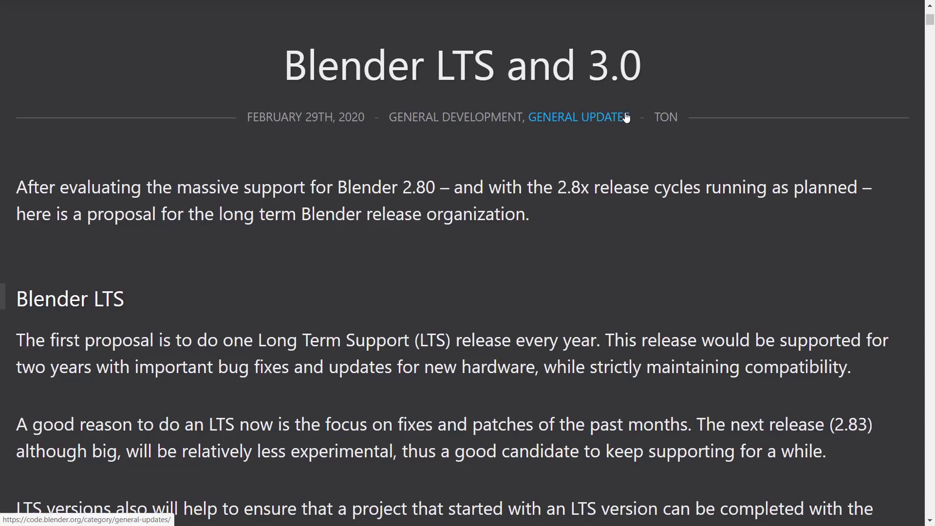
pyautogui.moveTo(670, 232)
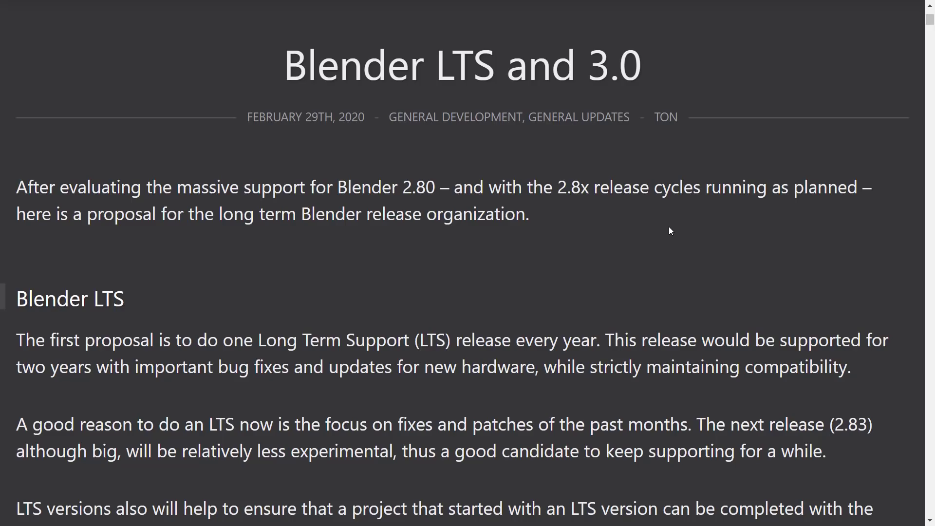
# Step: Scroll from the 'Blender LTS and 3.0' post header down into the opening Blender LTS paragraphs
pyautogui.scroll(-3)
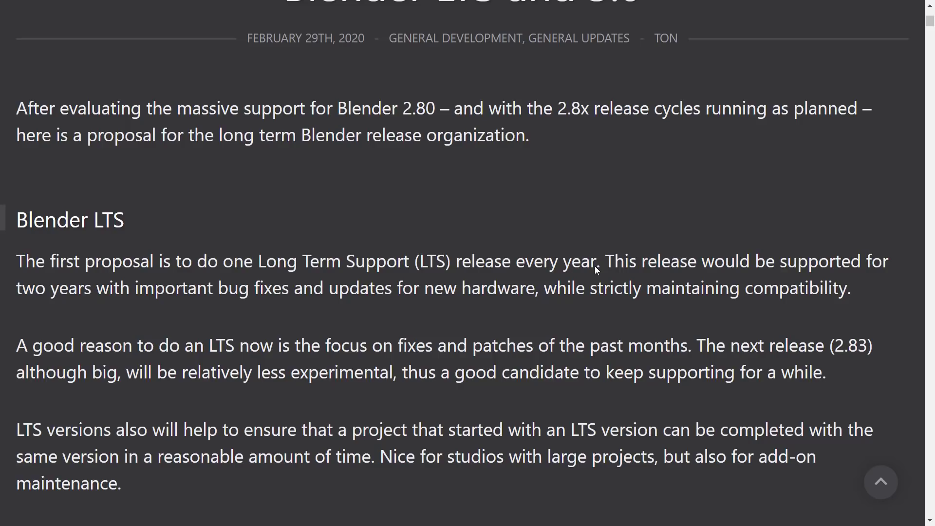
pyautogui.moveTo(546, 269)
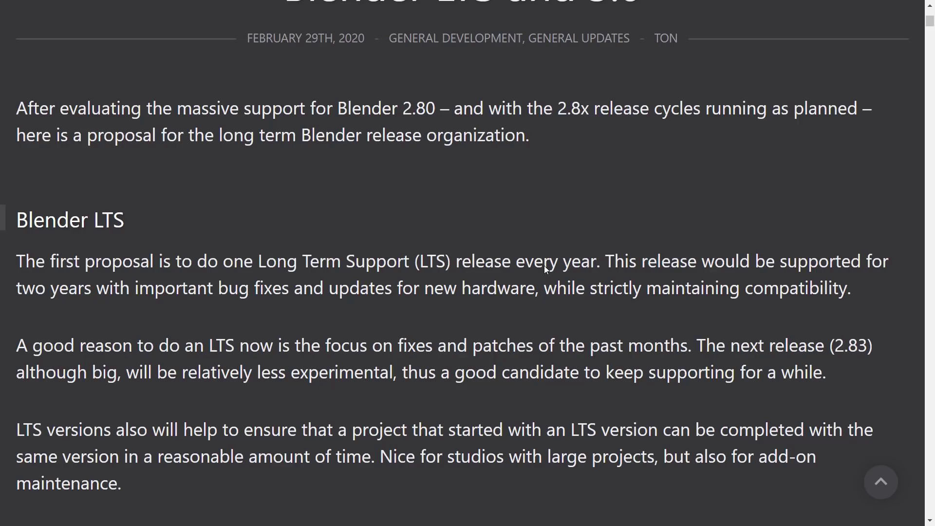
pyautogui.scroll(-3)
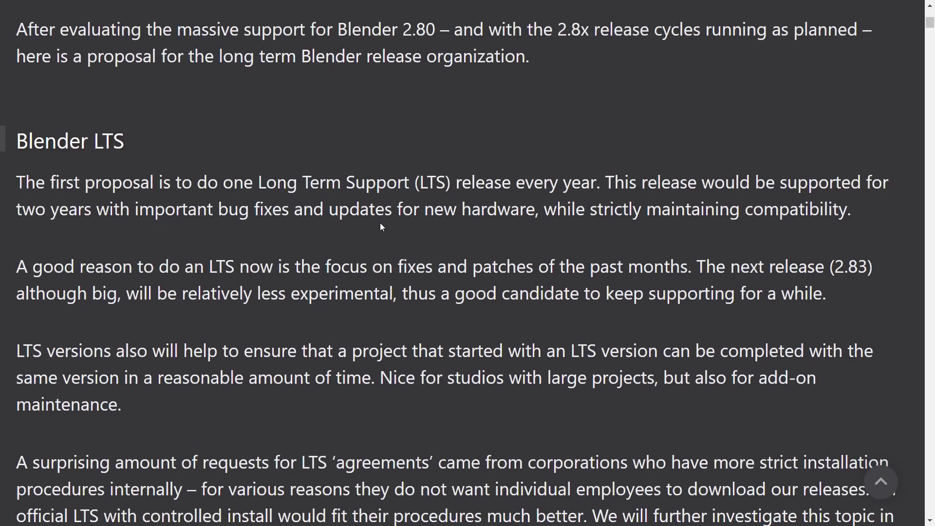
pyautogui.moveTo(249, 186)
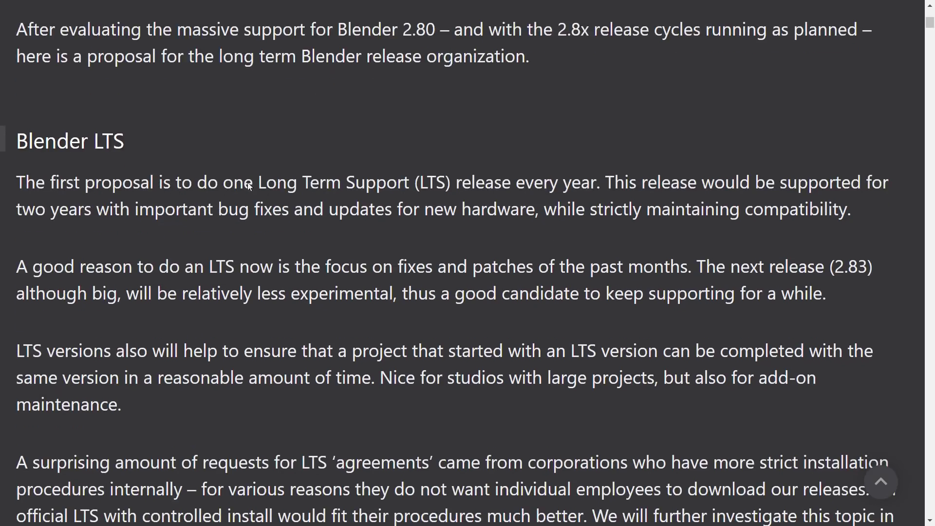
pyautogui.moveTo(520, 183)
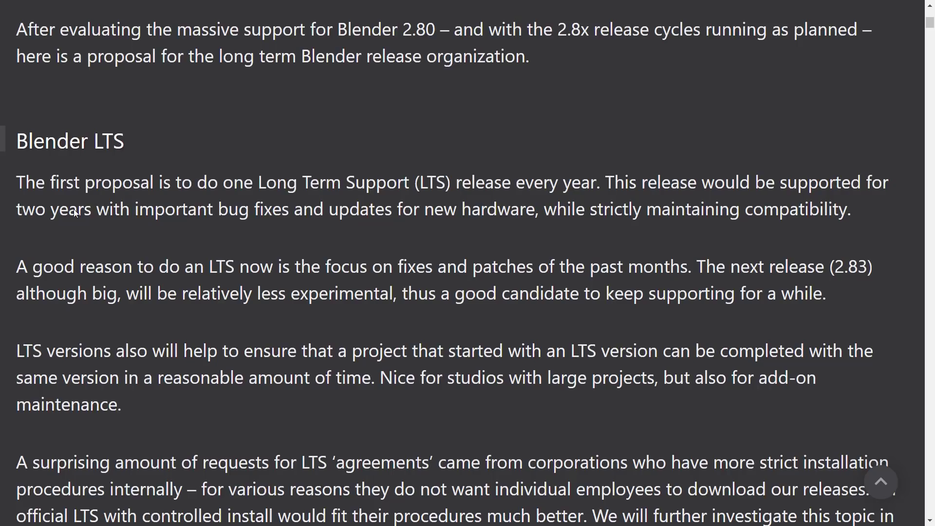
pyautogui.moveTo(318, 205)
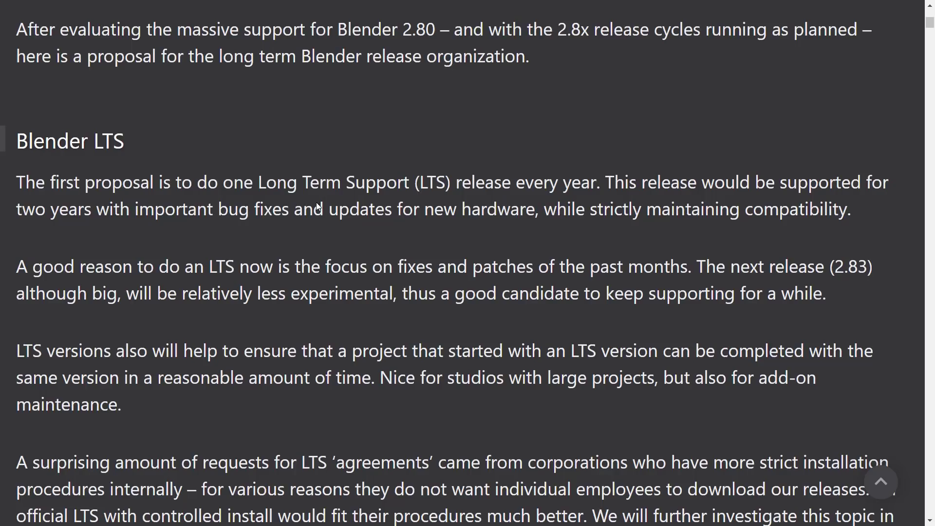
pyautogui.moveTo(386, 209)
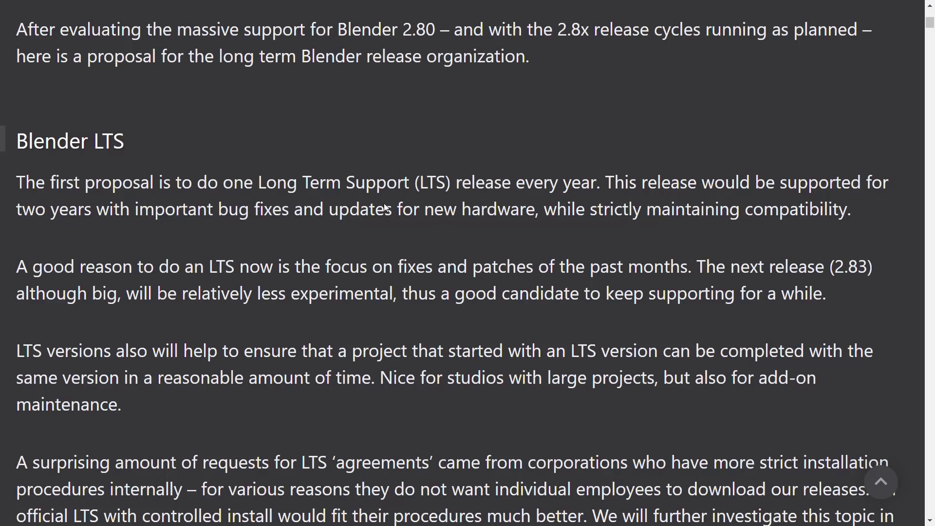
pyautogui.moveTo(402, 172)
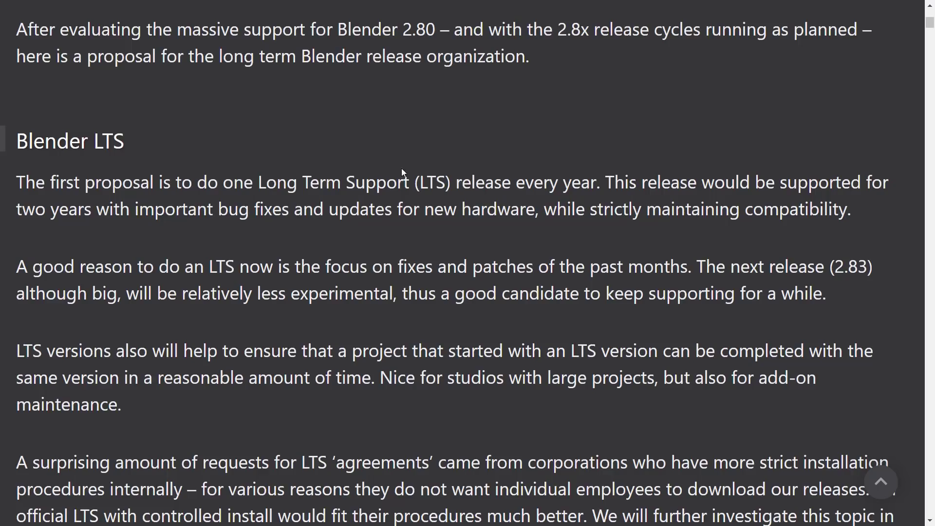
pyautogui.moveTo(381, 193)
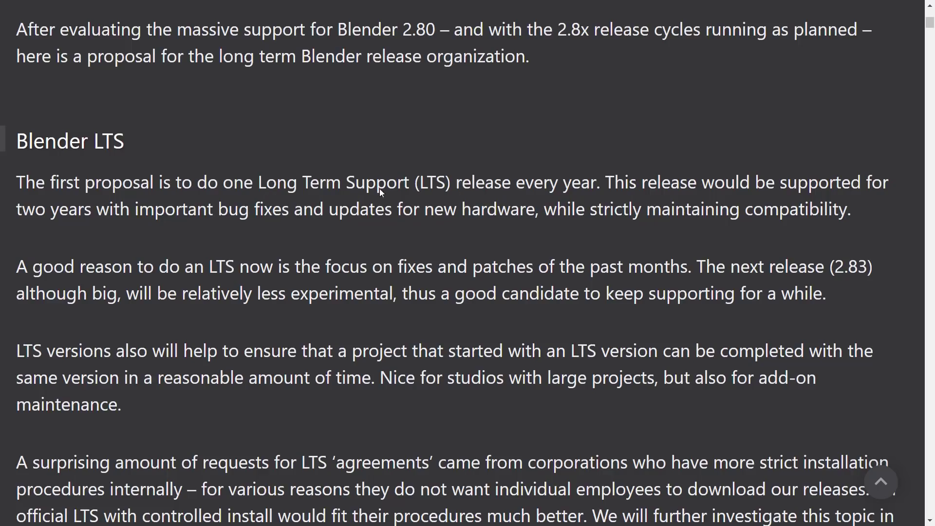
# Step: Scroll through the corporate LTS requests and early adopters paragraphs to the Release numbering heading
pyautogui.scroll(-3)
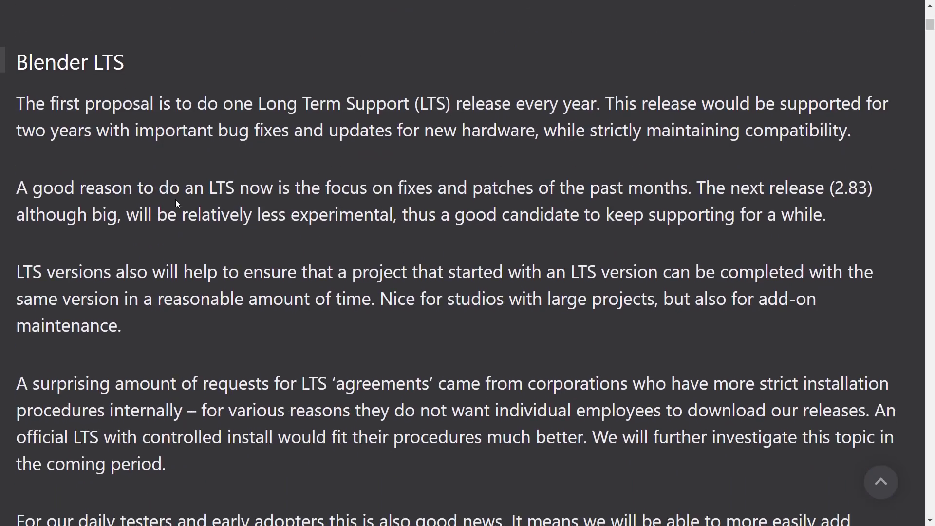
pyautogui.moveTo(390, 198)
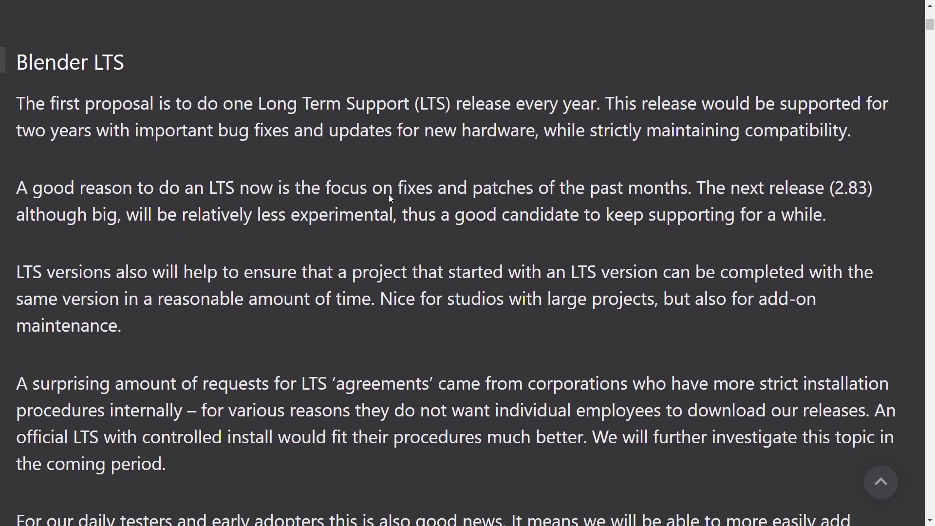
pyautogui.moveTo(167, 220)
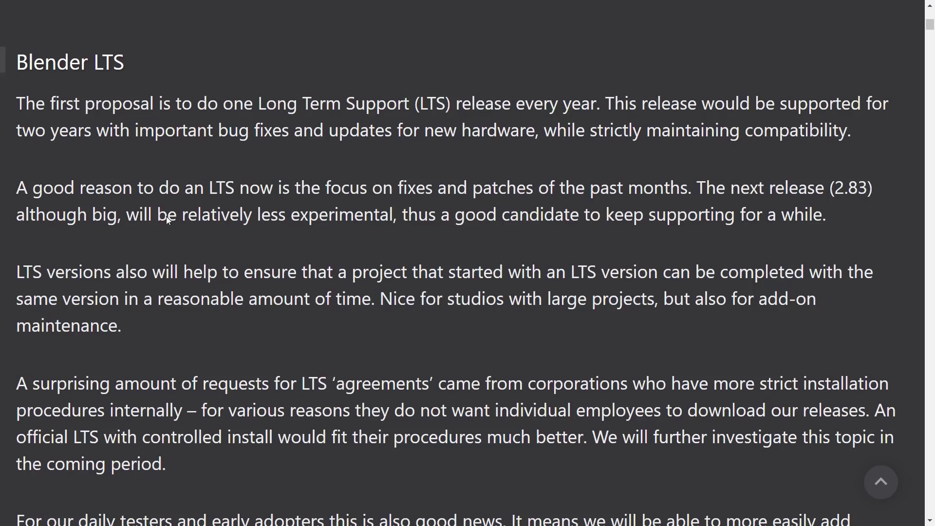
pyautogui.moveTo(341, 250)
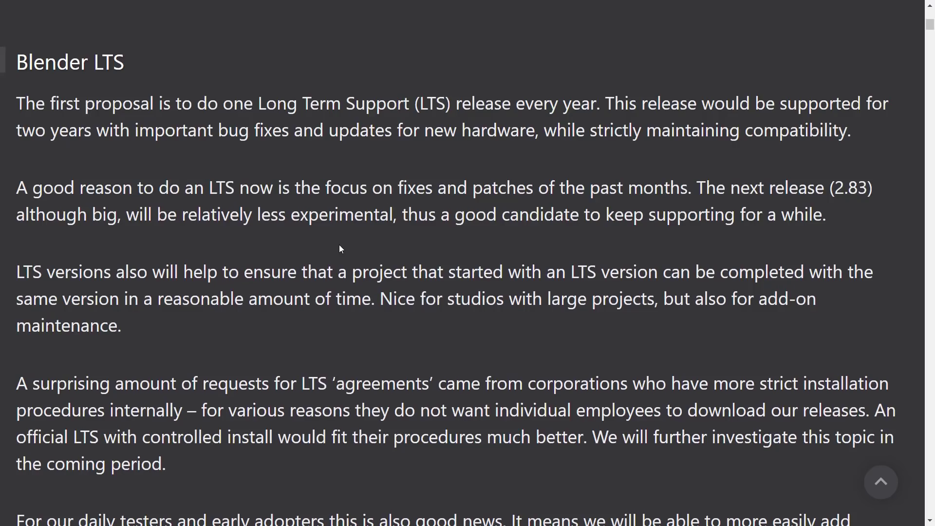
pyautogui.scroll(-3)
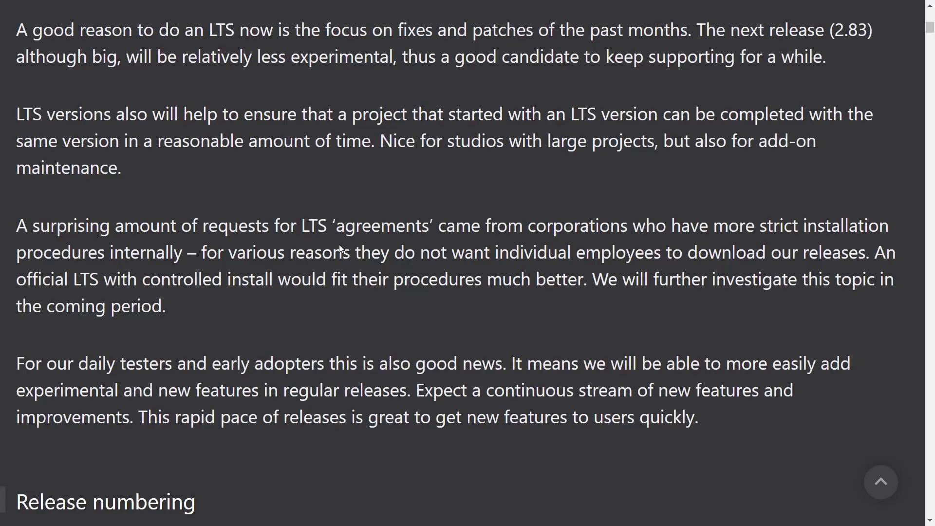
pyautogui.moveTo(347, 248)
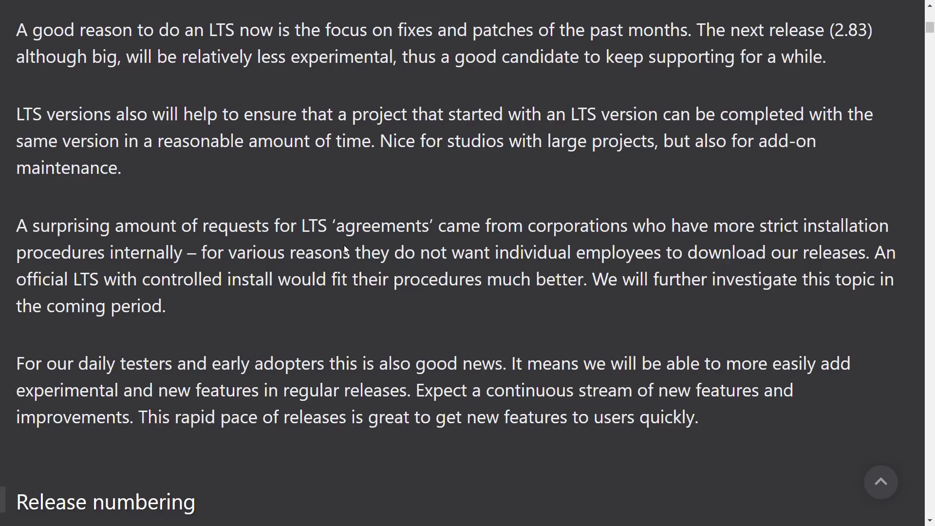
pyautogui.moveTo(251, 222)
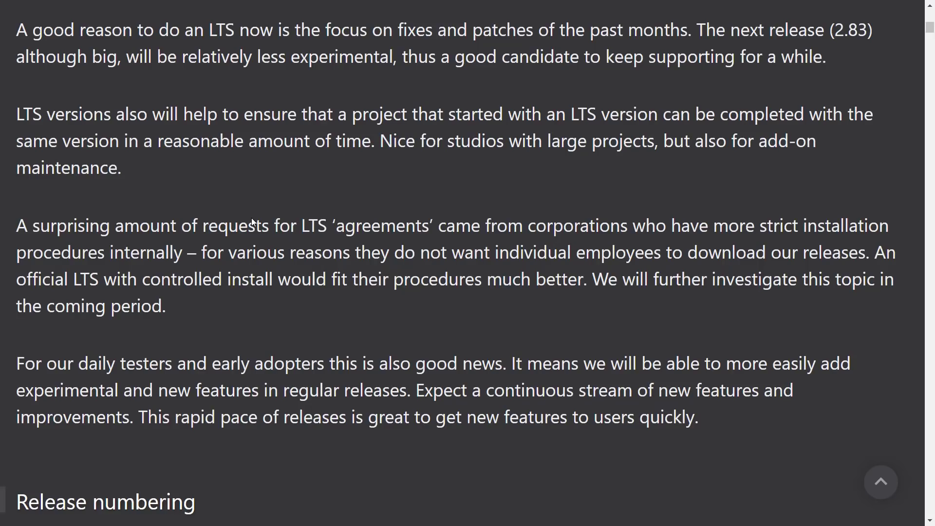
# Step: Scroll to reveal the Release numbering section's opening line on accelerating release numbers
pyautogui.scroll(-3)
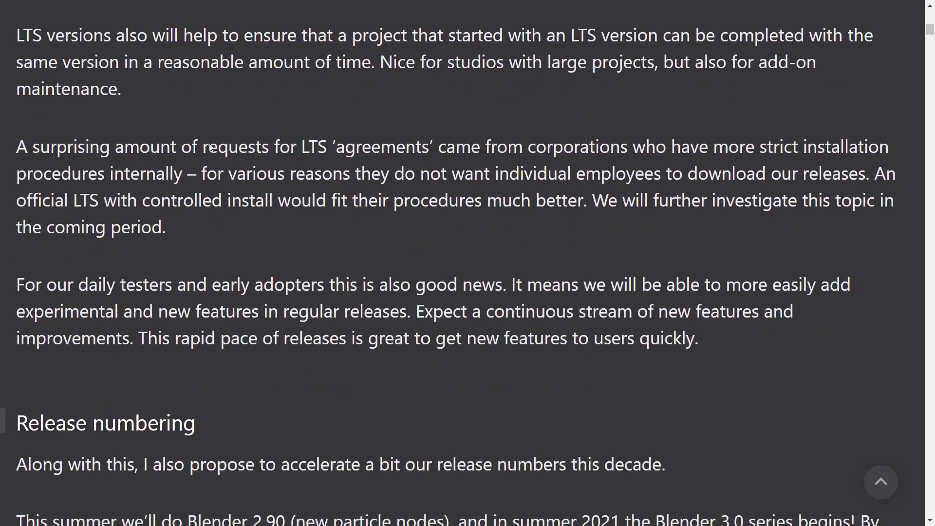
pyautogui.moveTo(614, 153)
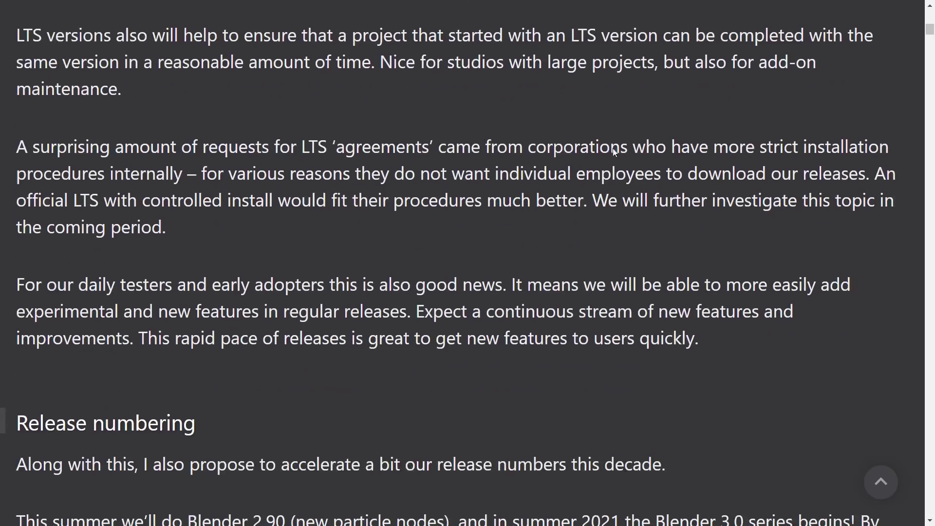
pyautogui.moveTo(116, 178)
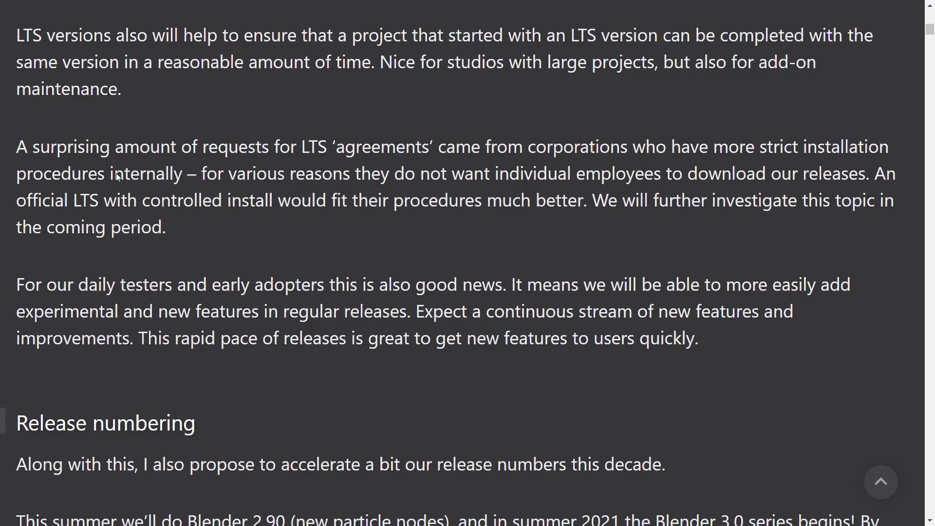
pyautogui.moveTo(413, 179)
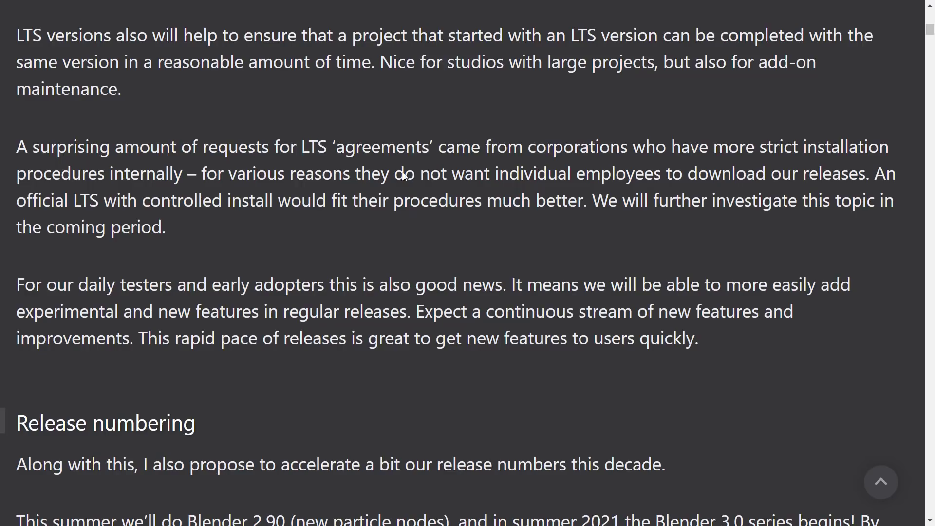
pyautogui.moveTo(179, 207)
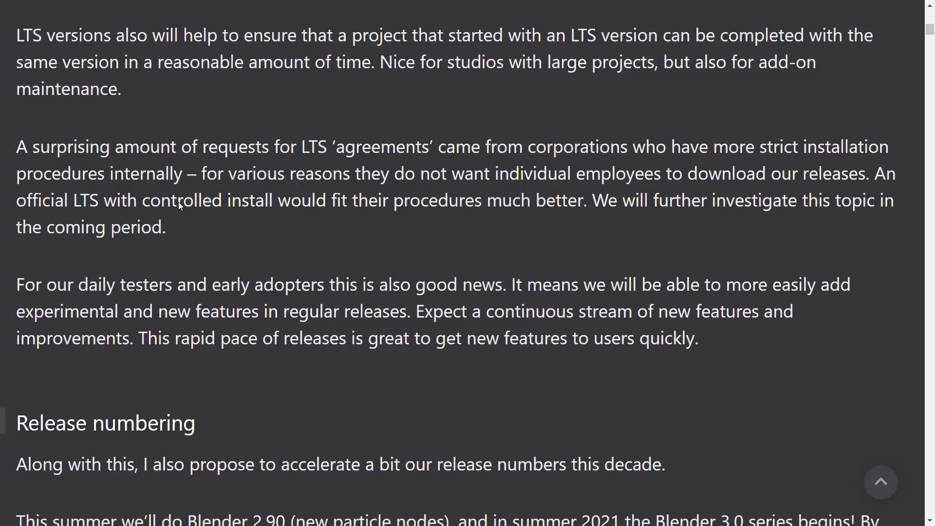
pyautogui.moveTo(368, 207)
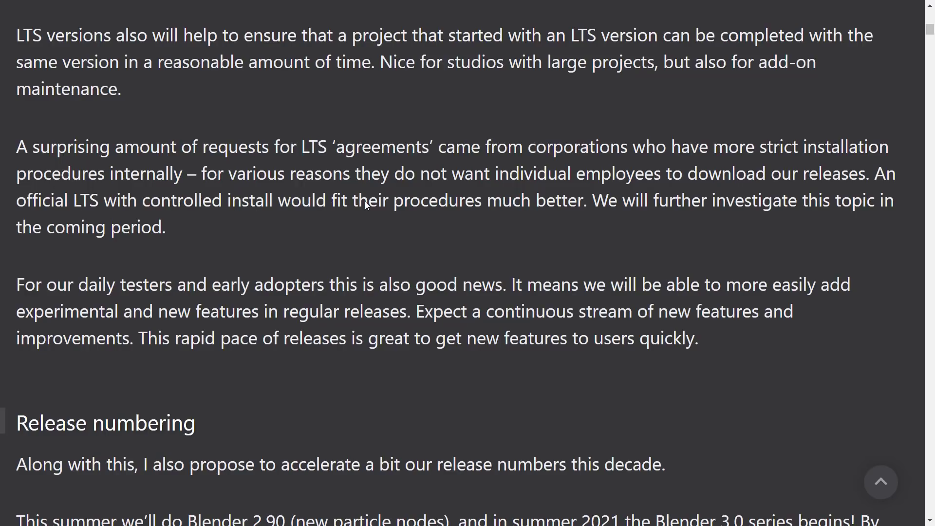
pyautogui.moveTo(448, 202)
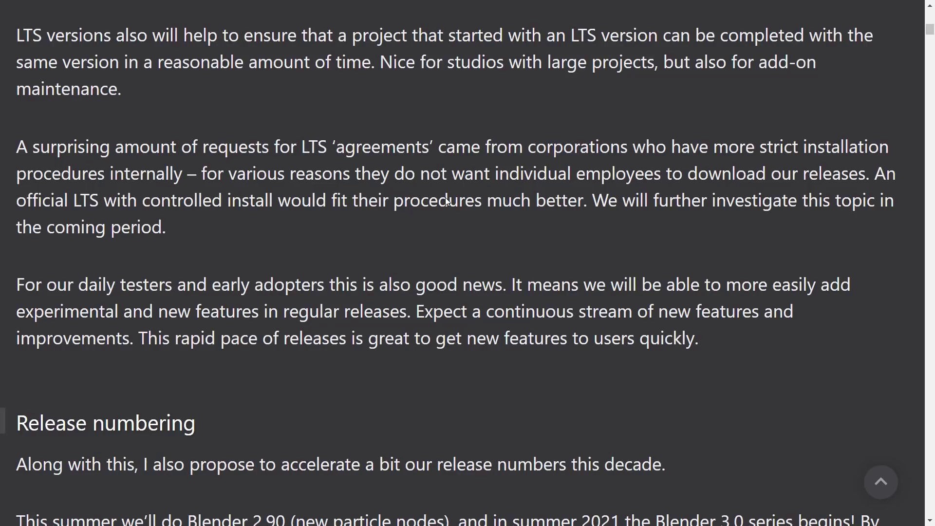
pyautogui.moveTo(438, 189)
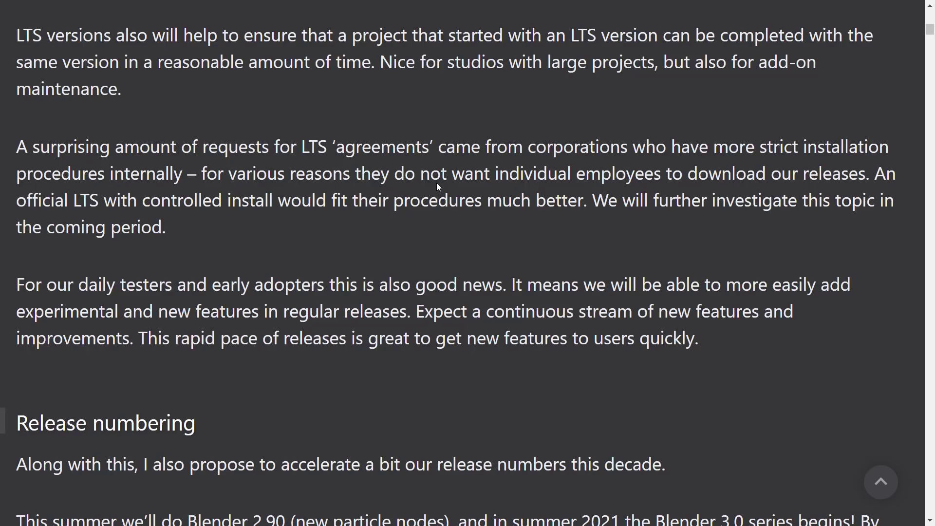
# Step: Scroll past Release numbering and the 2.8 + 2.9 table to the 3.0 series schedule with LTS 3.3 and 3.7
pyautogui.scroll(-3)
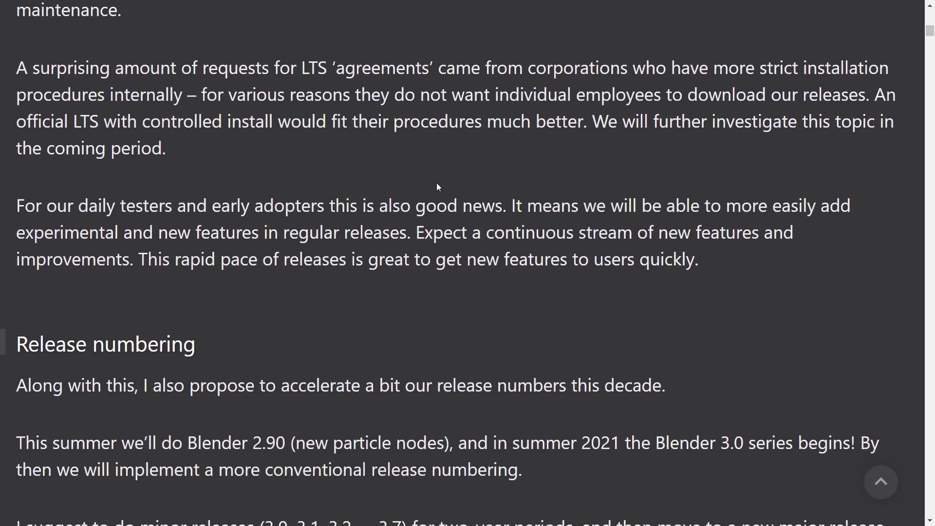
pyautogui.scroll(-3)
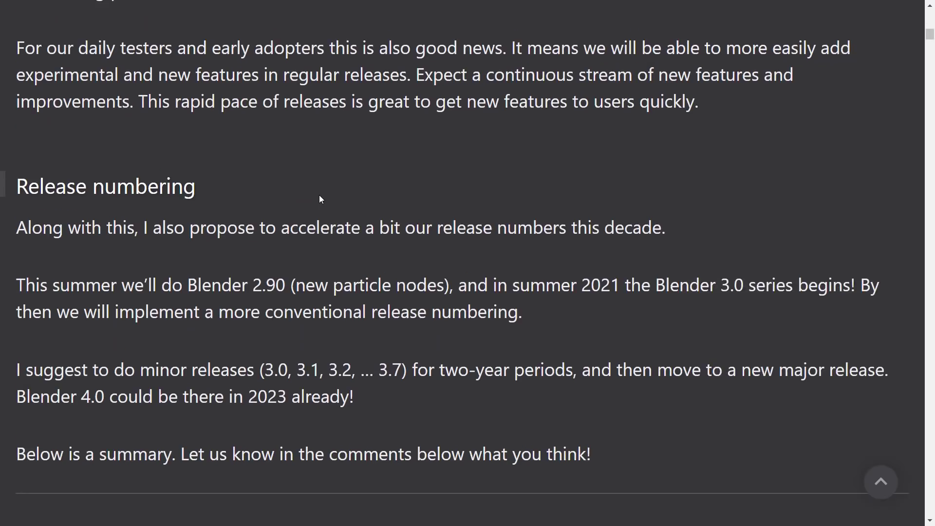
pyautogui.scroll(-3)
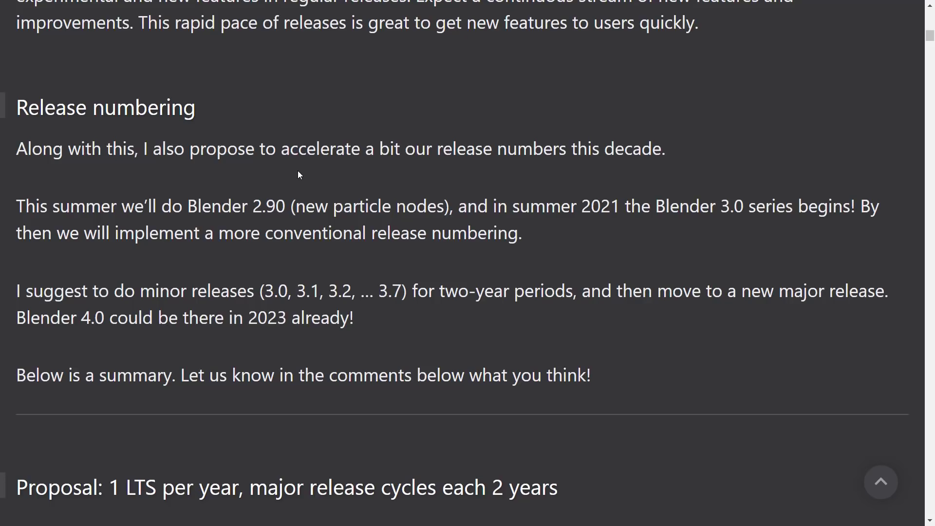
pyautogui.moveTo(428, 305)
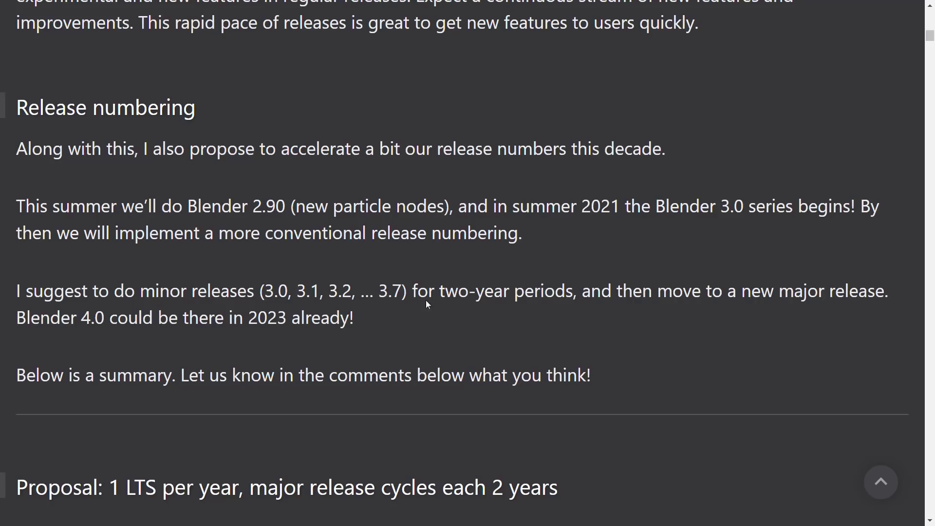
pyautogui.moveTo(648, 284)
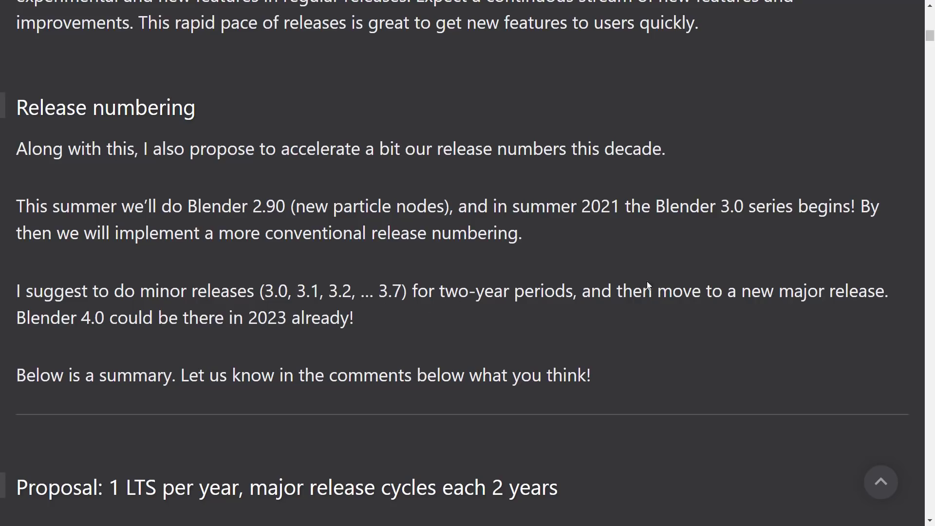
pyautogui.moveTo(302, 321)
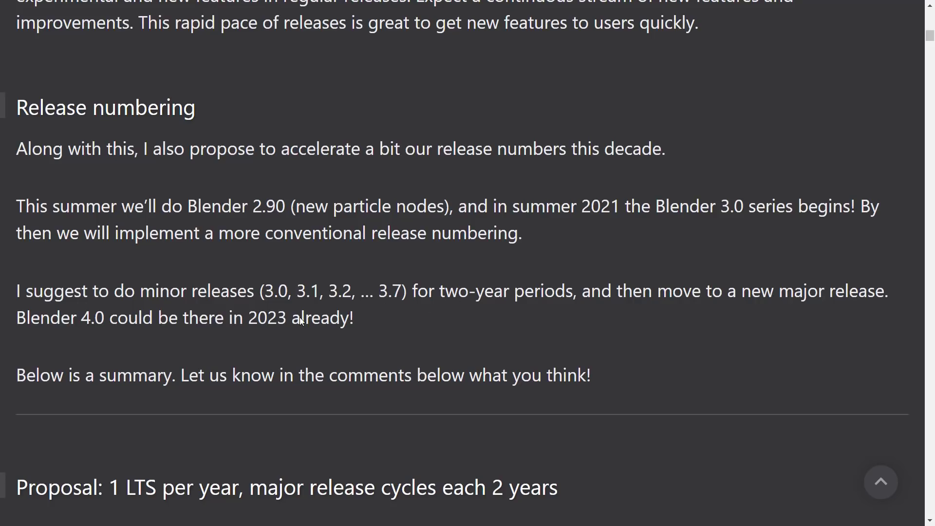
pyautogui.scroll(-3)
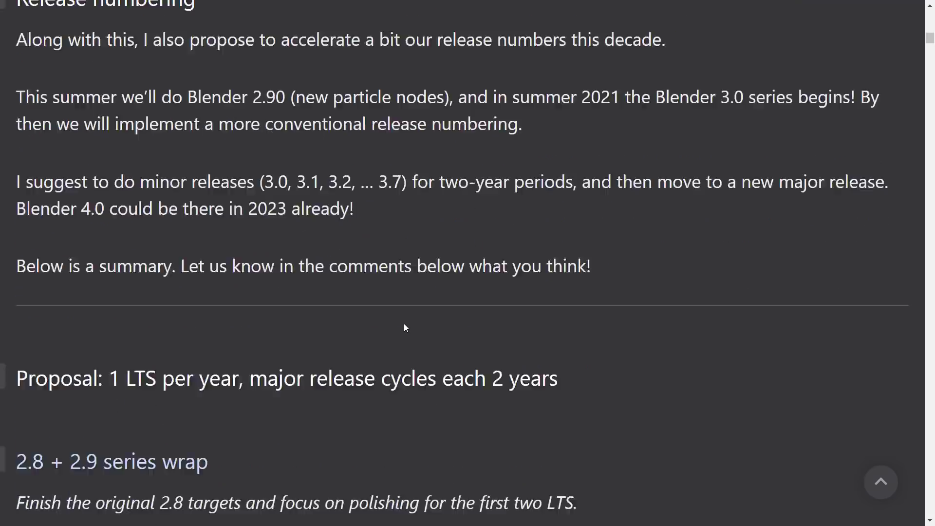
pyautogui.scroll(-3)
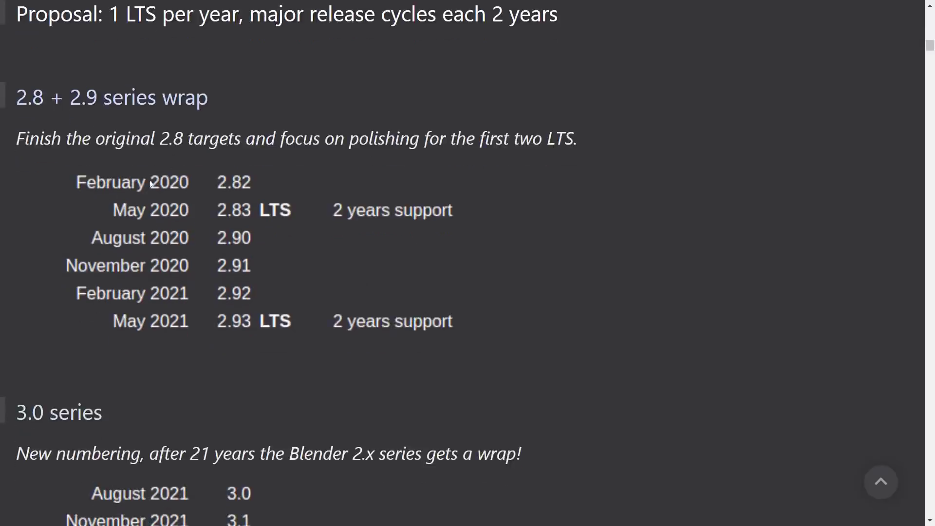
pyautogui.moveTo(189, 206)
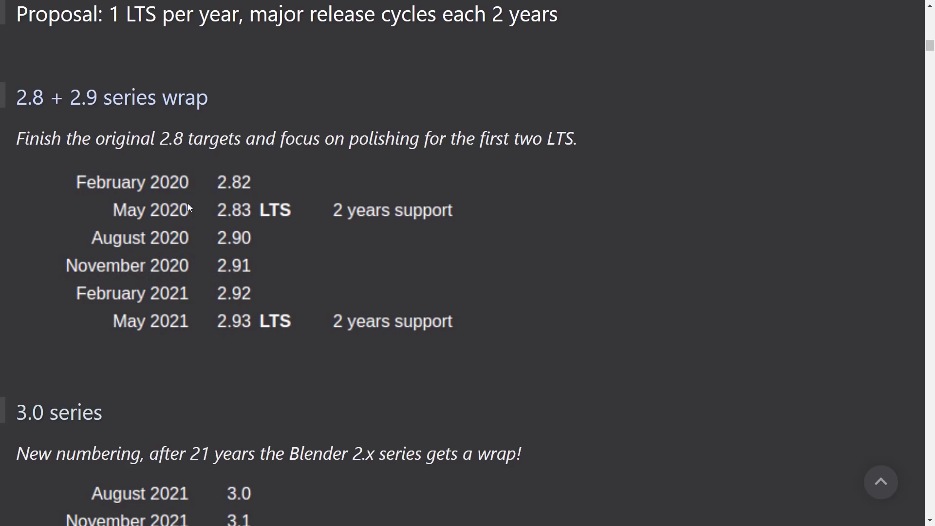
pyautogui.moveTo(277, 216)
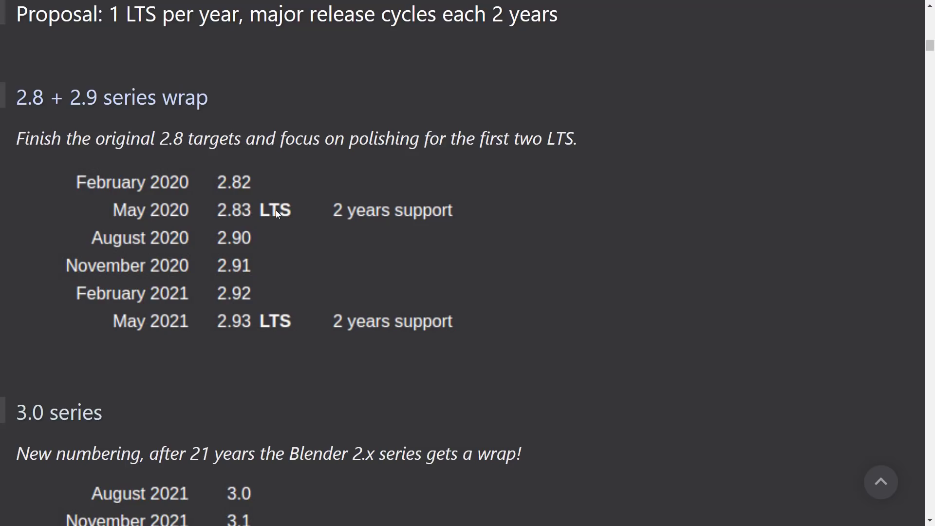
pyautogui.moveTo(172, 215)
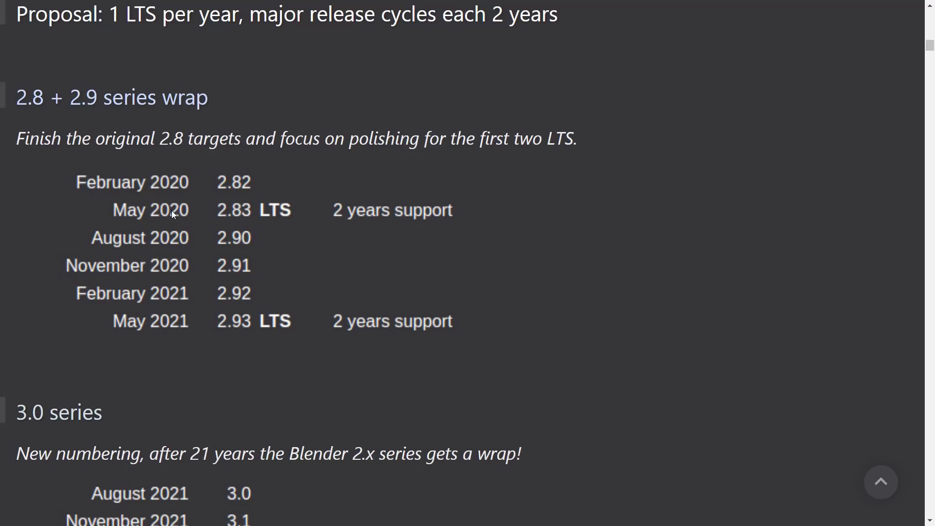
pyautogui.moveTo(245, 261)
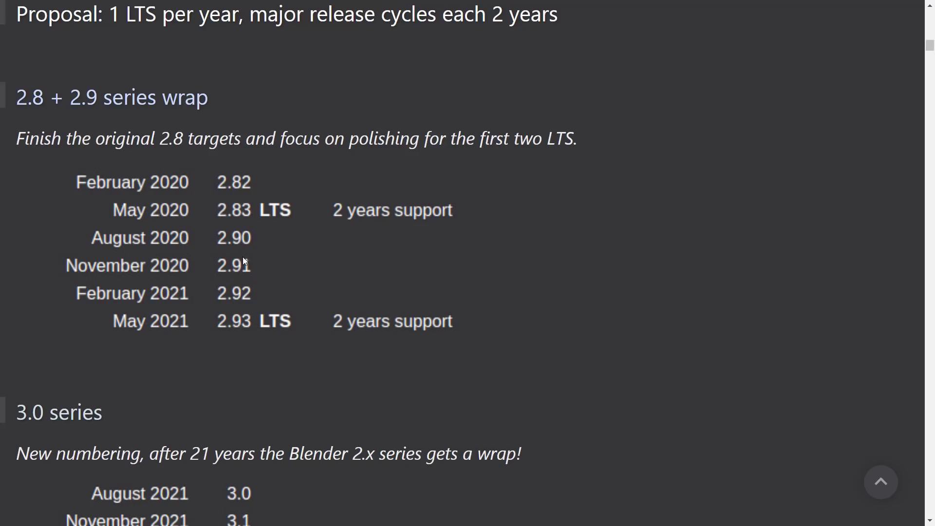
pyautogui.moveTo(223, 271)
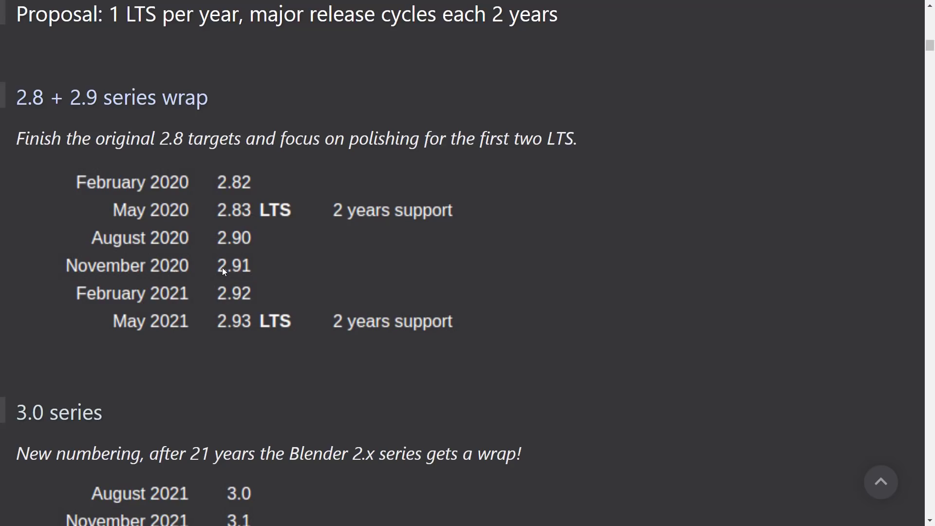
pyautogui.moveTo(240, 300)
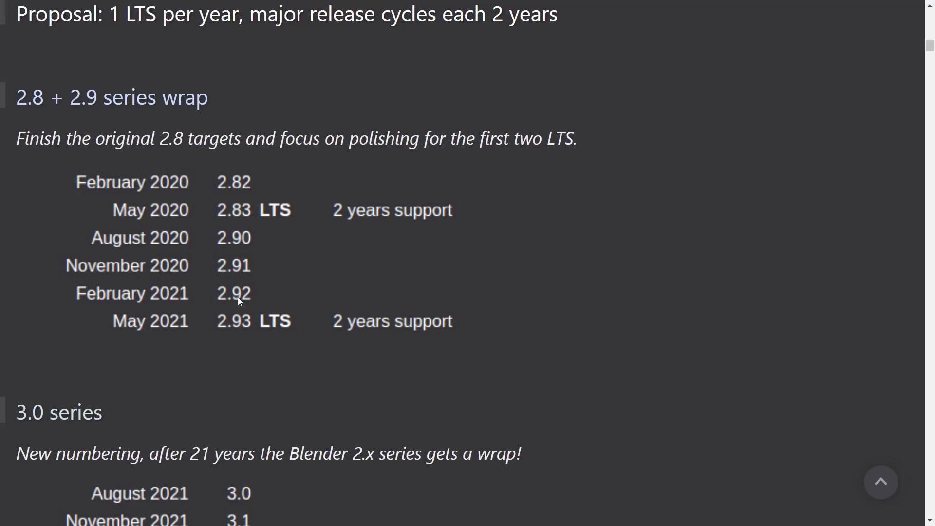
pyautogui.moveTo(175, 325)
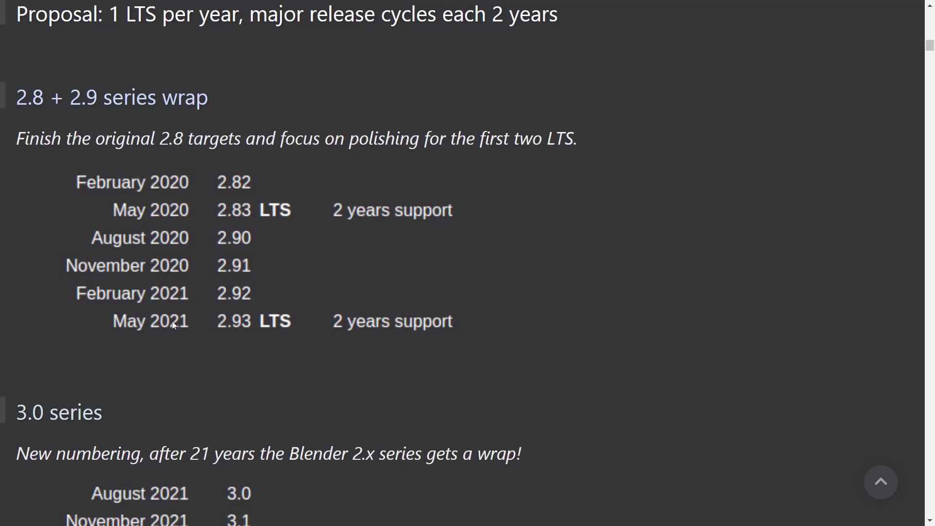
pyautogui.moveTo(184, 330)
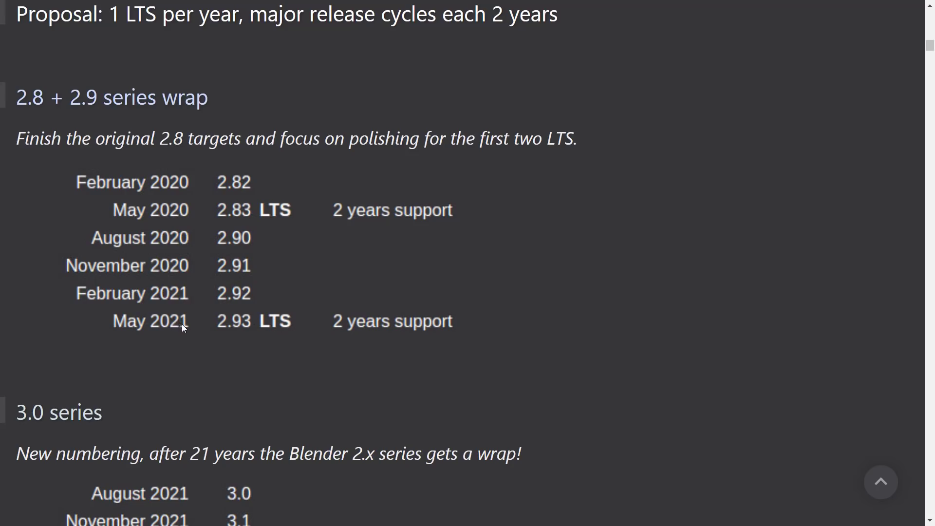
pyautogui.scroll(-3)
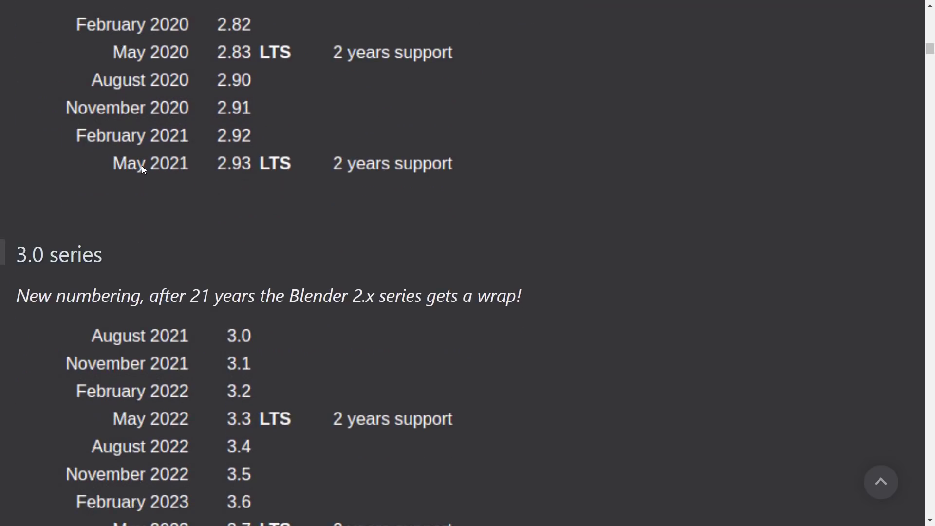
pyautogui.scroll(-3)
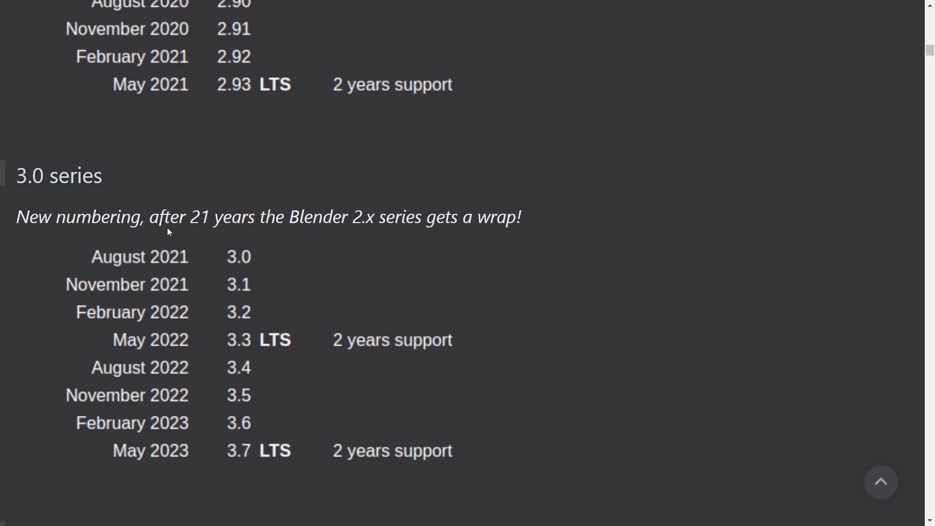
pyautogui.moveTo(159, 263)
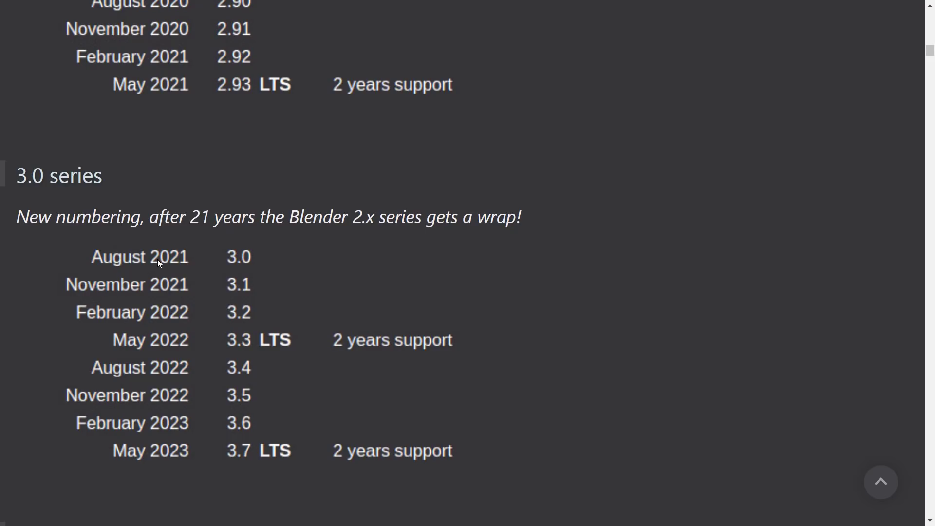
pyautogui.moveTo(194, 263)
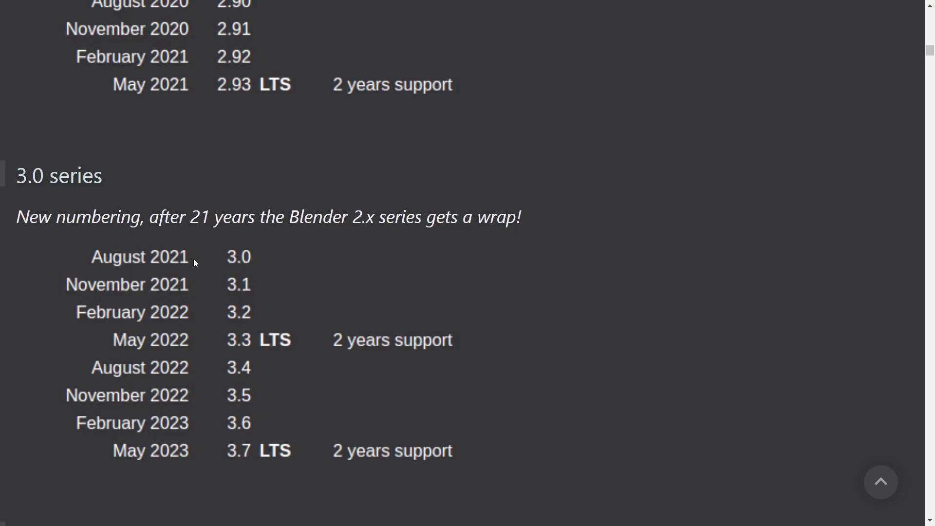
pyautogui.moveTo(413, 304)
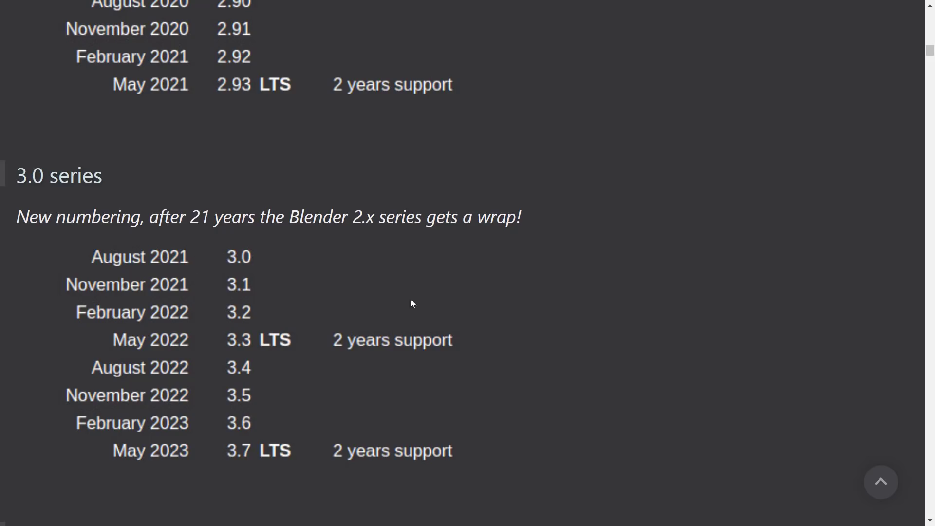
# Step: Scroll through the 4.0 series schedule with 4.3 and 4.7 LTS, then back up toward the next post
pyautogui.scroll(-3)
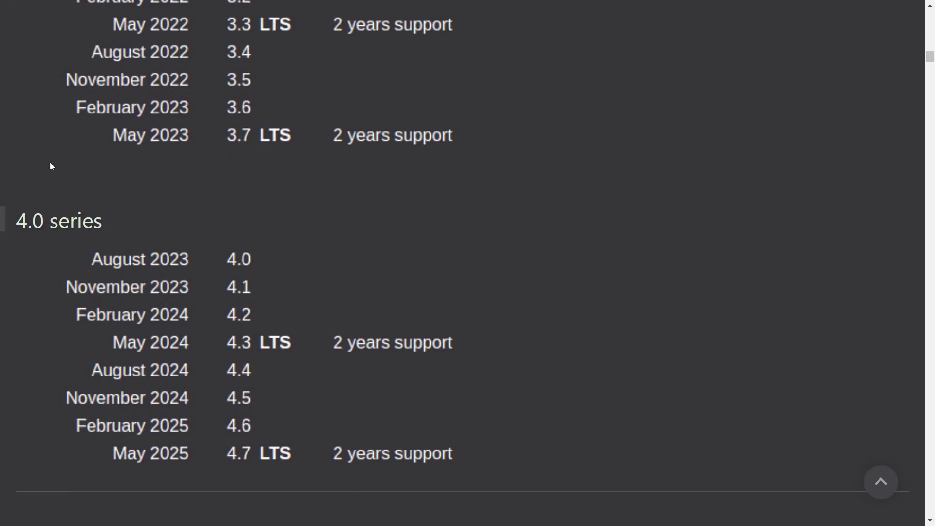
pyautogui.moveTo(194, 232)
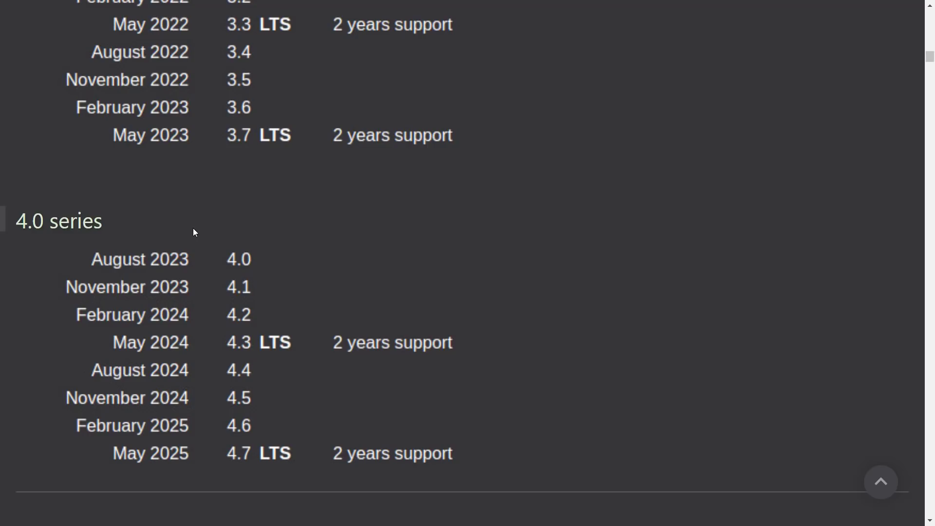
pyautogui.moveTo(242, 409)
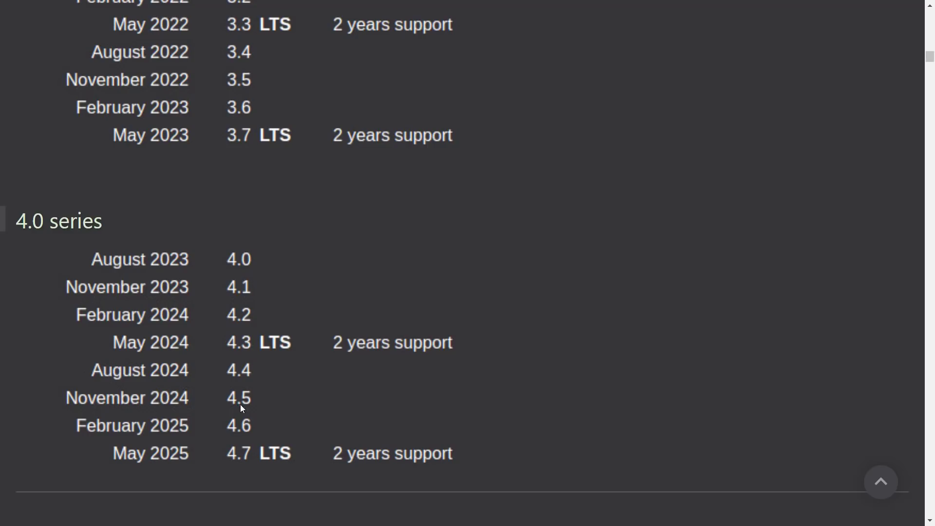
pyautogui.moveTo(320, 458)
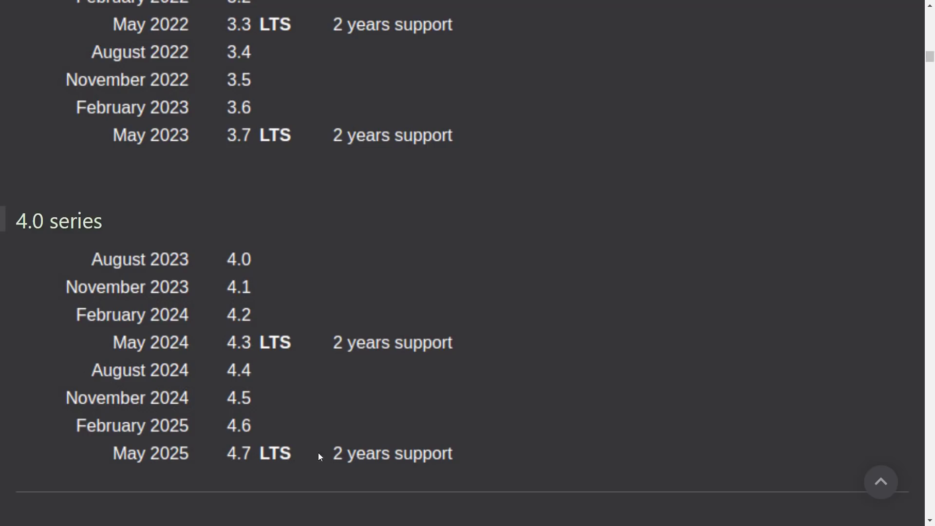
pyautogui.moveTo(474, 432)
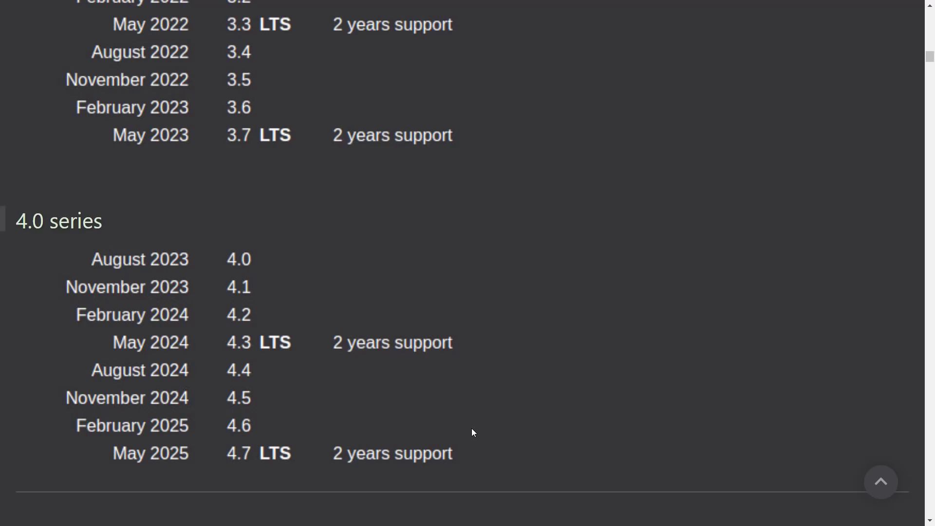
pyautogui.moveTo(321, 356)
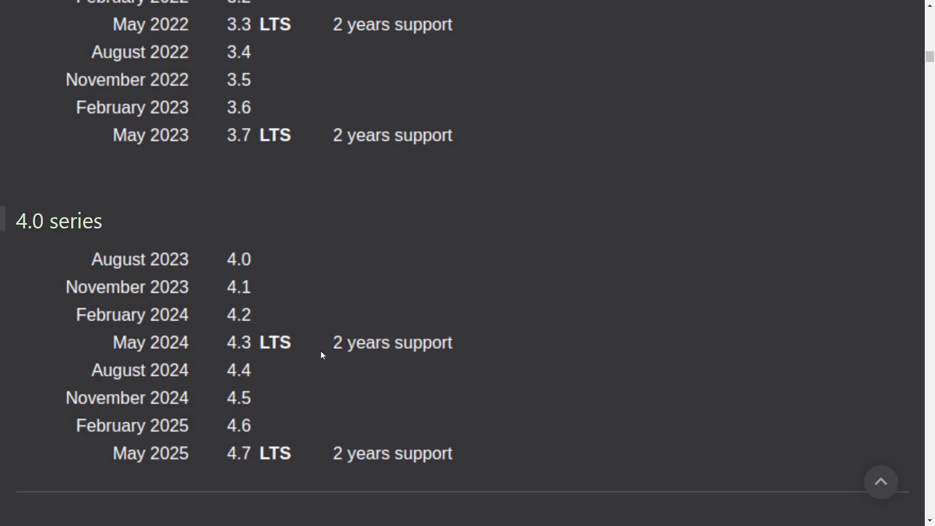
pyautogui.scroll(3)
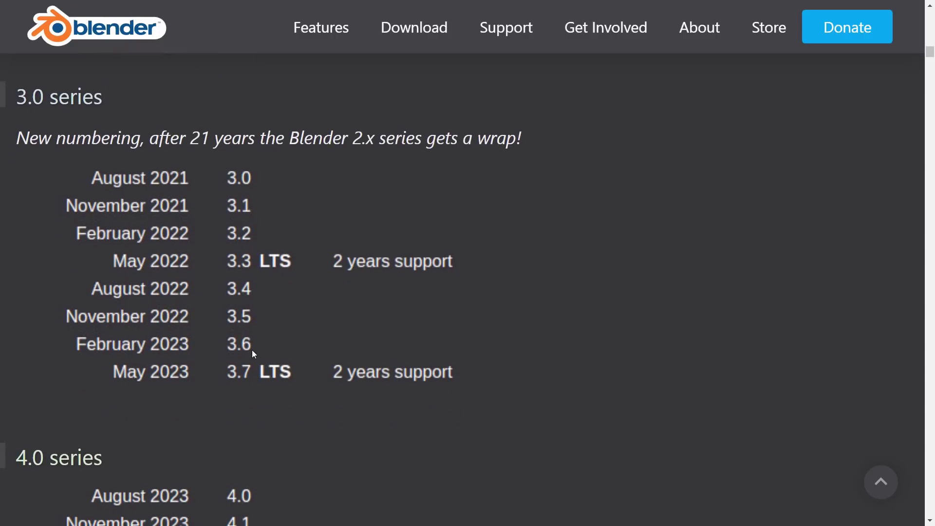
pyautogui.scroll(3)
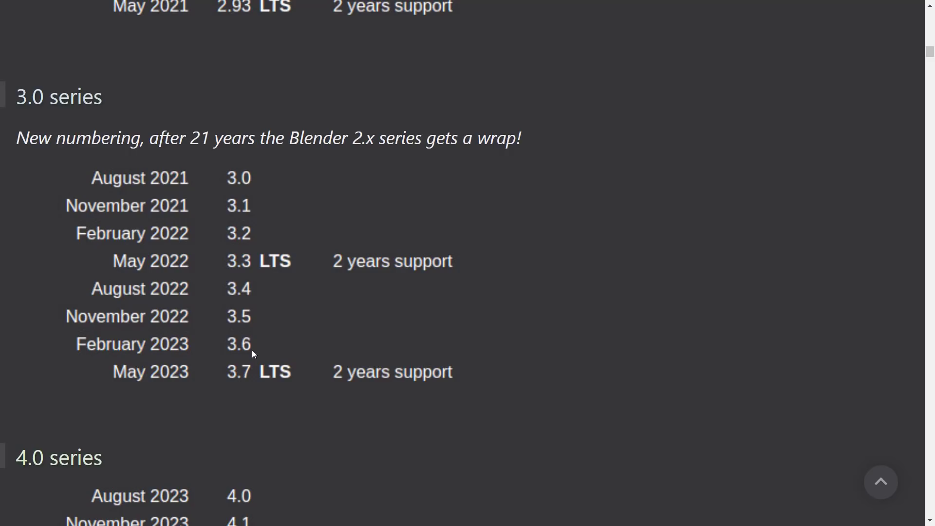
pyautogui.moveTo(309, 225)
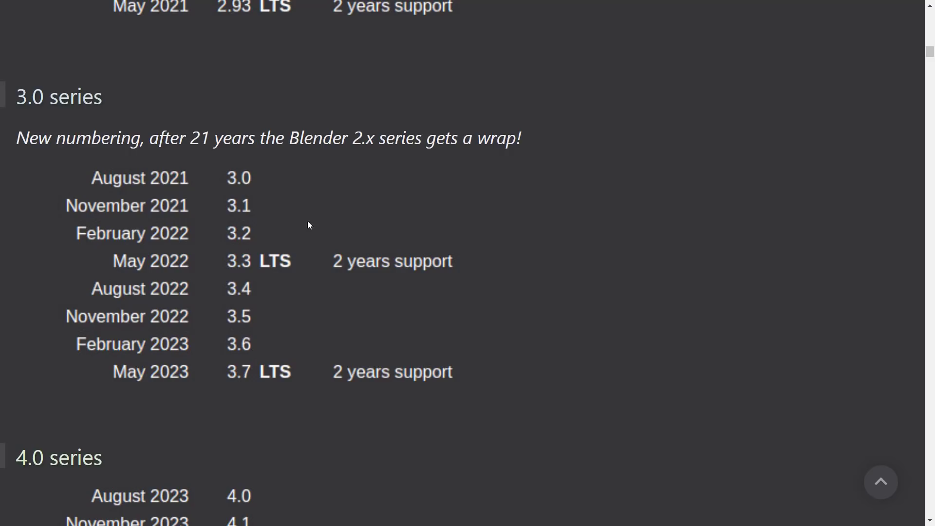
pyautogui.moveTo(287, 276)
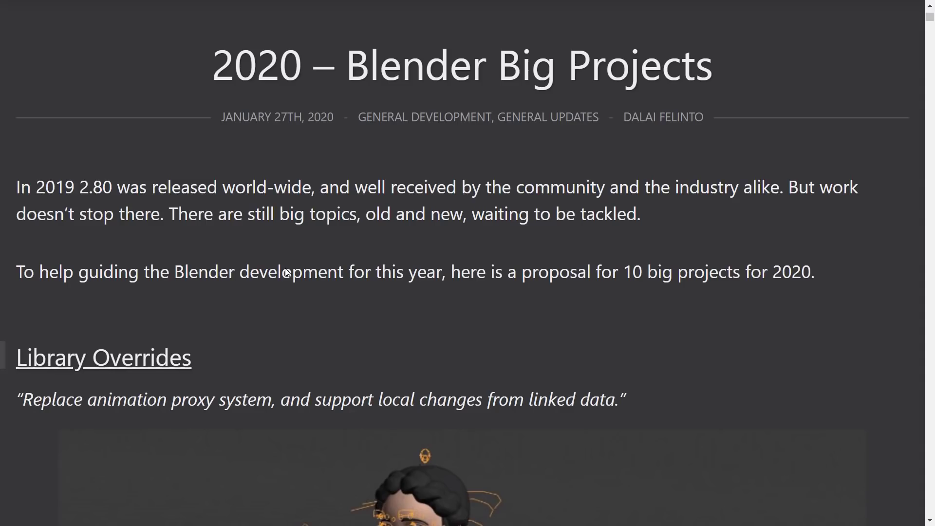
pyautogui.moveTo(280, 263)
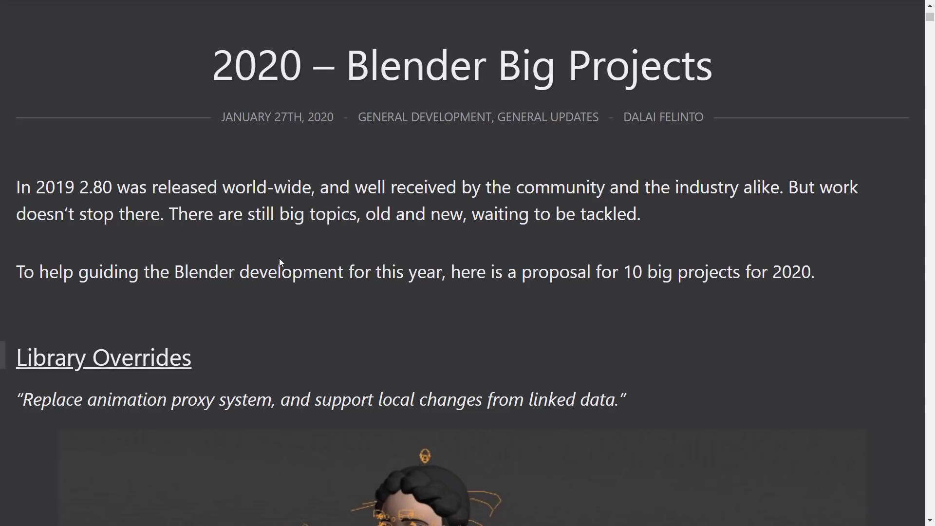
# Step: Scroll down the 2020 Big Projects post past Library Overrides to the Multires section
pyautogui.scroll(-3)
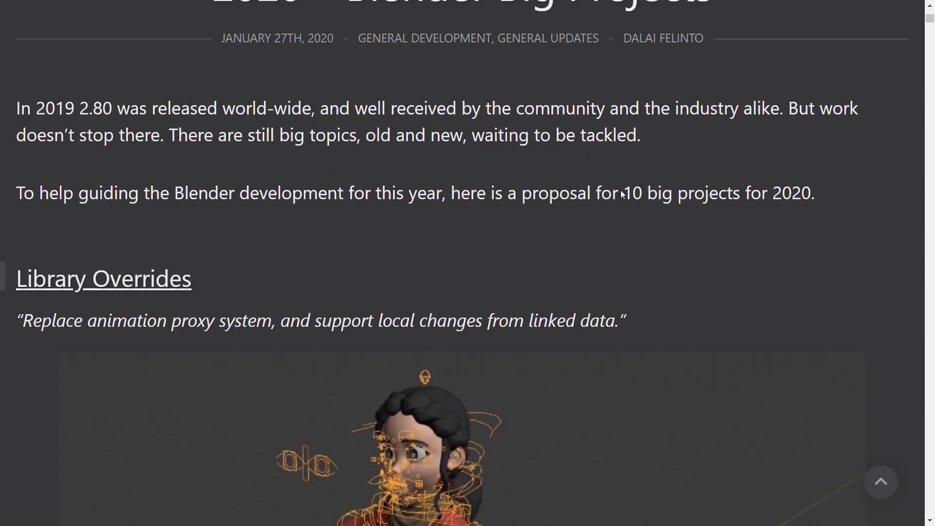
pyautogui.scroll(-3)
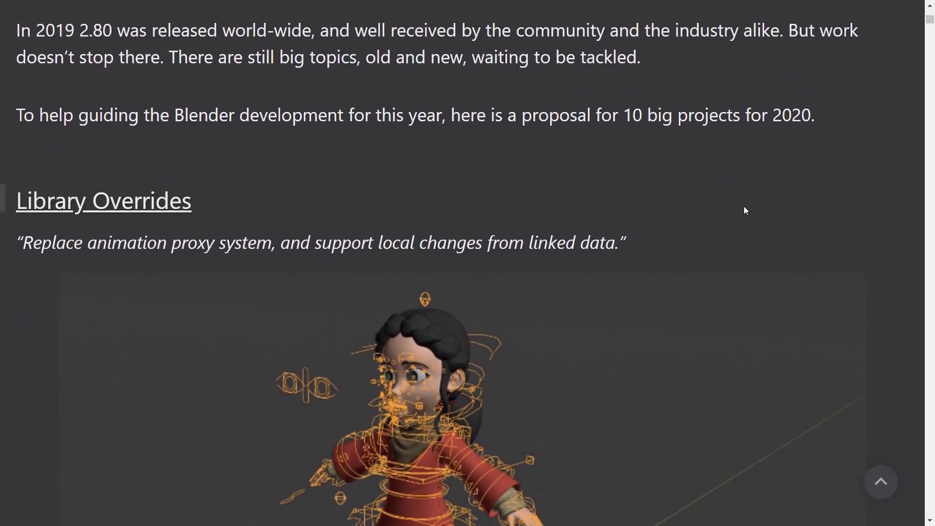
pyautogui.scroll(-3)
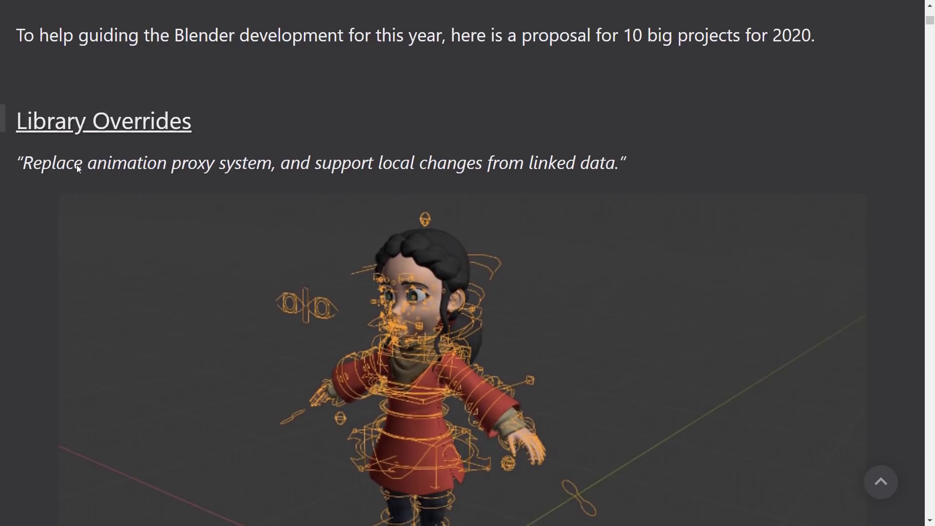
pyautogui.scroll(-3)
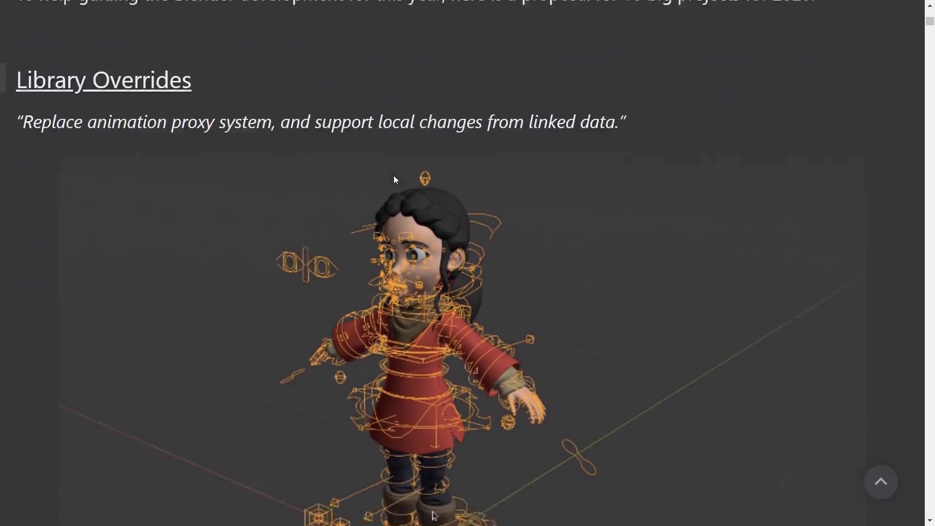
pyautogui.scroll(-3)
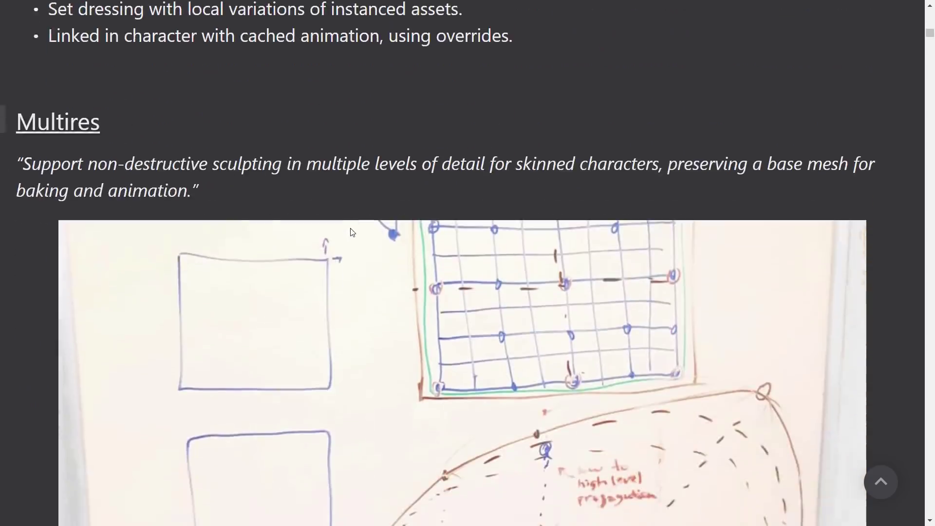
pyautogui.moveTo(202, 181)
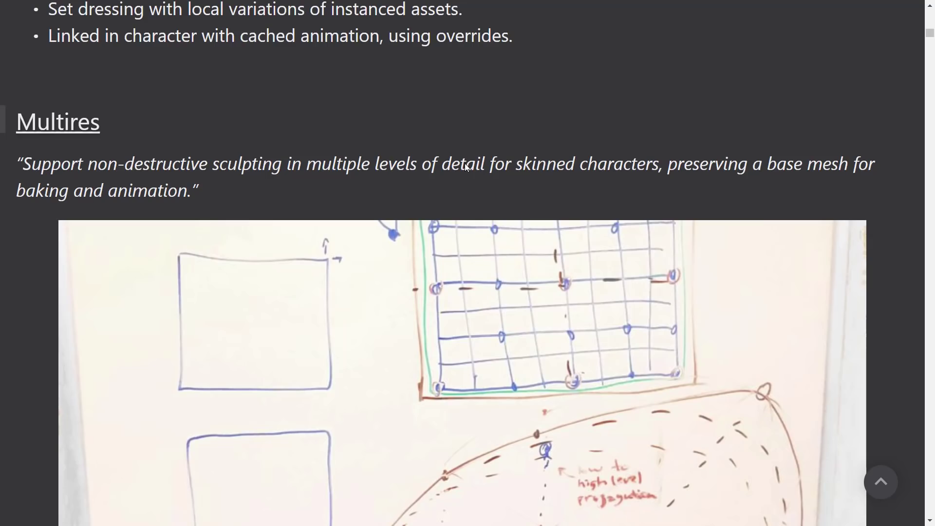
pyautogui.moveTo(539, 180)
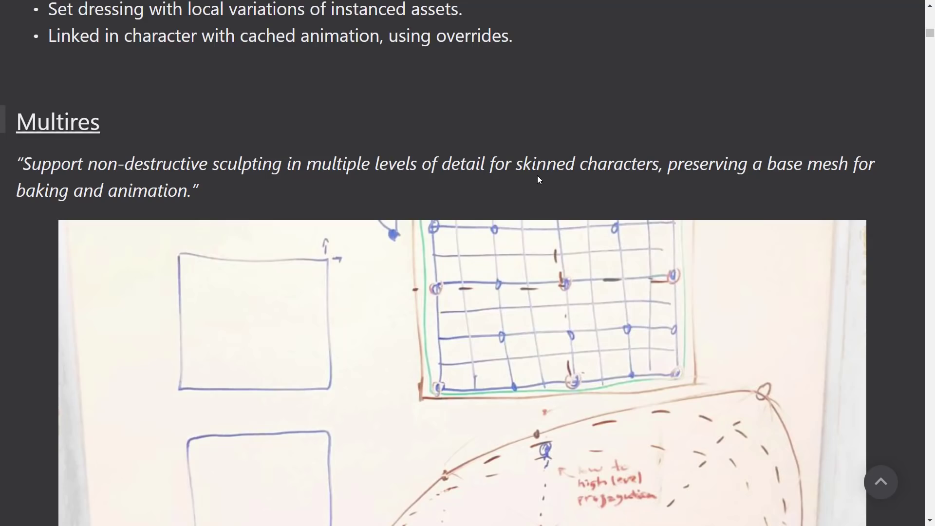
# Step: Scroll past Multires, Particle Nodes, Volume and Hair sections of the Big Projects post
pyautogui.scroll(-3)
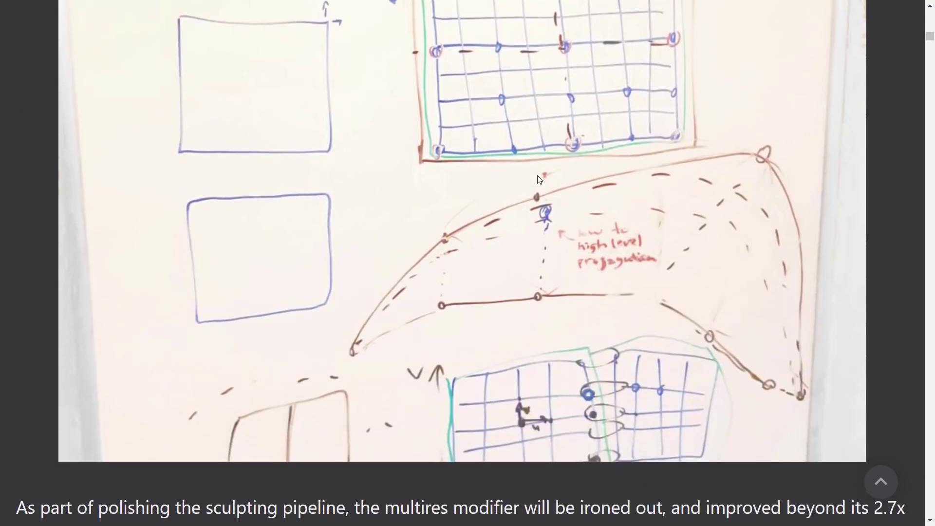
pyautogui.scroll(-3)
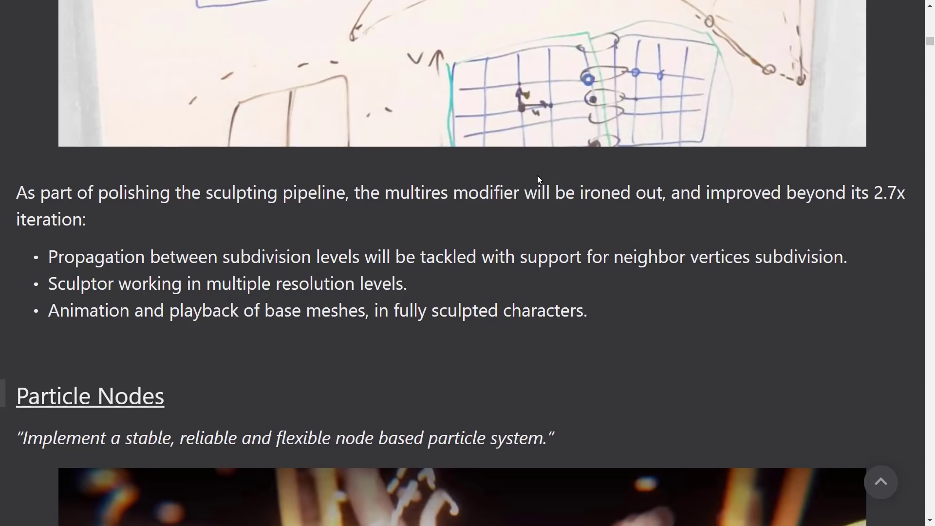
pyautogui.scroll(-3)
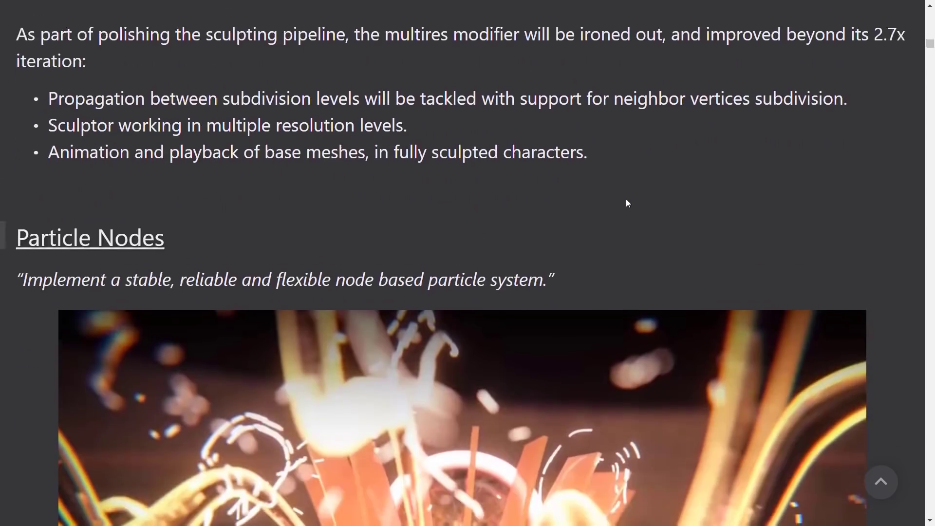
pyautogui.scroll(-3)
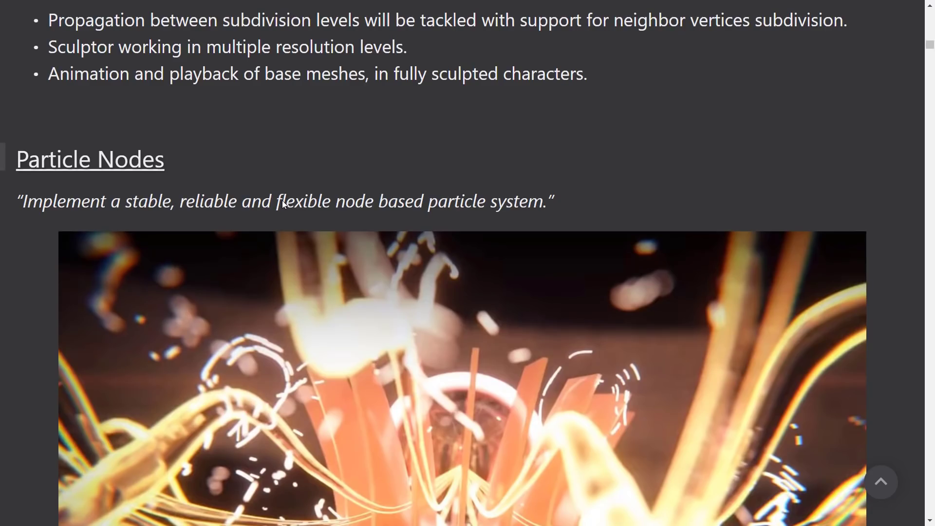
pyautogui.scroll(-3)
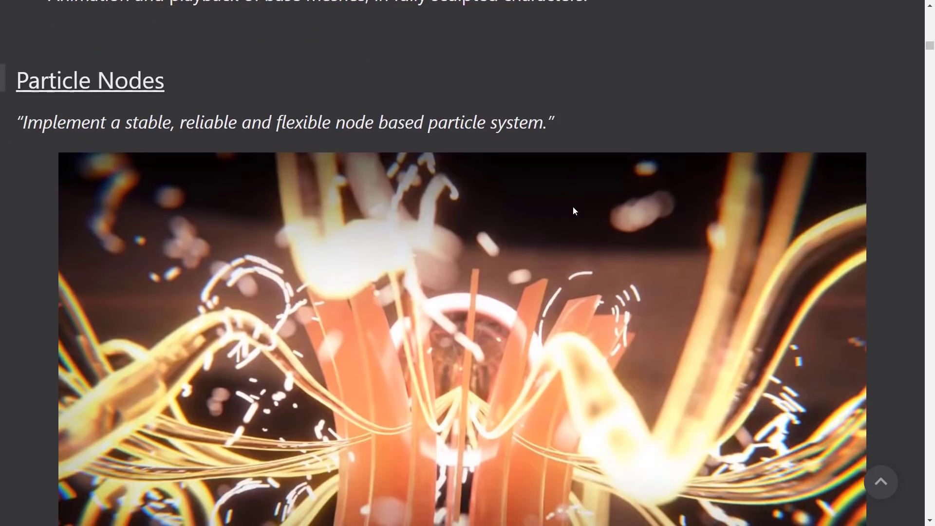
pyautogui.scroll(-3)
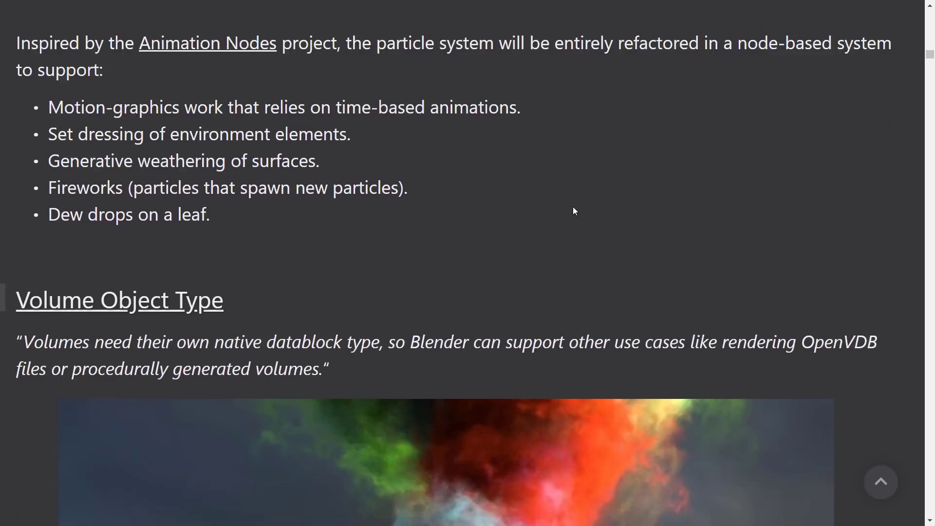
pyautogui.scroll(-3)
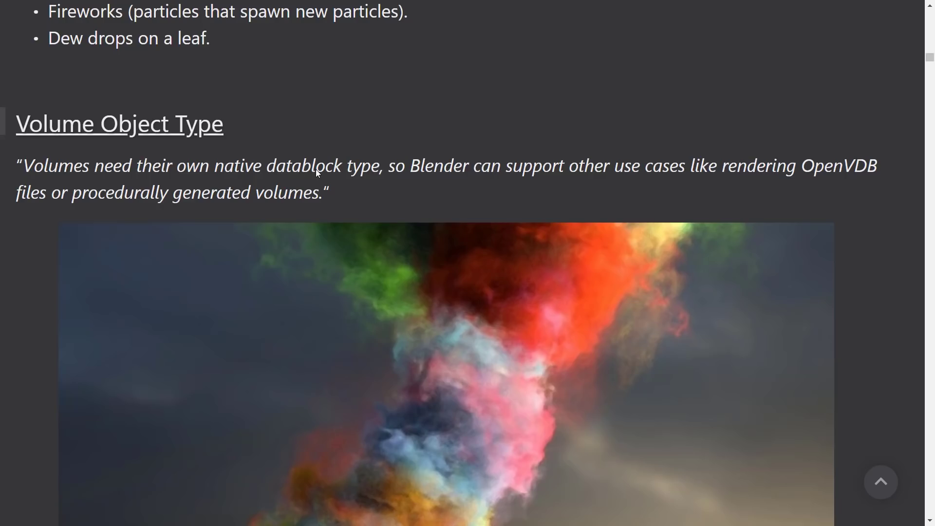
pyautogui.moveTo(696, 173)
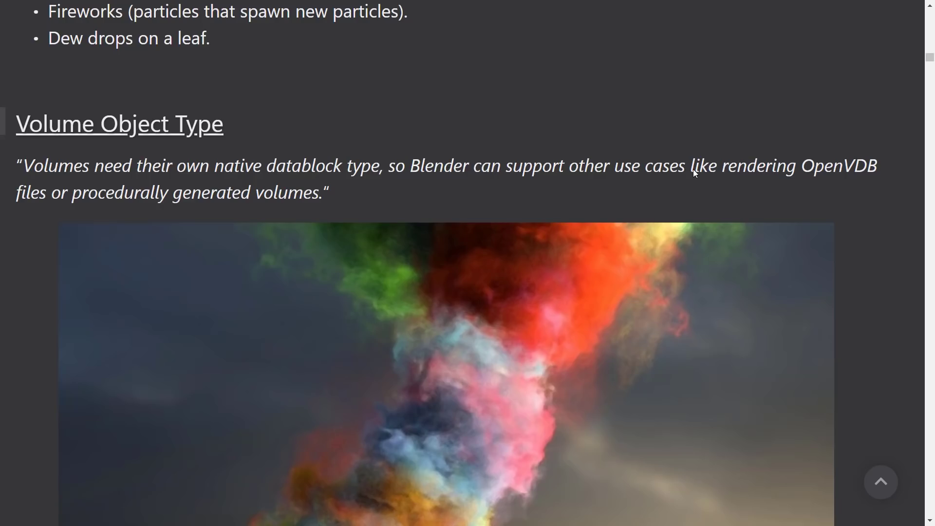
pyautogui.moveTo(200, 213)
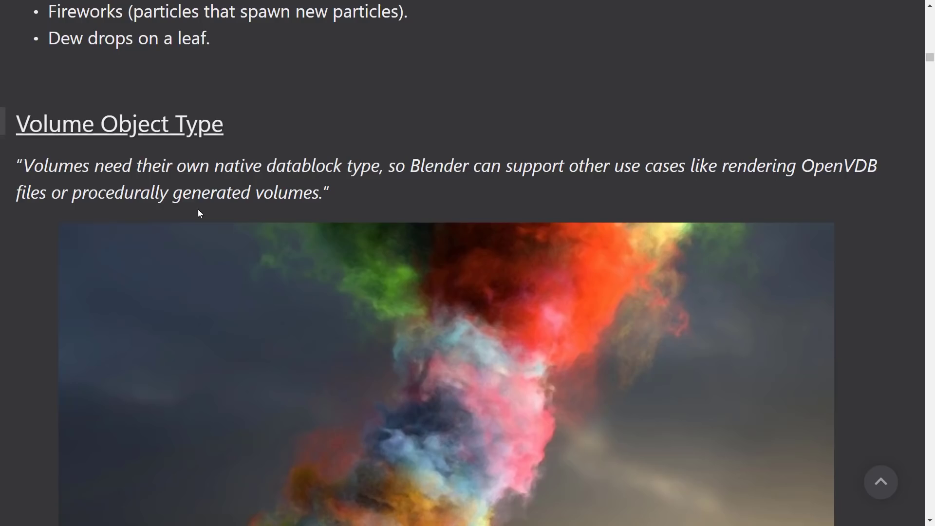
# Step: Continue scrolling past Animation Playback and Scene Editing to Fast Highpoly Mesh Editing
pyautogui.scroll(-3)
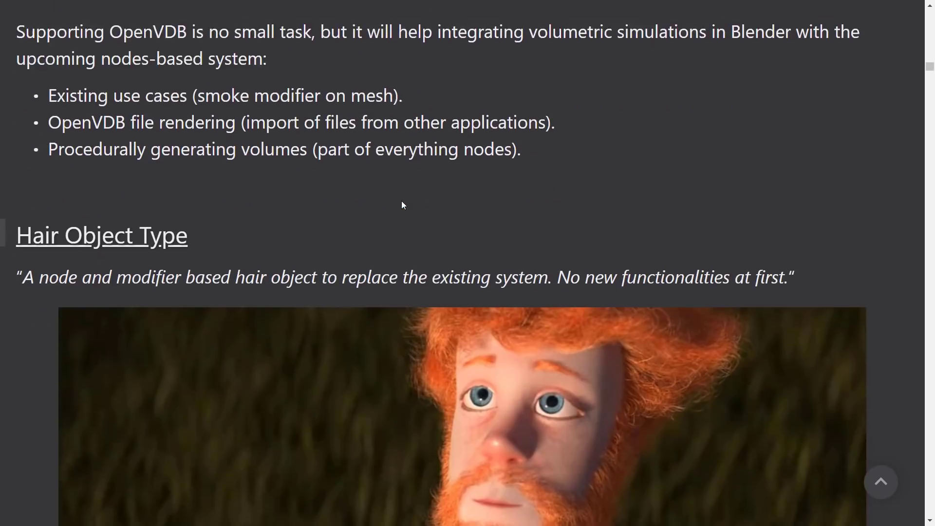
pyautogui.scroll(-3)
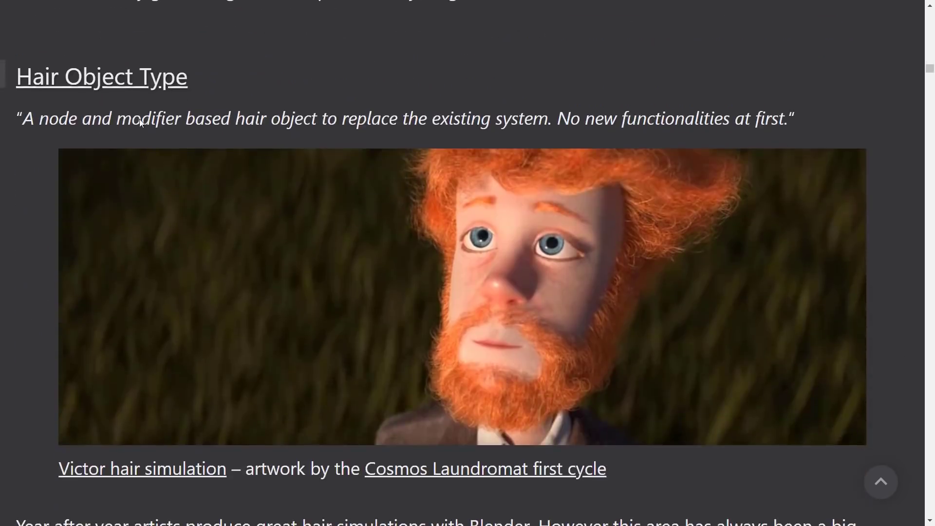
pyautogui.moveTo(480, 125)
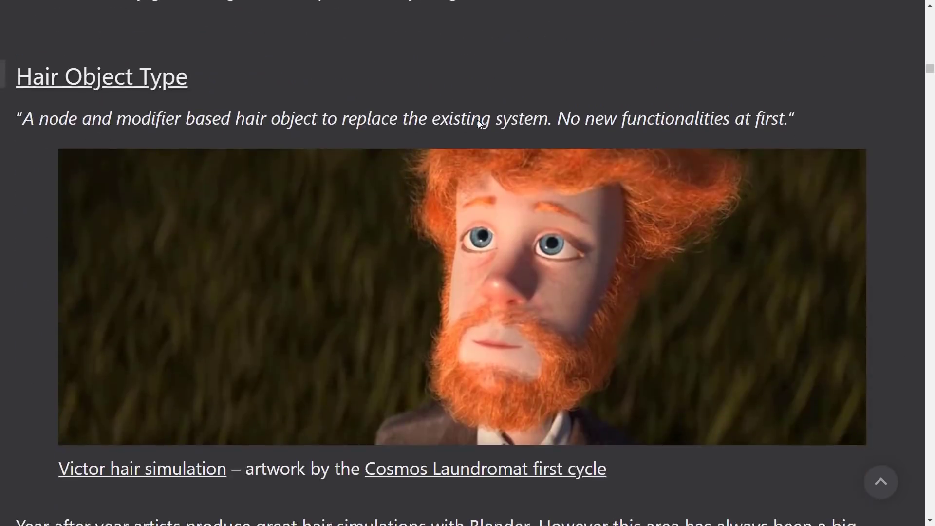
pyautogui.scroll(-3)
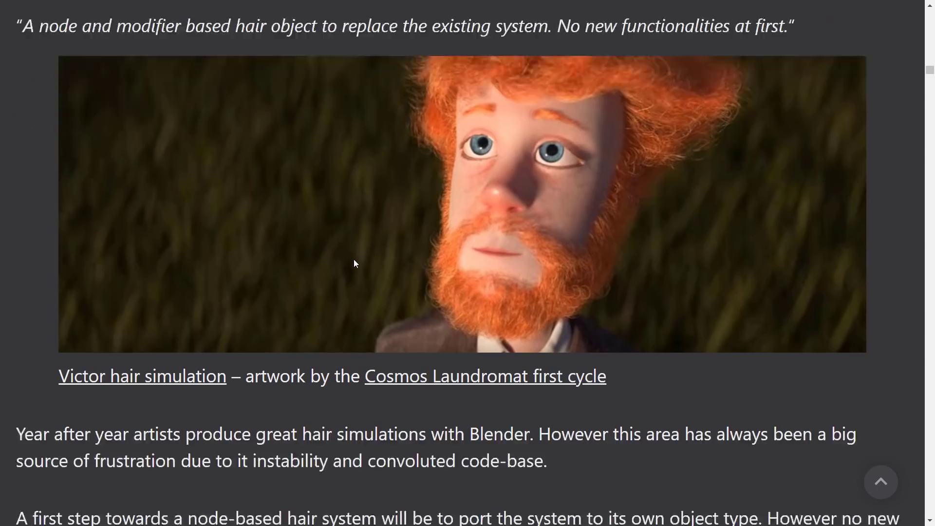
pyautogui.scroll(-3)
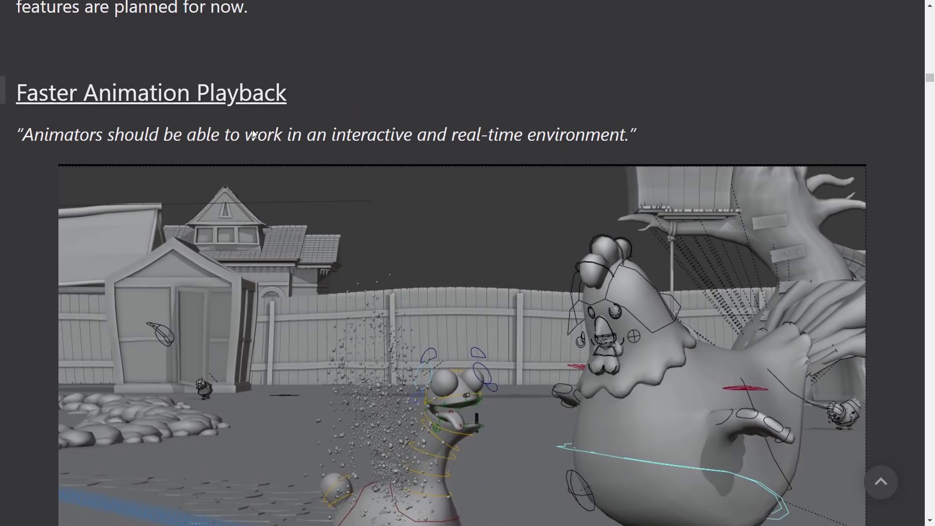
pyautogui.scroll(-3)
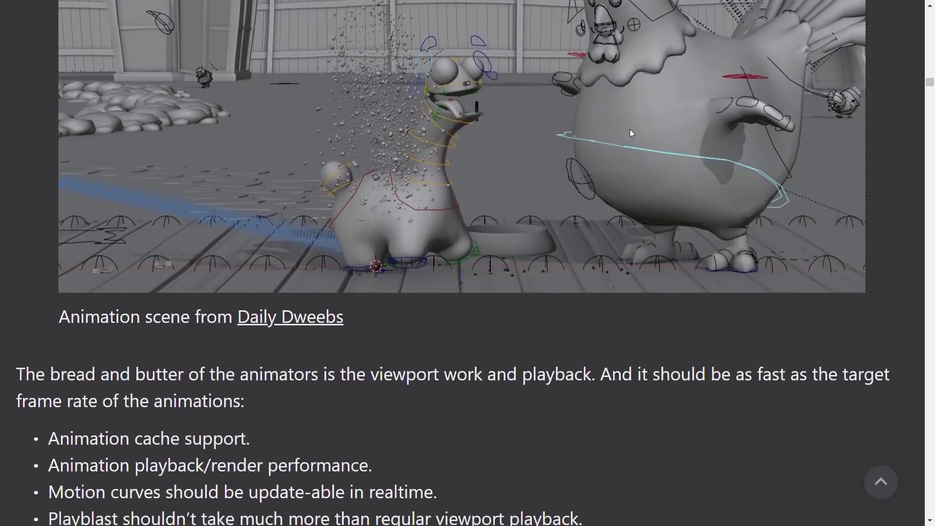
pyautogui.scroll(-3)
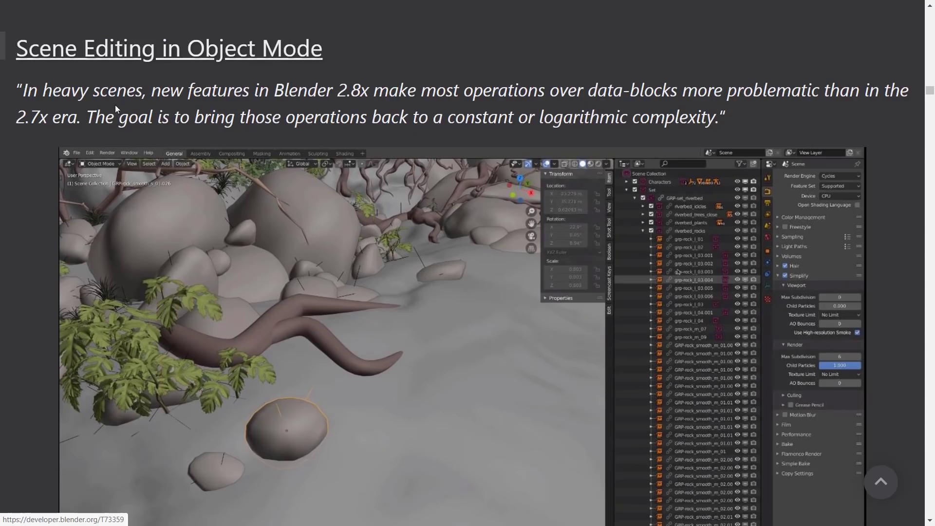
pyautogui.moveTo(183, 102)
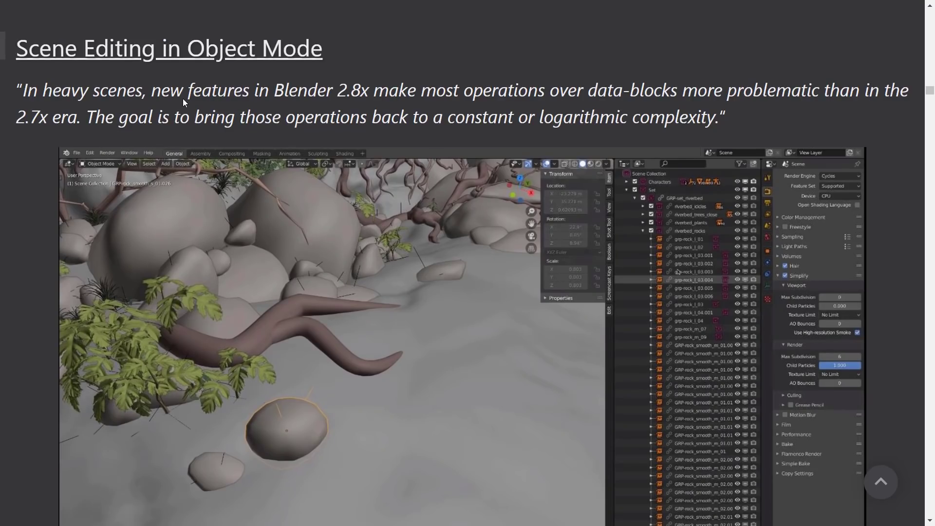
pyautogui.moveTo(530, 96)
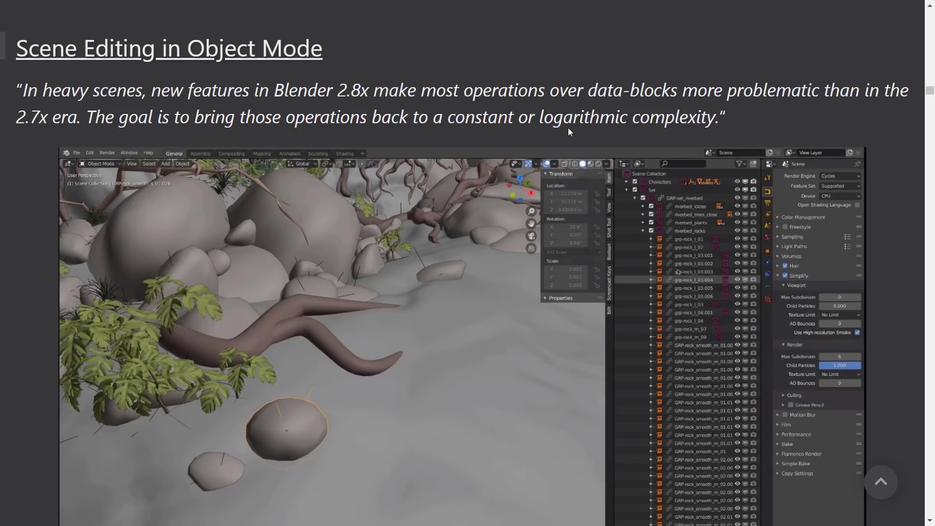
pyautogui.scroll(-3)
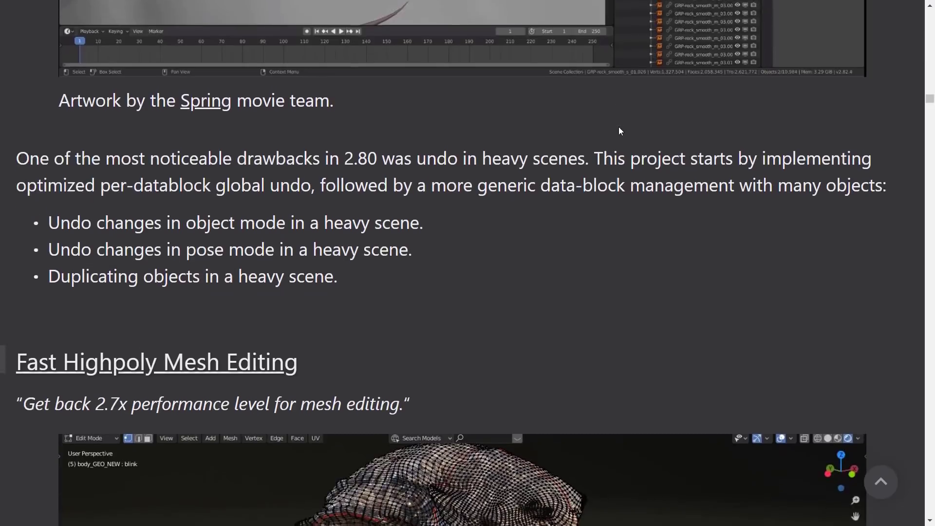
# Step: Scroll past the Alembic / USD goals and viewer image to the Asset Manager 'Basics' heading
pyautogui.scroll(-3)
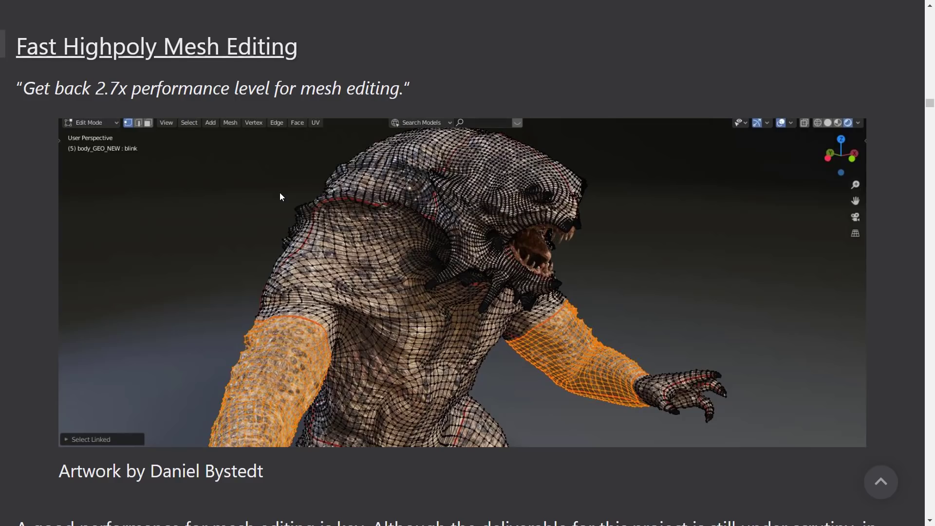
pyautogui.scroll(-3)
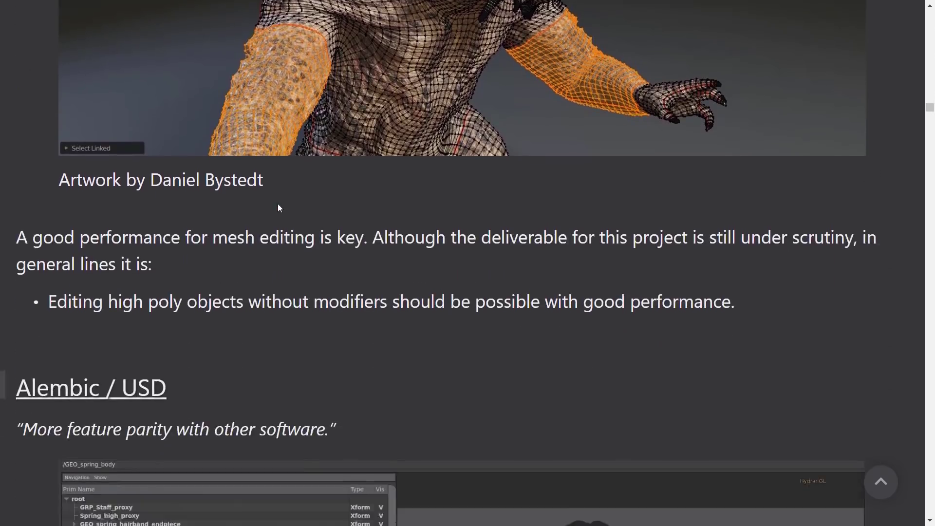
pyautogui.scroll(-3)
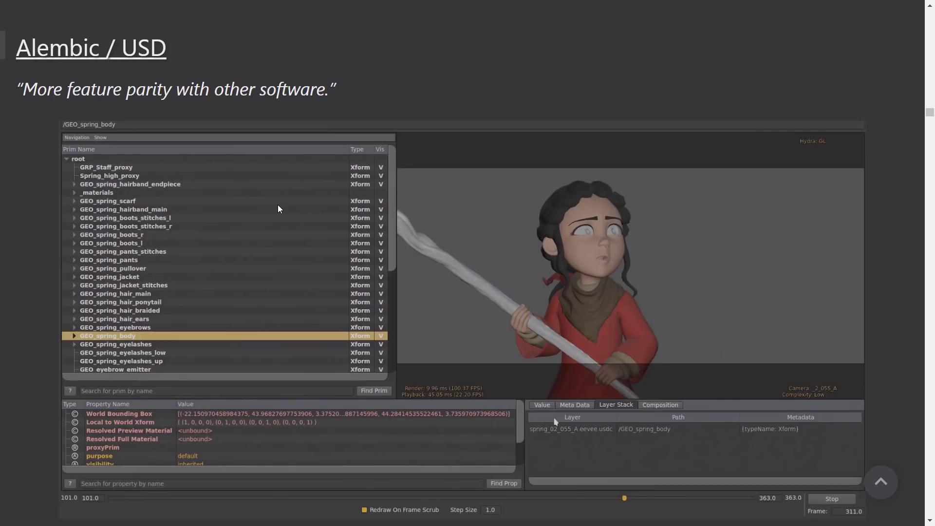
pyautogui.moveTo(140, 57)
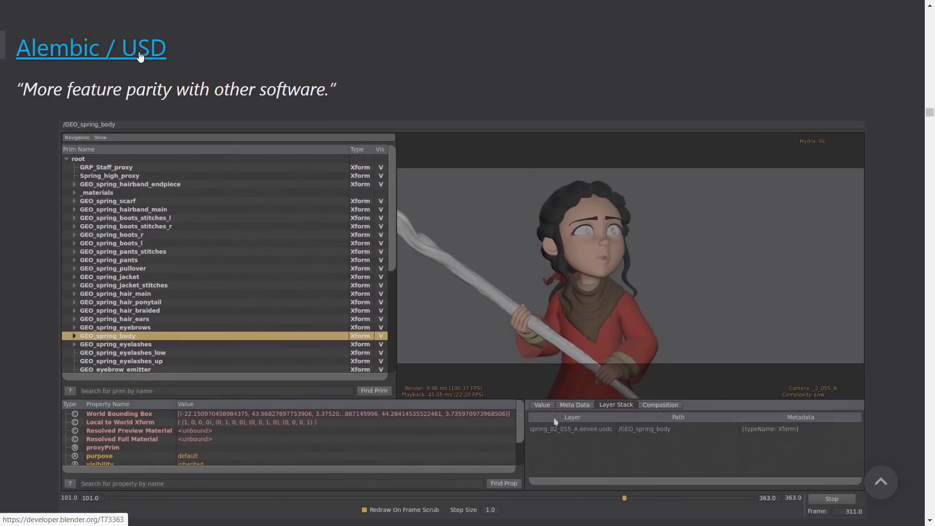
pyautogui.moveTo(97, 72)
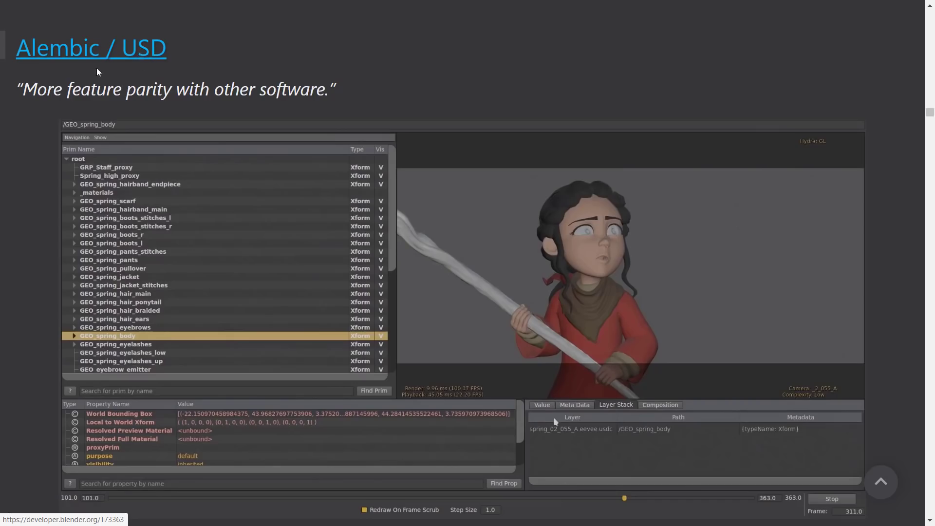
pyautogui.moveTo(354, 107)
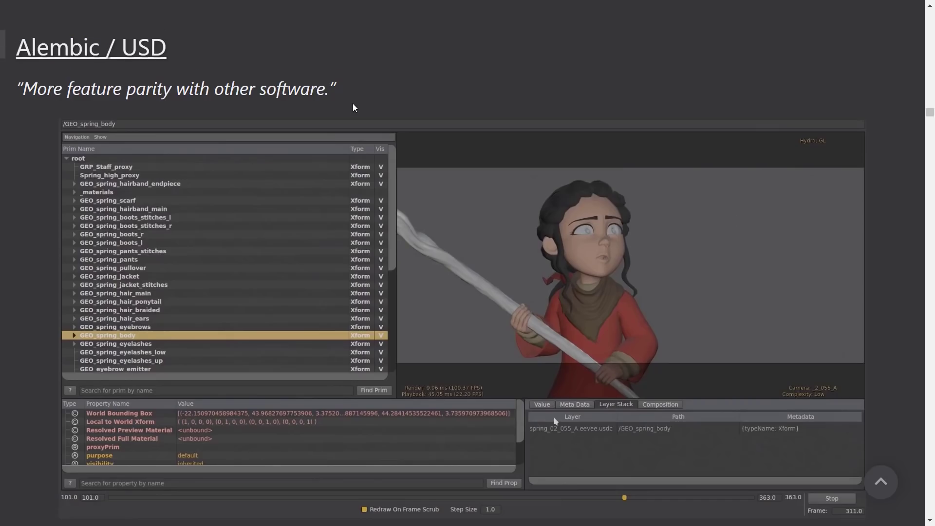
pyautogui.scroll(-3)
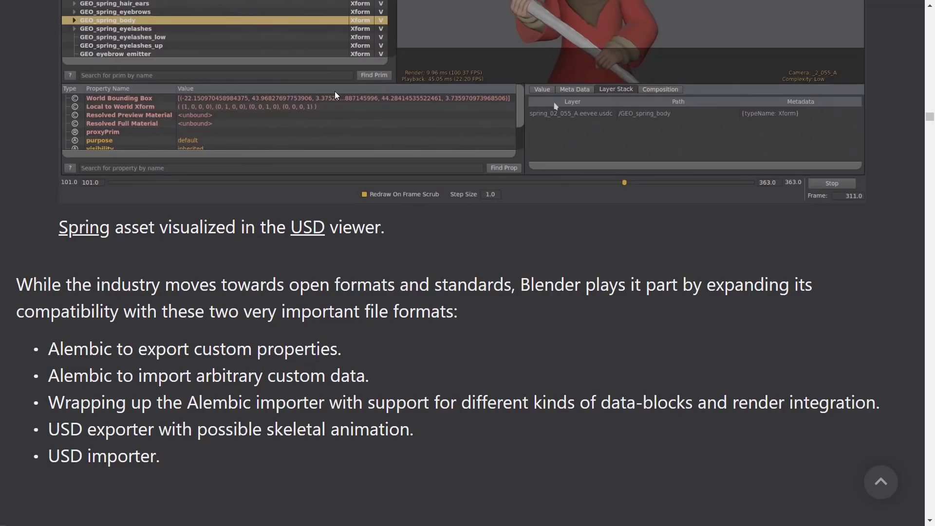
pyautogui.scroll(-3)
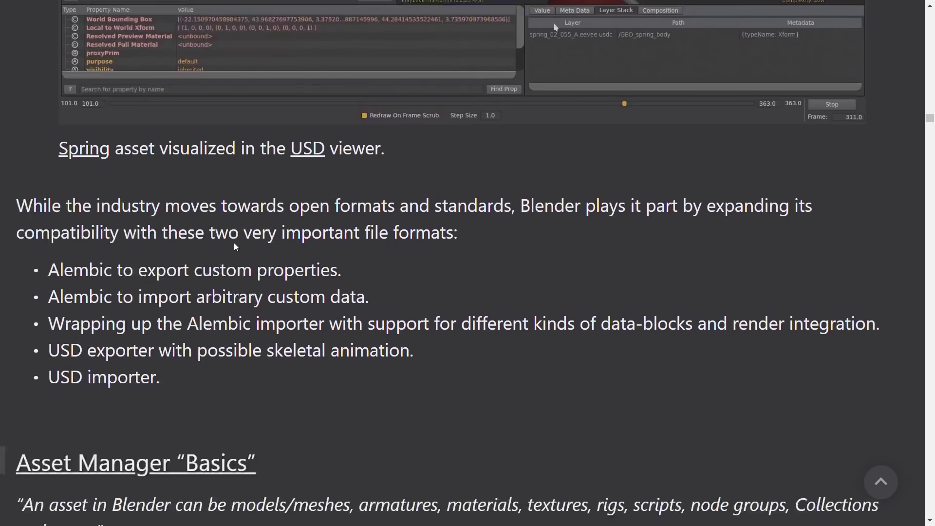
pyautogui.scroll(-3)
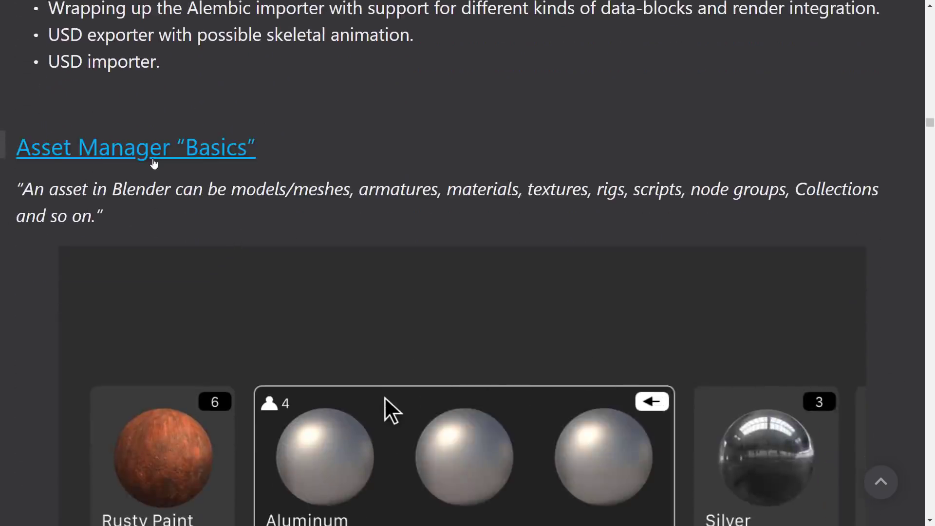
# Step: Scroll through the Asset Manager material examples to the other projects list, Vulkan to EEVEE improvements
pyautogui.scroll(-3)
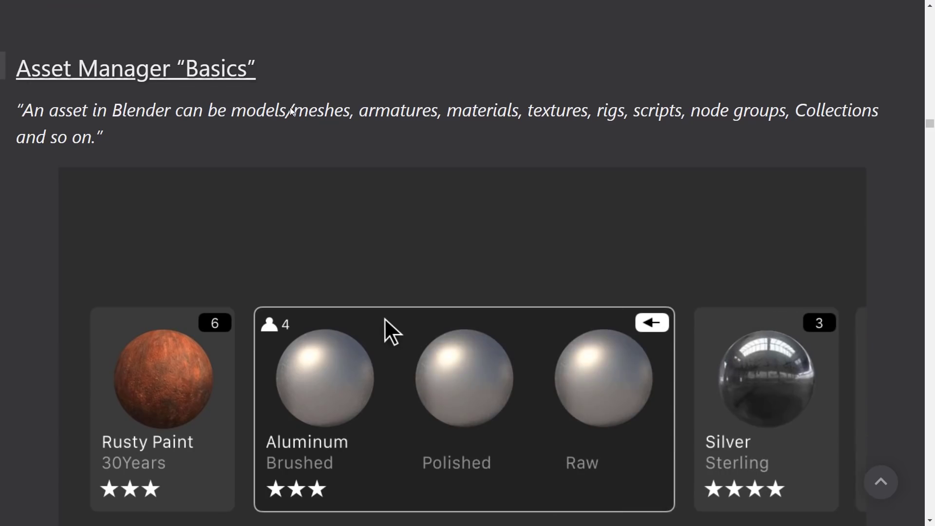
pyautogui.click(656, 335)
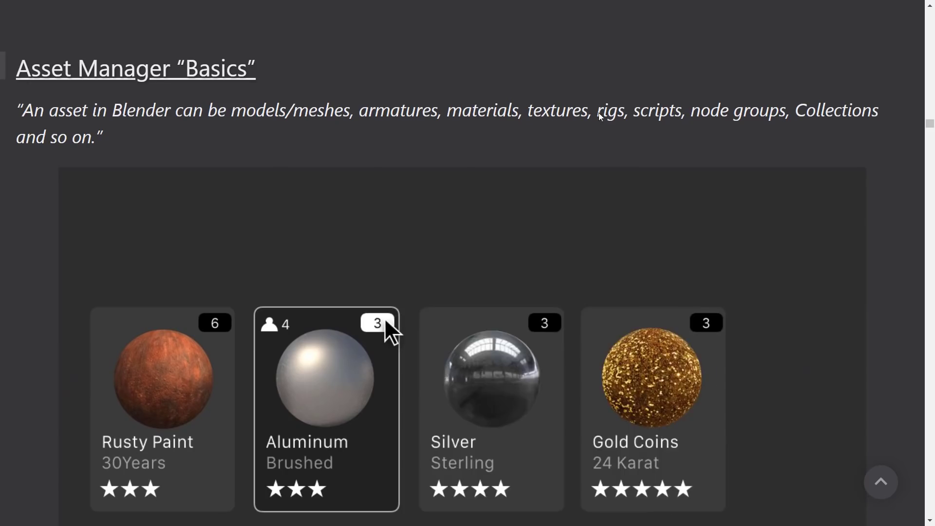
pyautogui.scroll(-3)
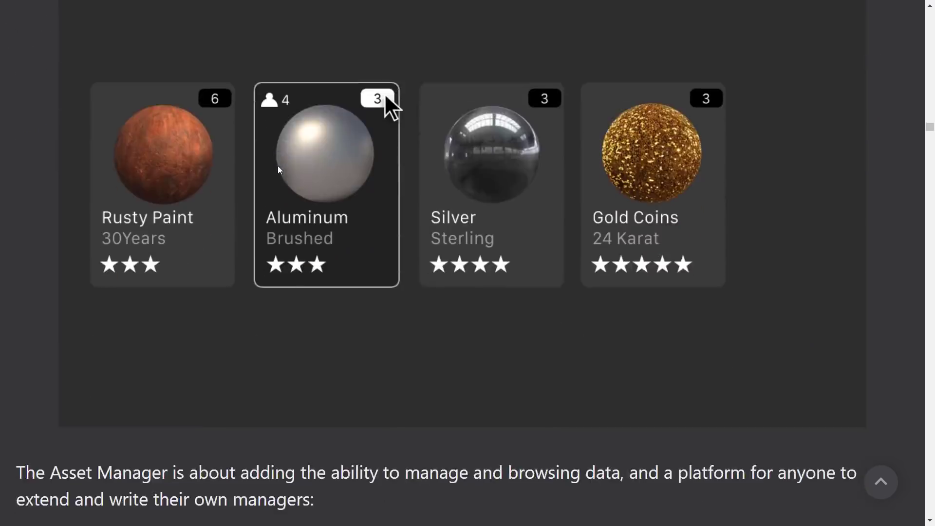
pyautogui.scroll(-3)
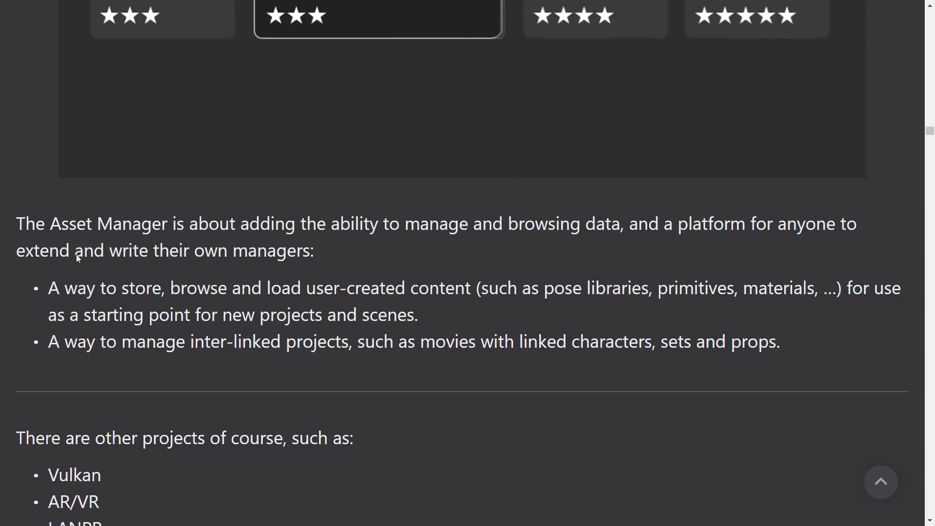
pyautogui.scroll(-3)
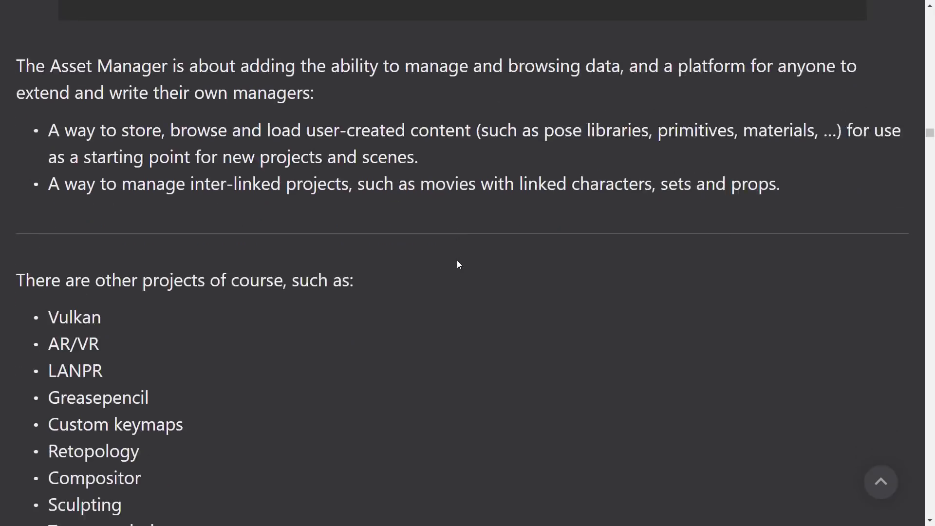
pyautogui.scroll(-3)
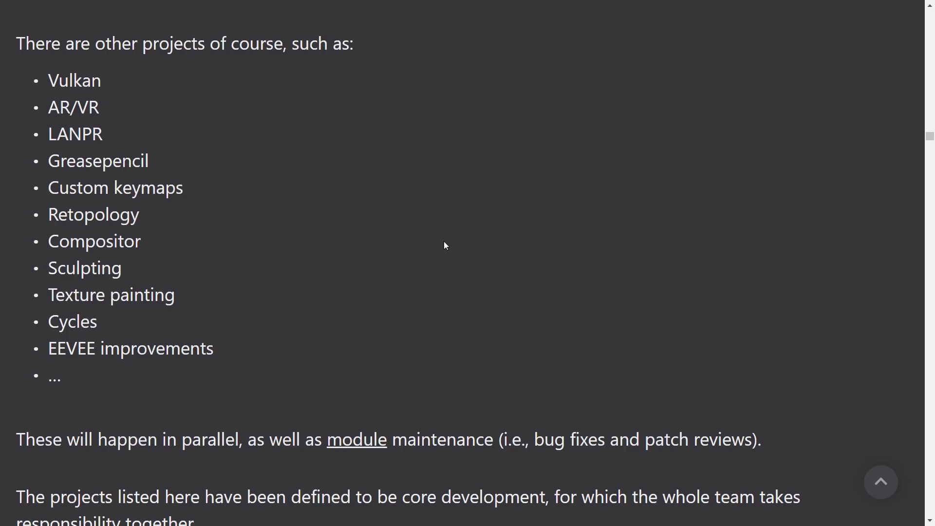
pyautogui.scroll(3)
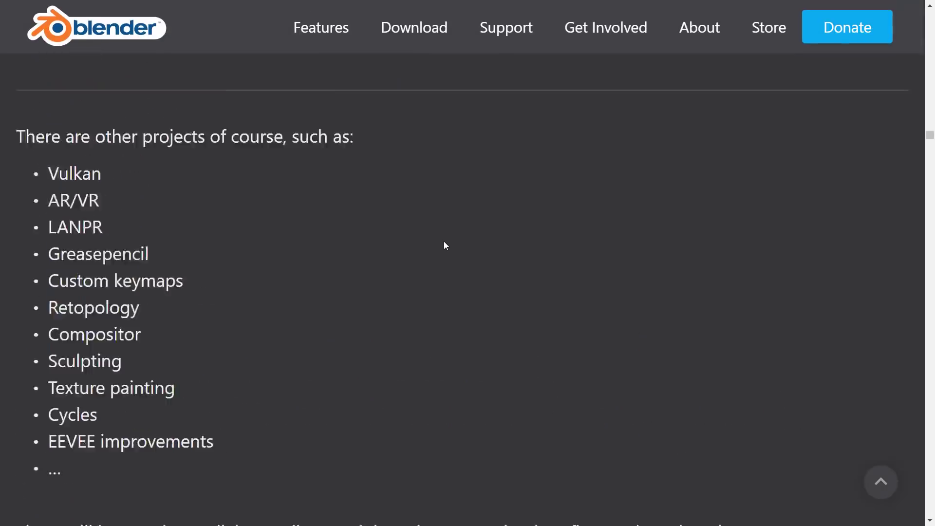
# Step: Scroll back to the title and introduction of the 2020 – Blender Big Projects post
pyautogui.scroll(-3)
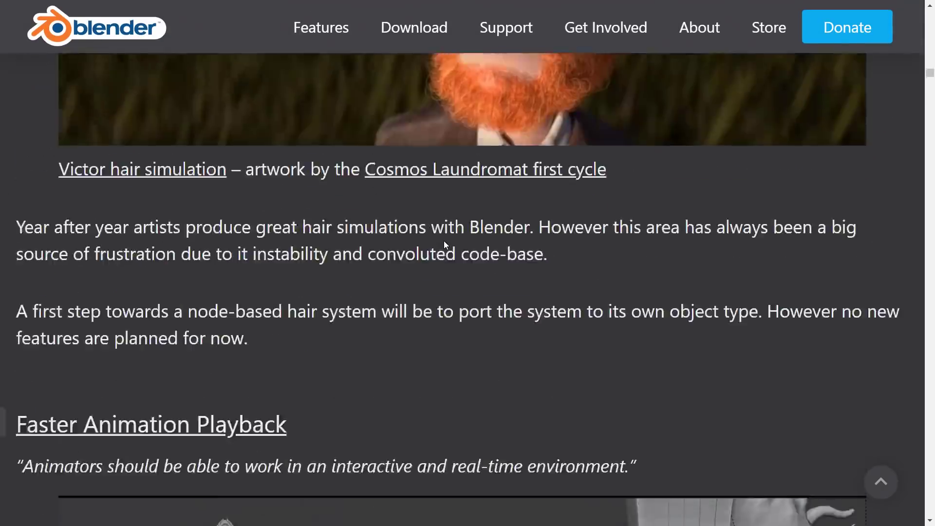
pyautogui.scroll(-3)
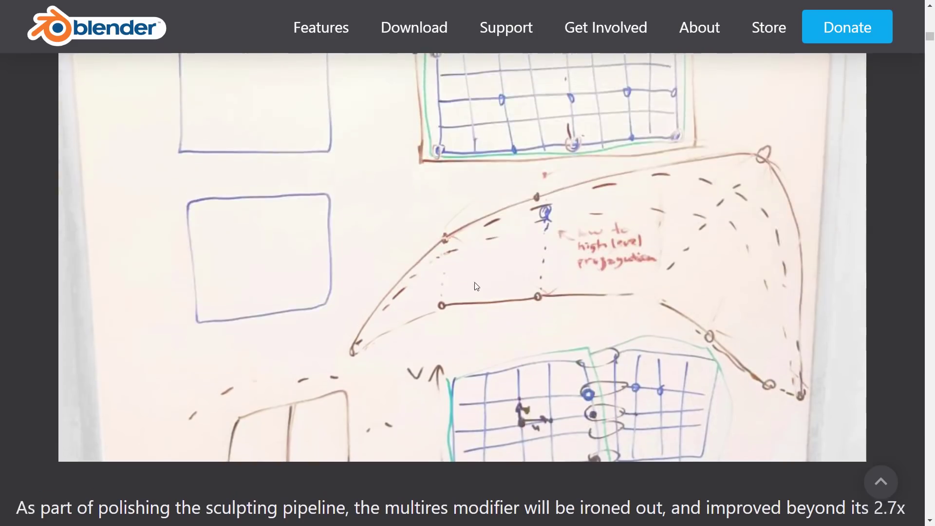
pyautogui.scroll(-3)
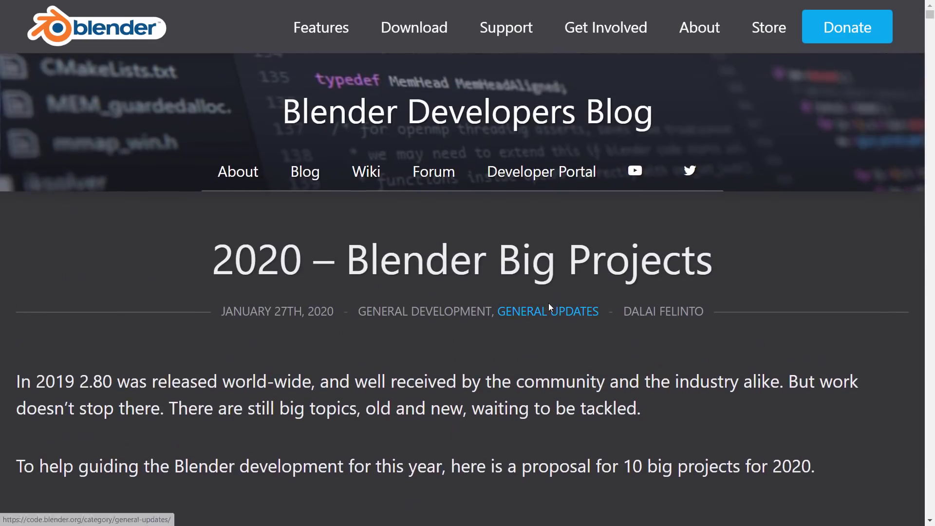
pyautogui.moveTo(608, 407)
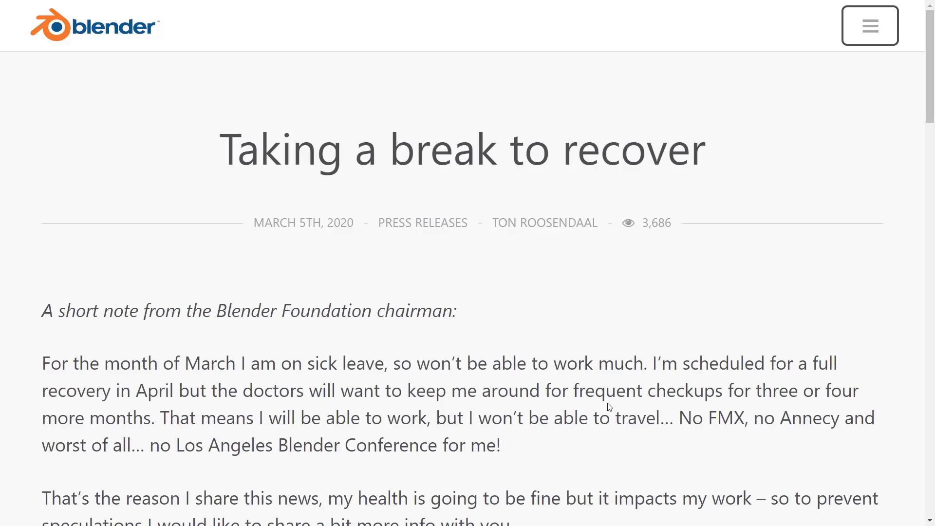
# Step: Read down the press release, highlighting the sentence about health being fine and a later line
pyautogui.scroll(-3)
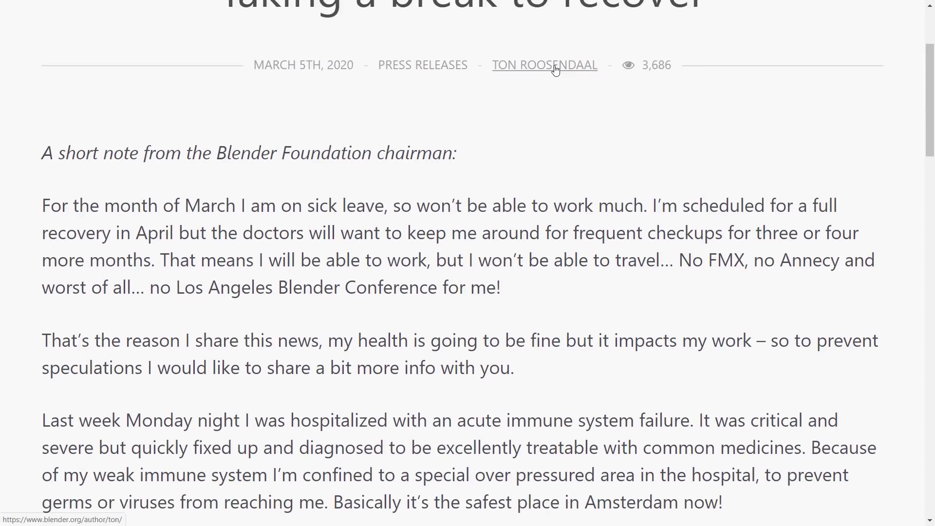
pyautogui.moveTo(487, 174)
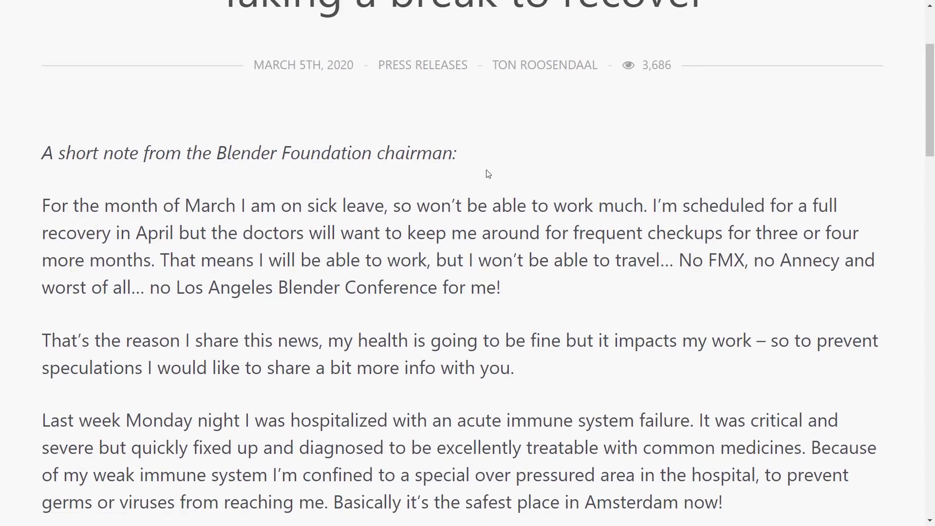
pyautogui.moveTo(489, 160)
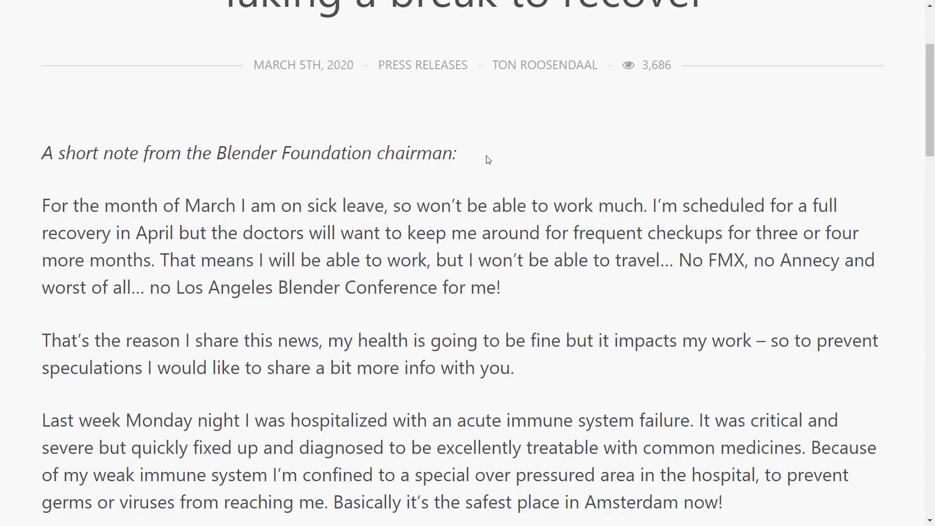
pyautogui.moveTo(371, 287)
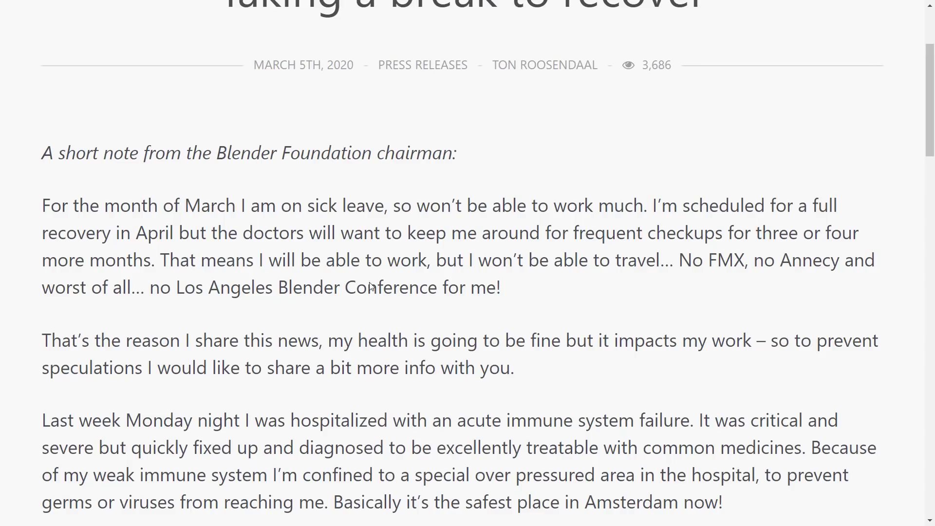
pyautogui.moveTo(93, 341); pyautogui.dragTo(549, 341)
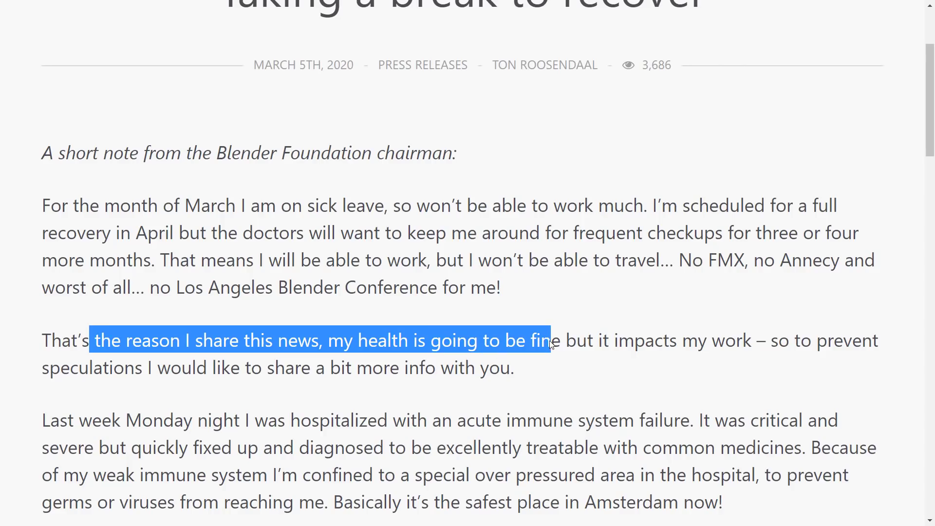
pyautogui.click(612, 360)
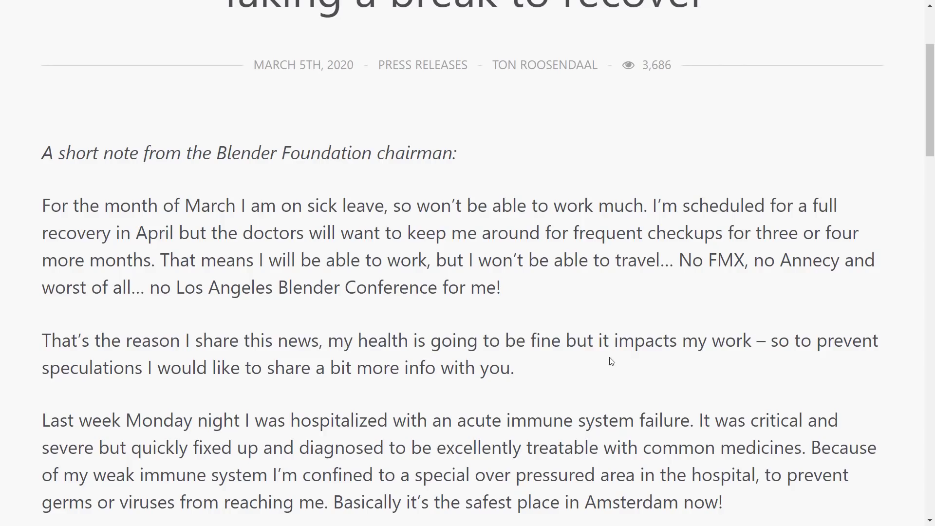
pyautogui.scroll(-3)
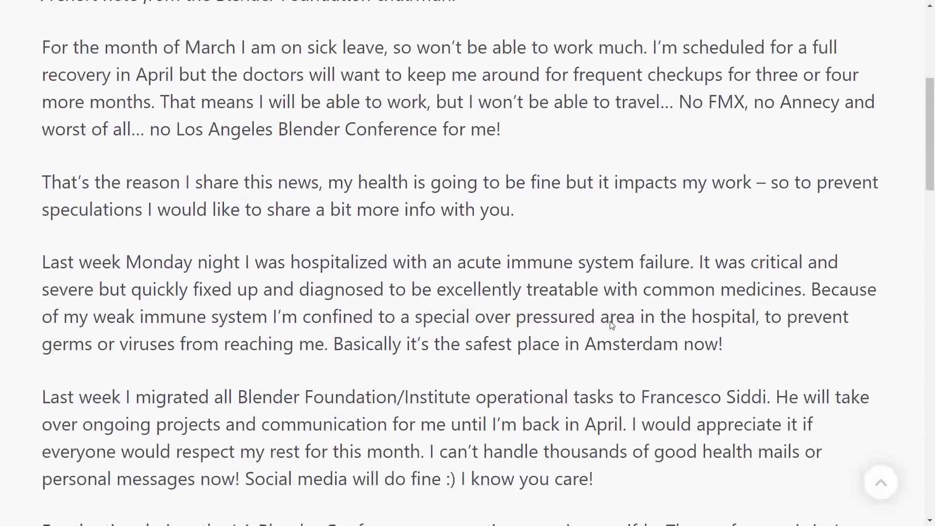
pyautogui.scroll(-3)
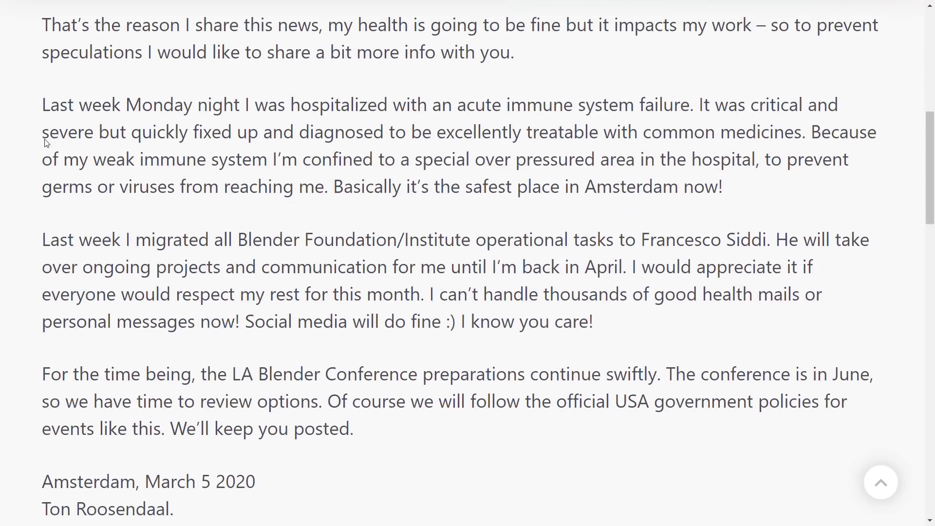
pyautogui.moveTo(79, 168); pyautogui.dragTo(427, 169)
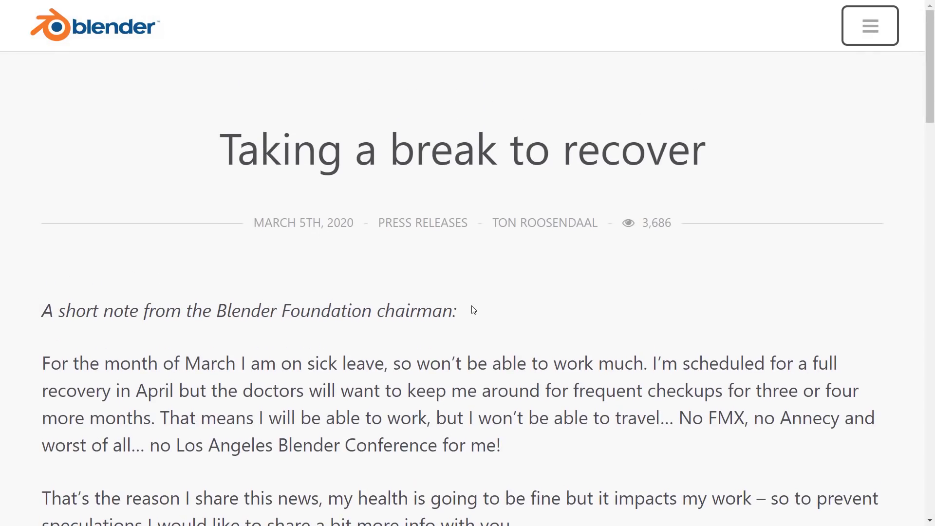
pyautogui.scroll(-3)
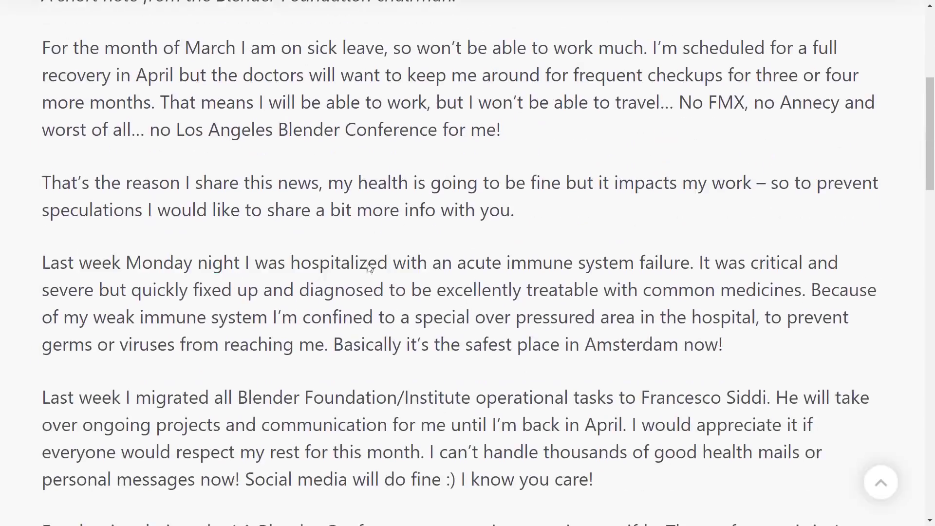
pyautogui.moveTo(462, 267)
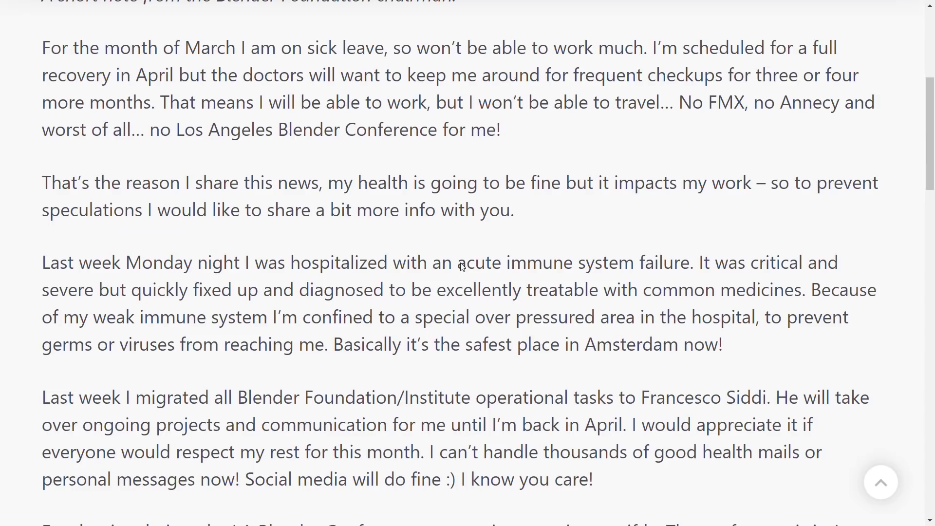
pyautogui.moveTo(319, 296)
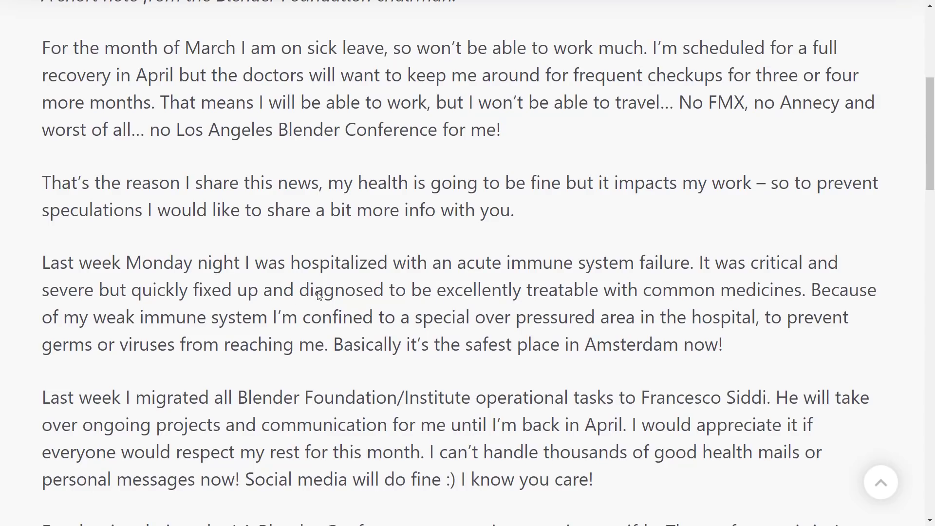
pyautogui.moveTo(704, 292)
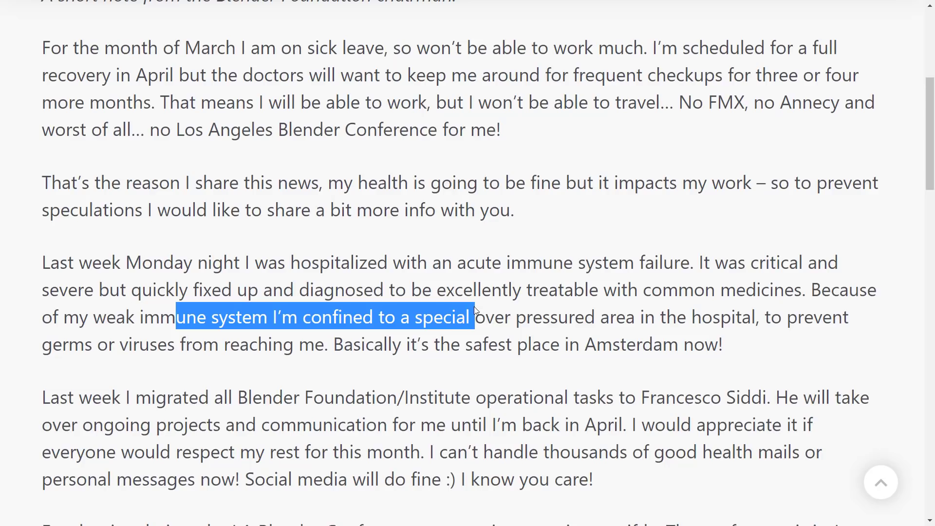
# Step: Highlight the passage about the weak immune system through to the paragraph end, then continue reading
pyautogui.moveTo(473, 316); pyautogui.dragTo(729, 317)
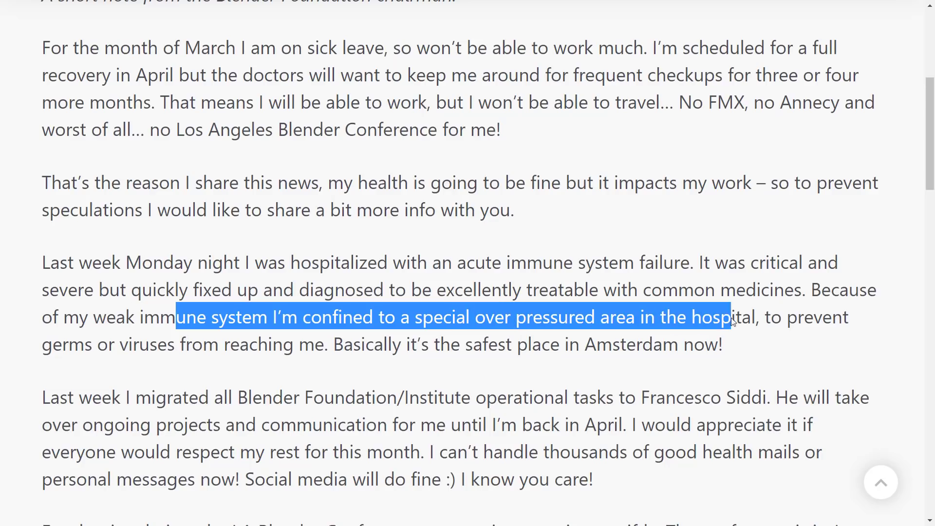
pyautogui.moveTo(733, 316); pyautogui.dragTo(749, 358)
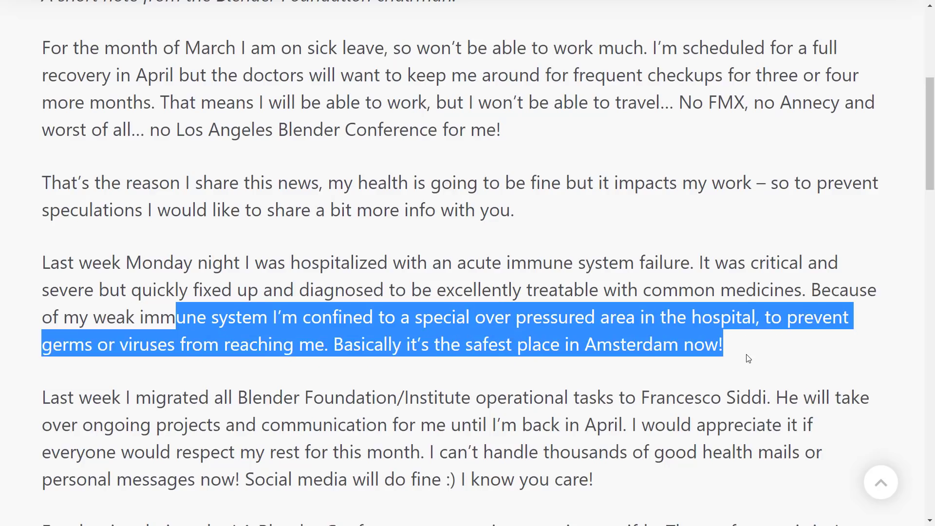
pyautogui.click(712, 332)
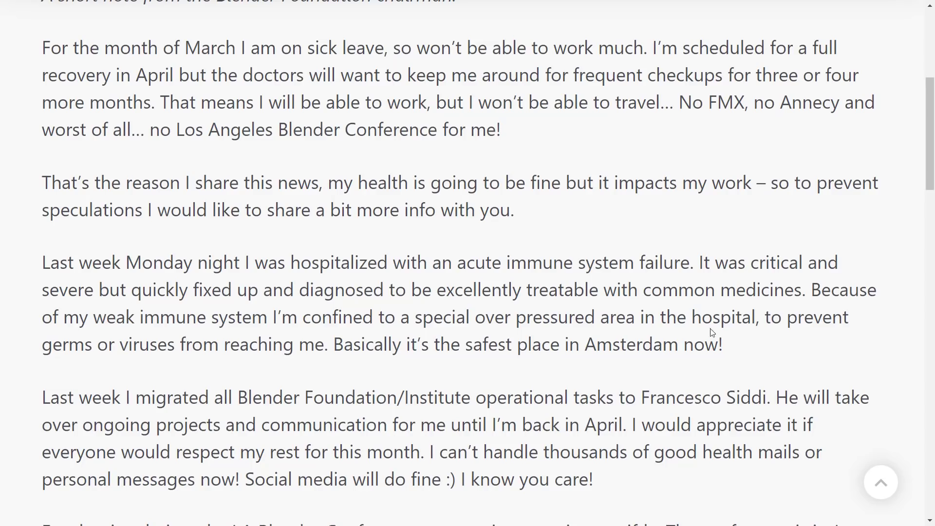
pyautogui.scroll(-3)
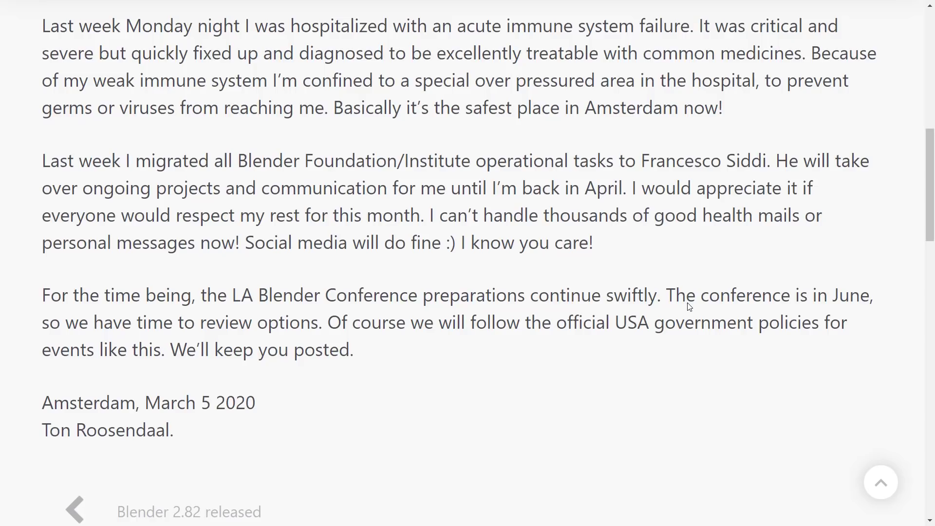
pyautogui.moveTo(850, 167)
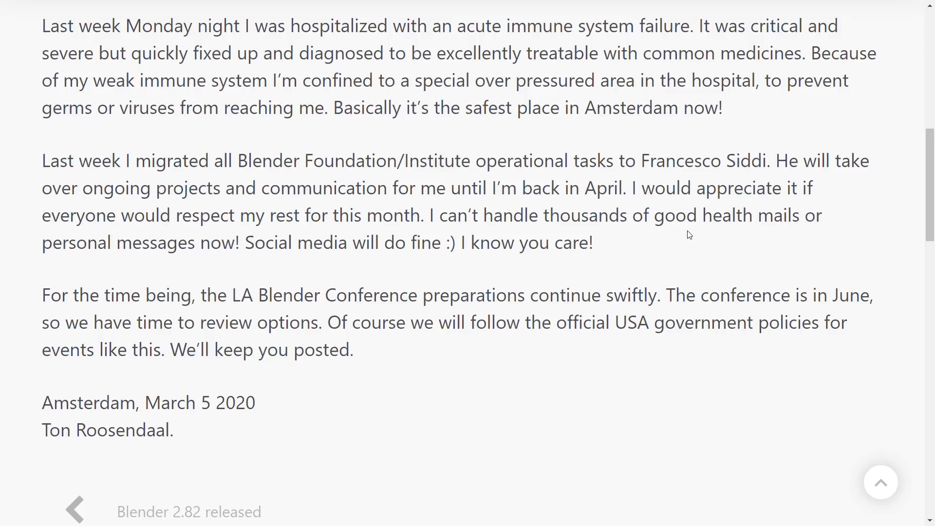
pyautogui.scroll(3)
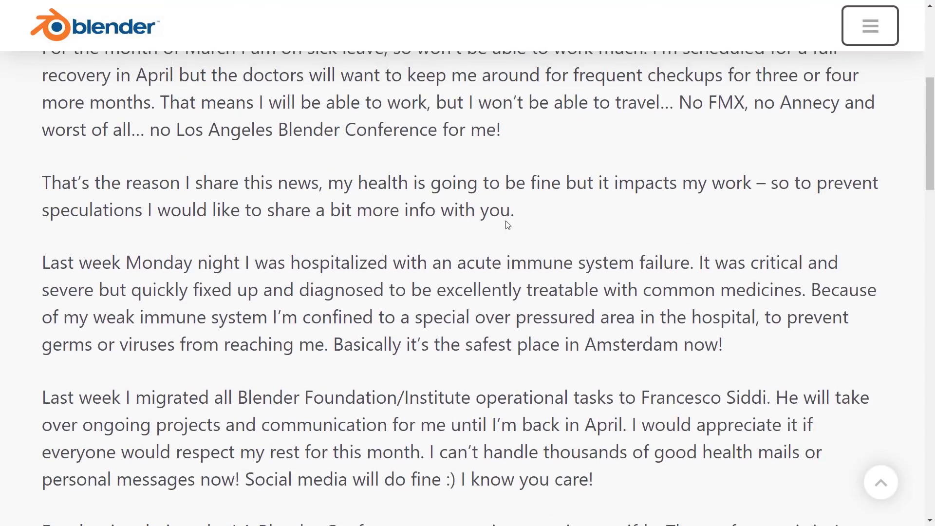
pyautogui.moveTo(695, 342)
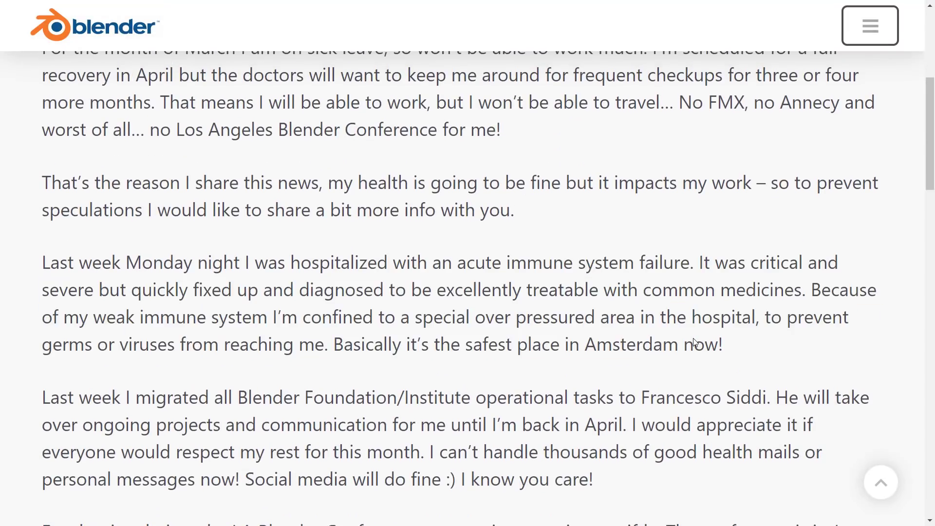
pyautogui.scroll(-3)
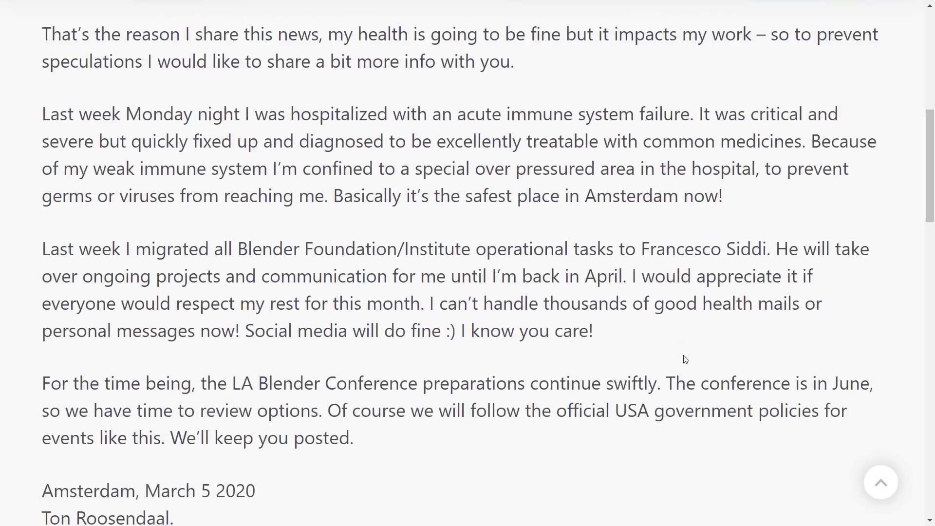
pyautogui.scroll(-3)
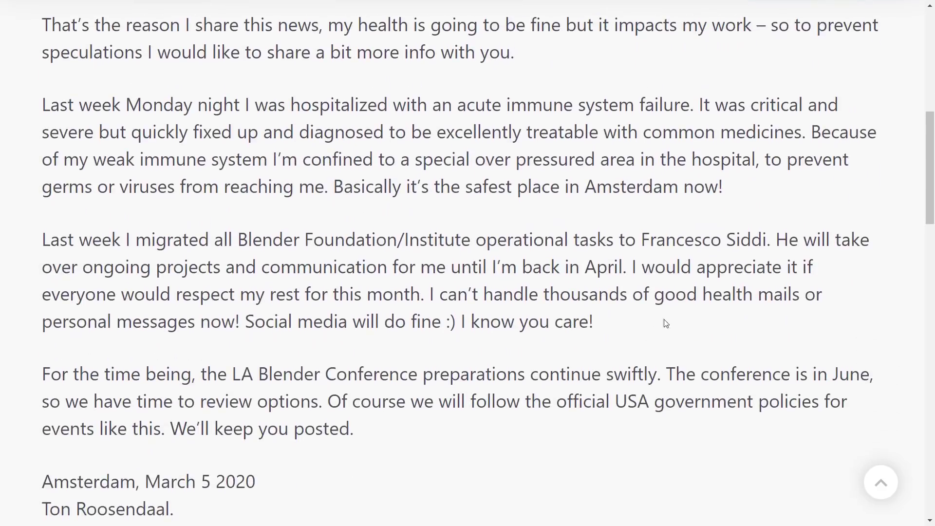
pyautogui.moveTo(444, 294); pyautogui.dragTo(592, 322)
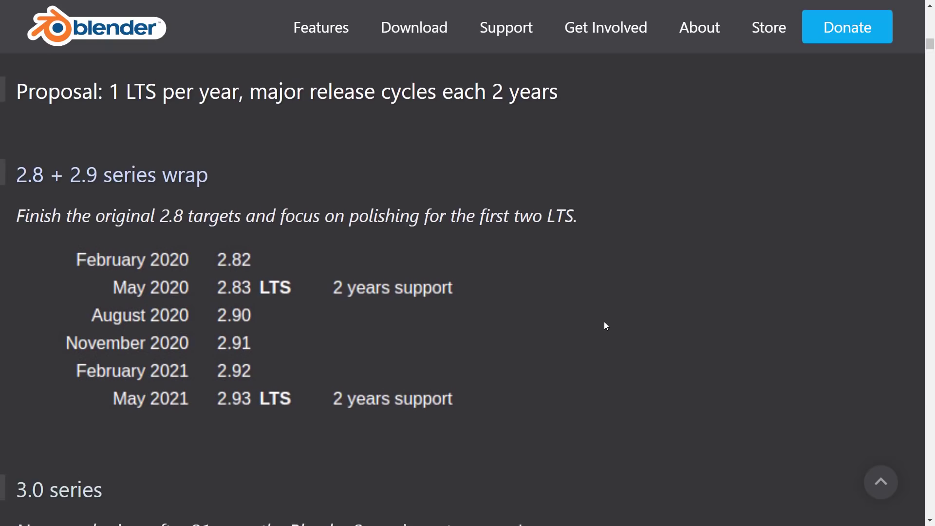
# Step: Scroll down through the 2020 Big Projects post to review its listed projects
pyautogui.scroll(-3)
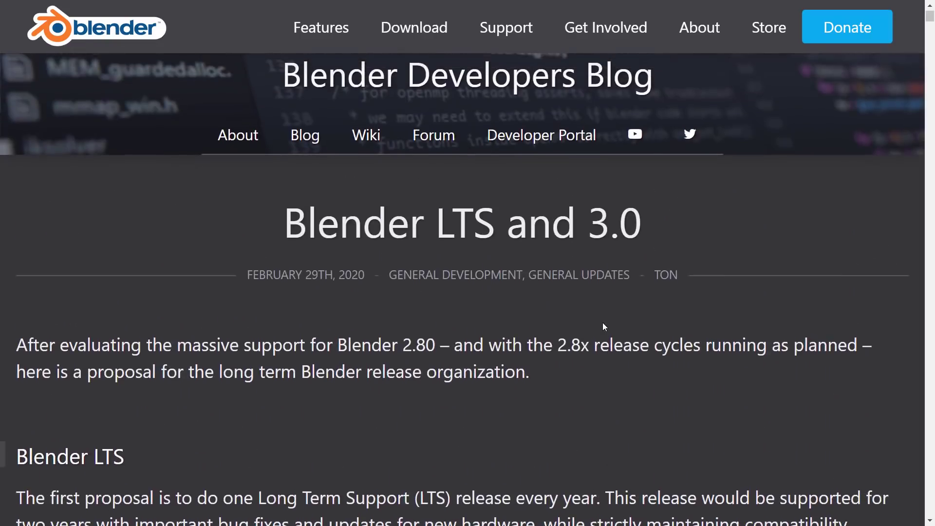
pyautogui.scroll(-3)
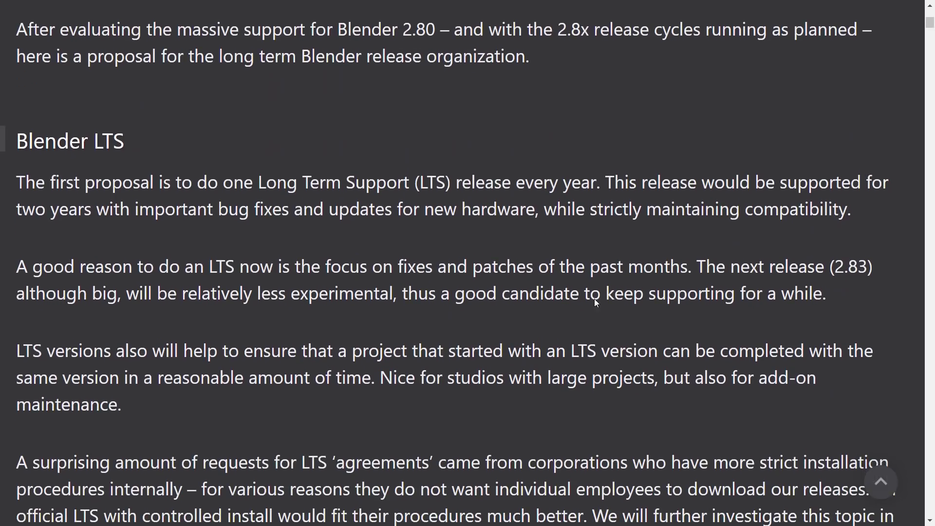
pyautogui.moveTo(611, 325)
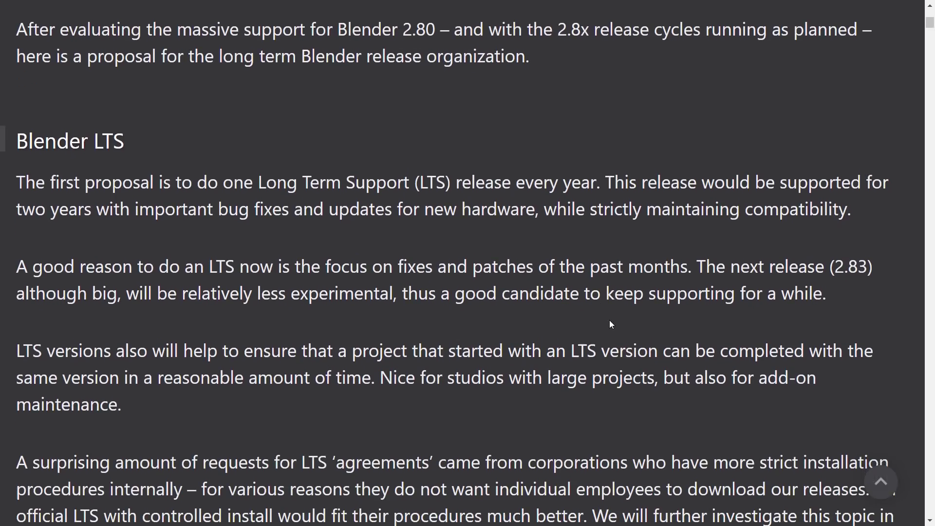
pyautogui.scroll(3)
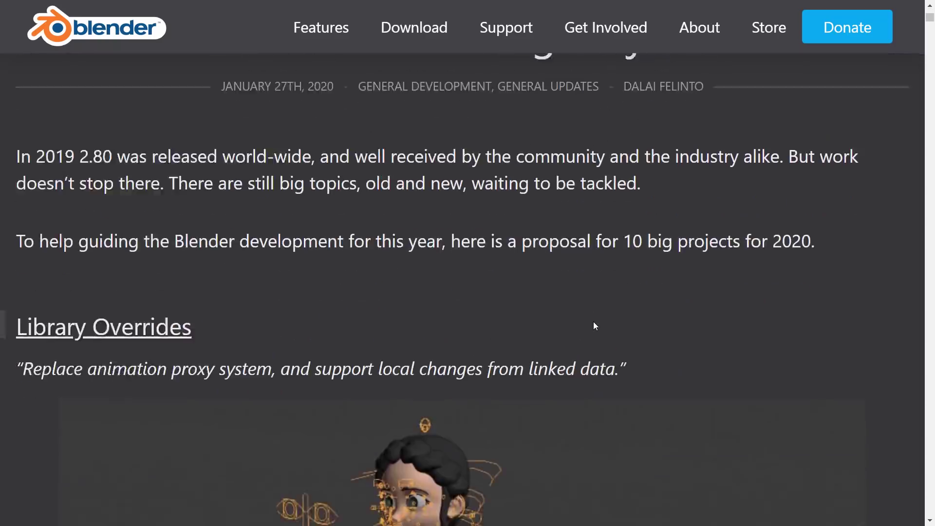
pyautogui.scroll(-3)
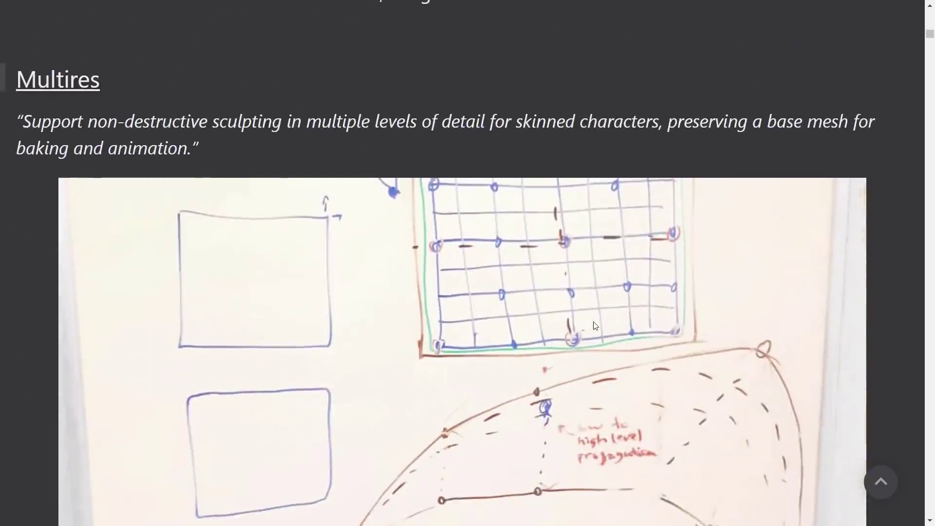
pyautogui.scroll(-3)
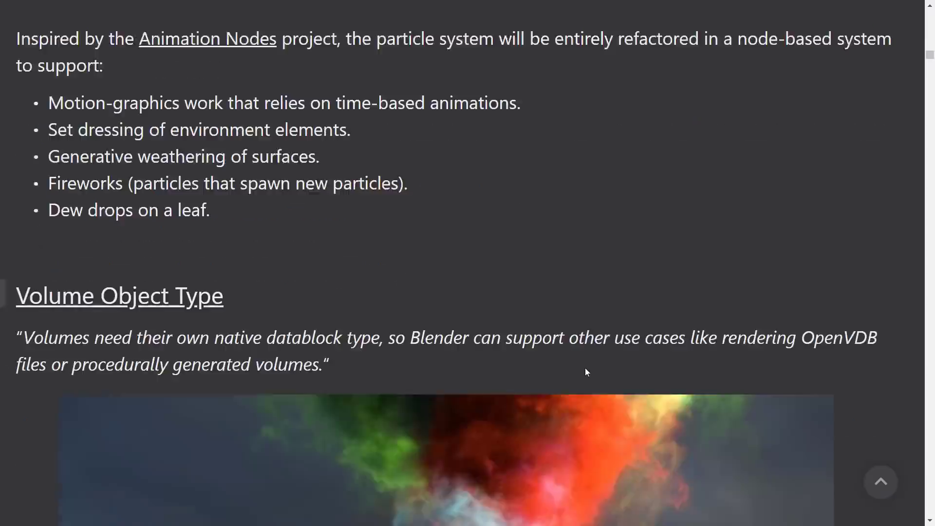
pyautogui.scroll(-3)
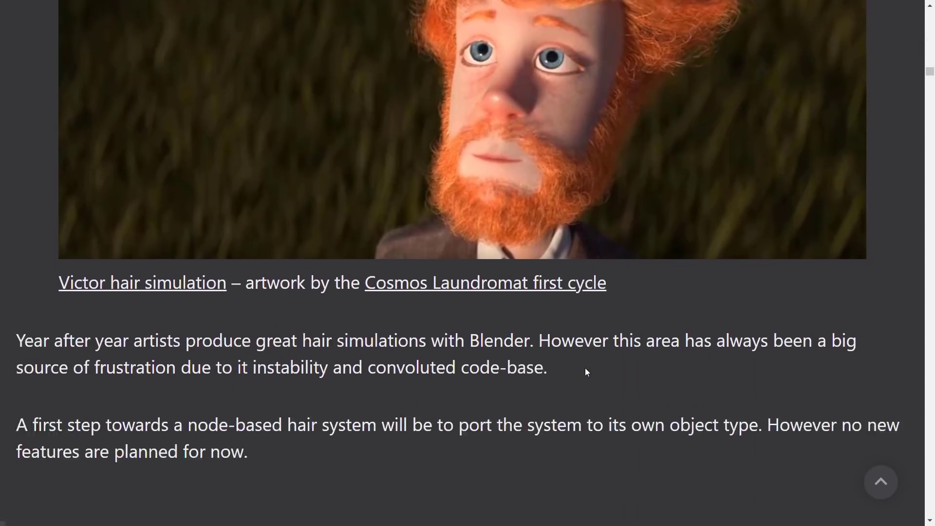
pyautogui.scroll(-3)
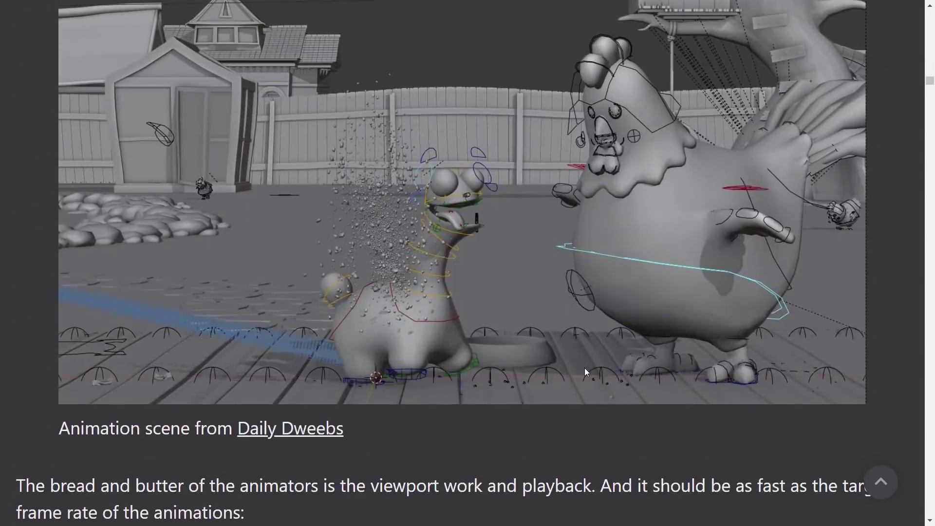
pyautogui.scroll(-3)
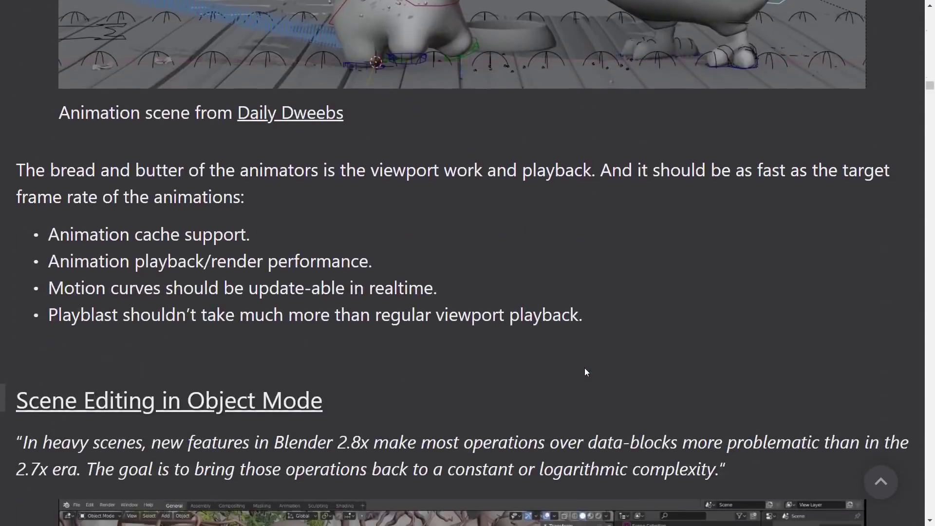
pyautogui.scroll(-3)
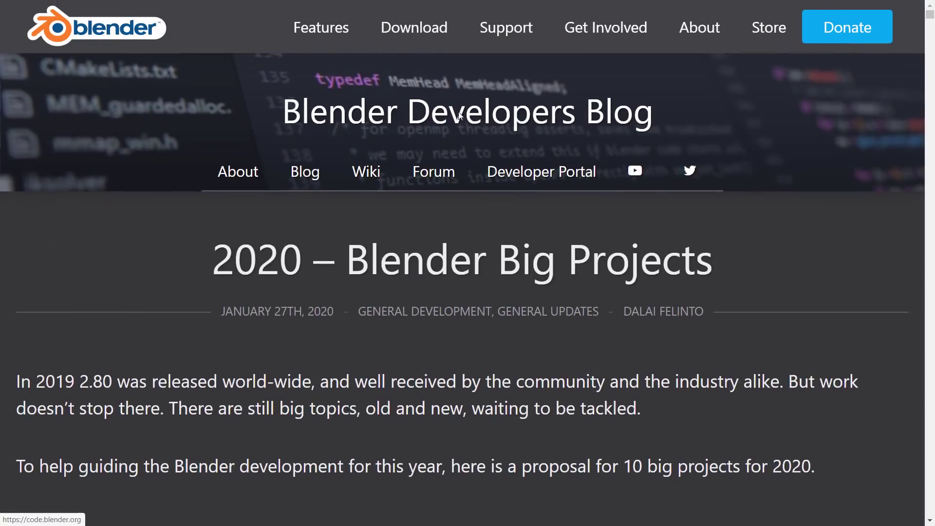
# Step: Scroll through the User Interface Workshop post down to the March 2020 reader comments
pyautogui.scroll(-3)
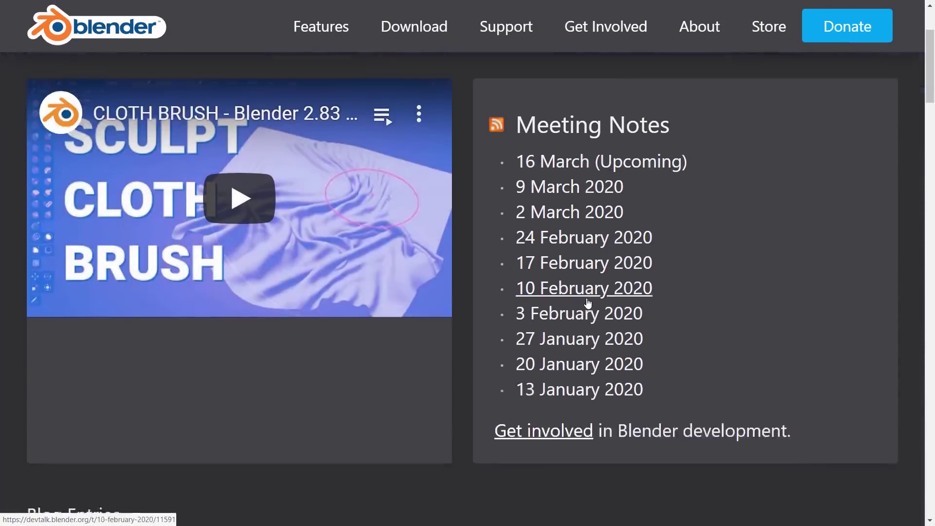
pyautogui.scroll(-3)
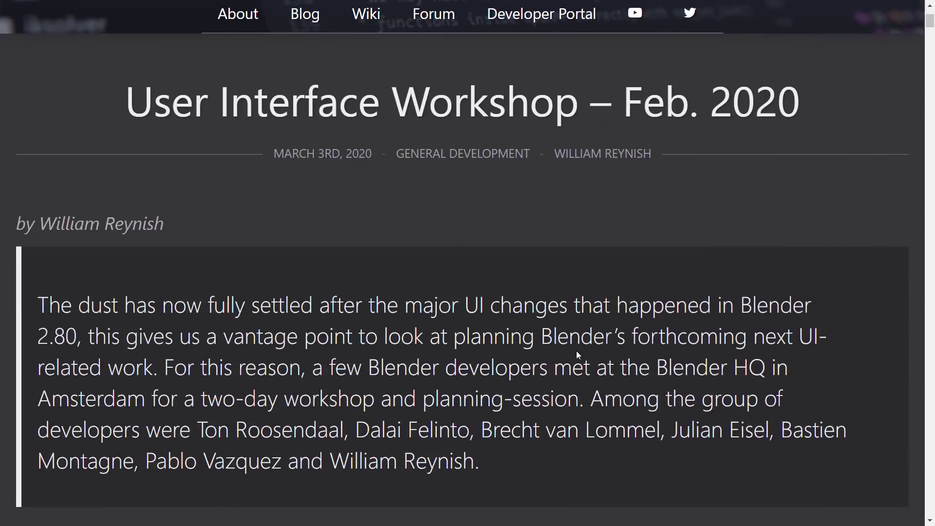
pyautogui.scroll(-3)
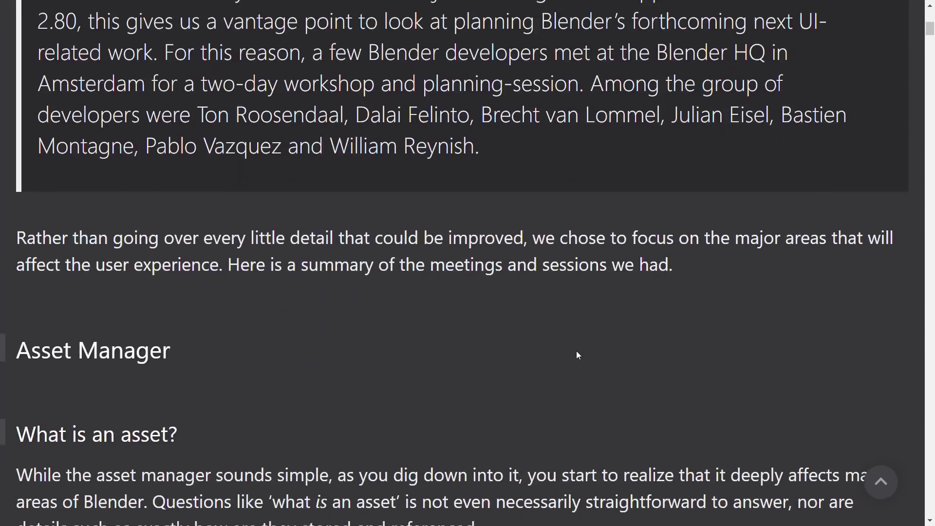
pyautogui.scroll(-3)
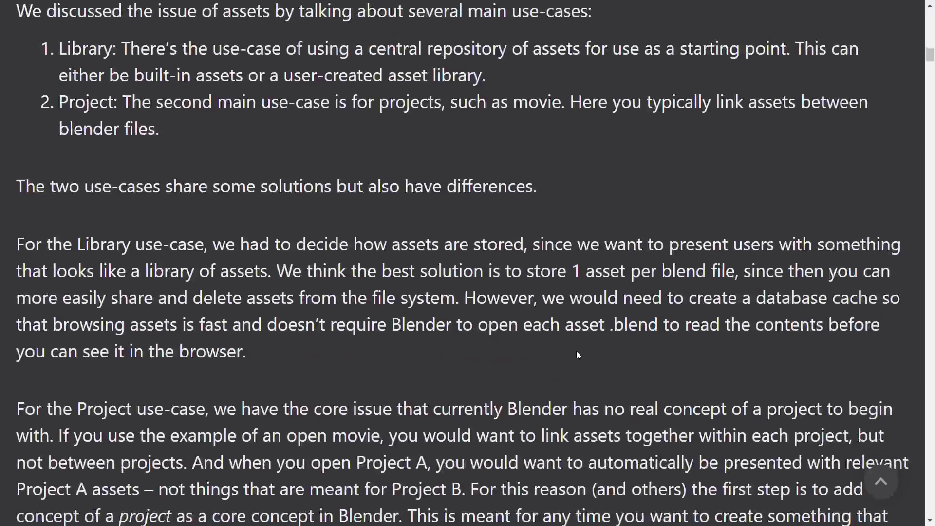
pyautogui.scroll(-3)
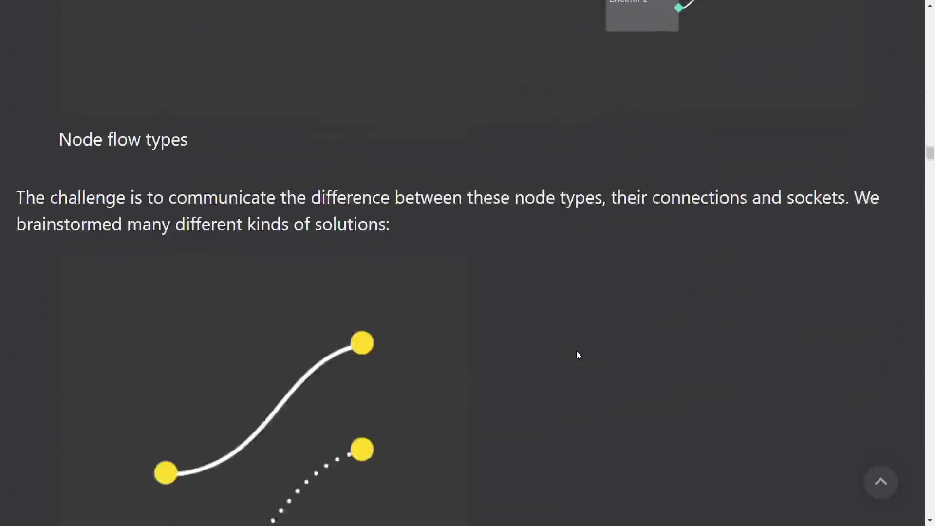
pyautogui.scroll(-3)
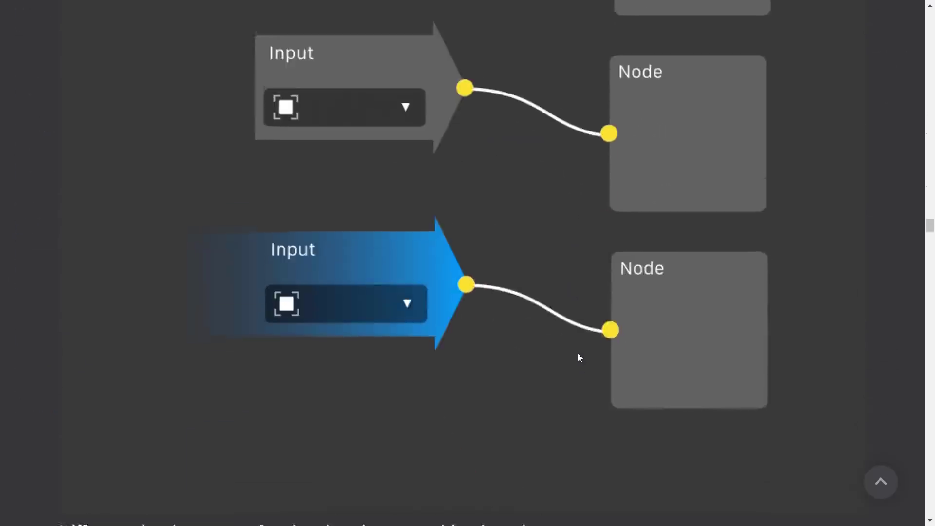
pyautogui.scroll(-3)
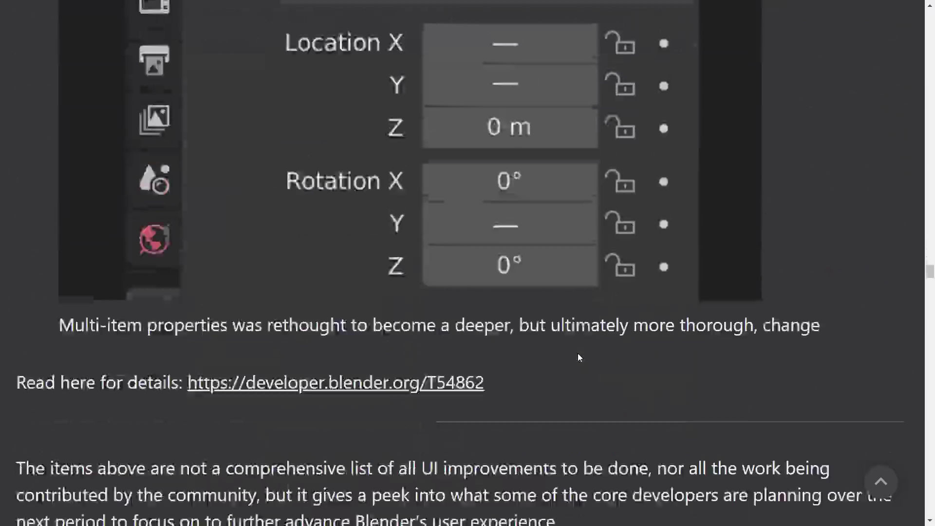
pyautogui.scroll(-3)
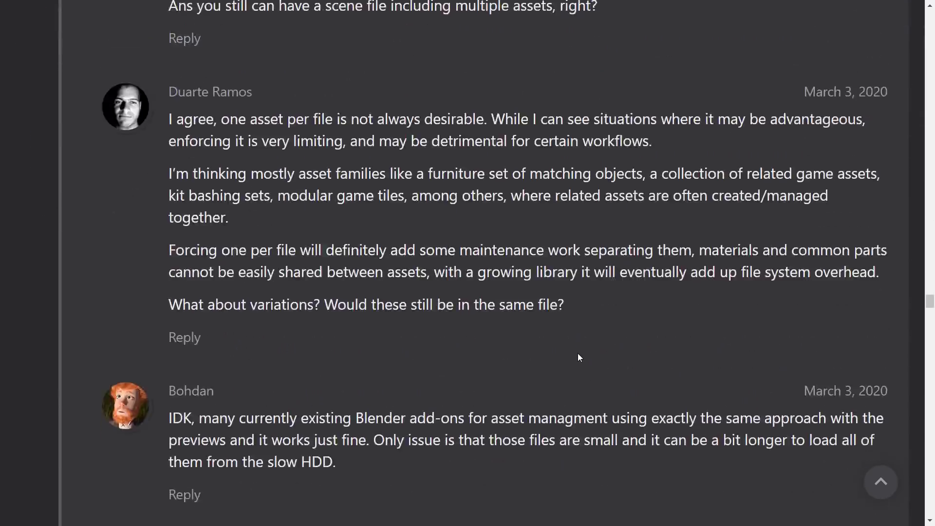
pyautogui.scroll(-3)
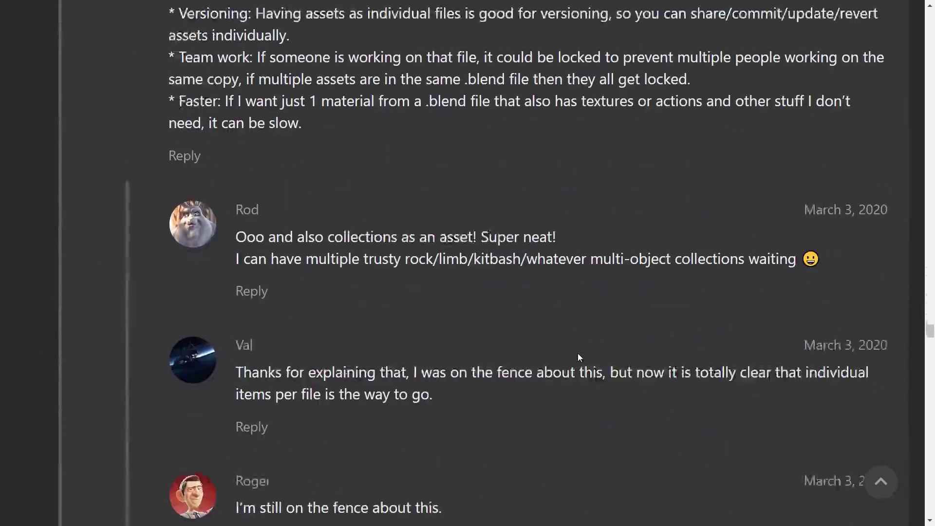
pyautogui.scroll(-3)
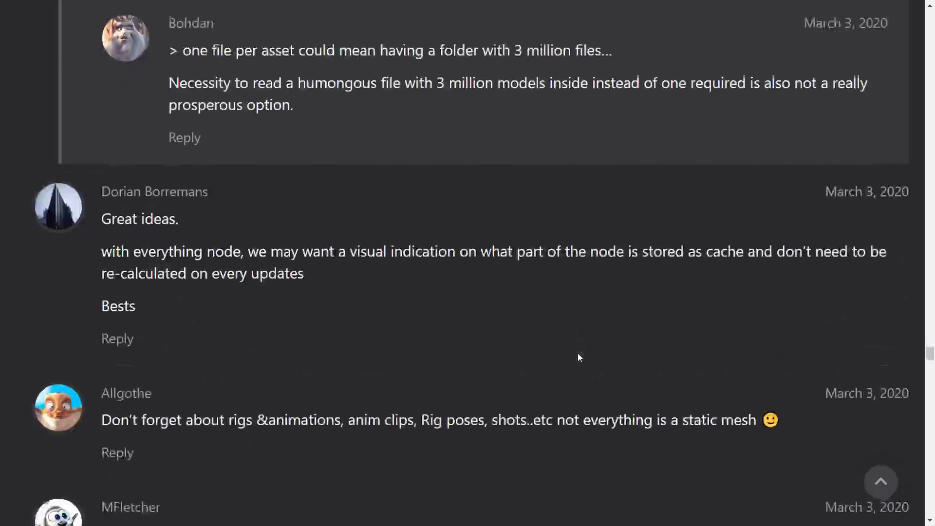
pyautogui.scroll(-3)
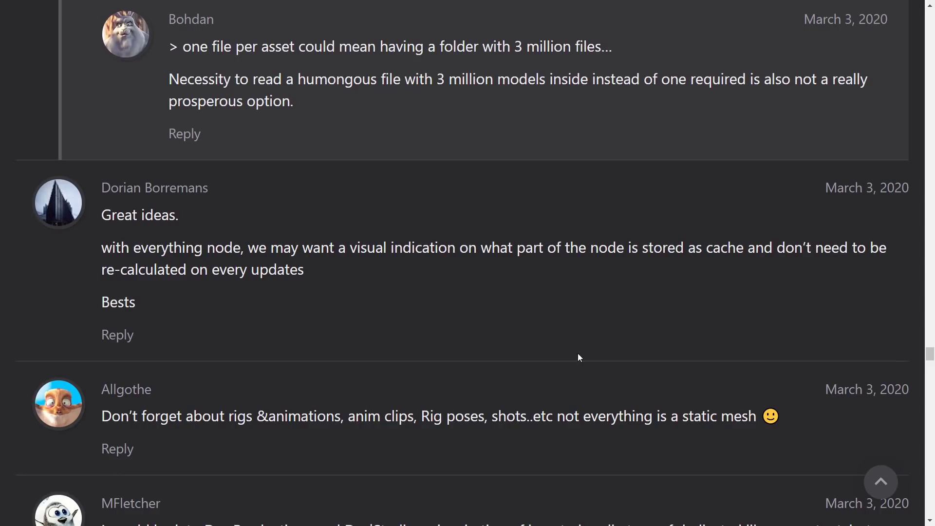